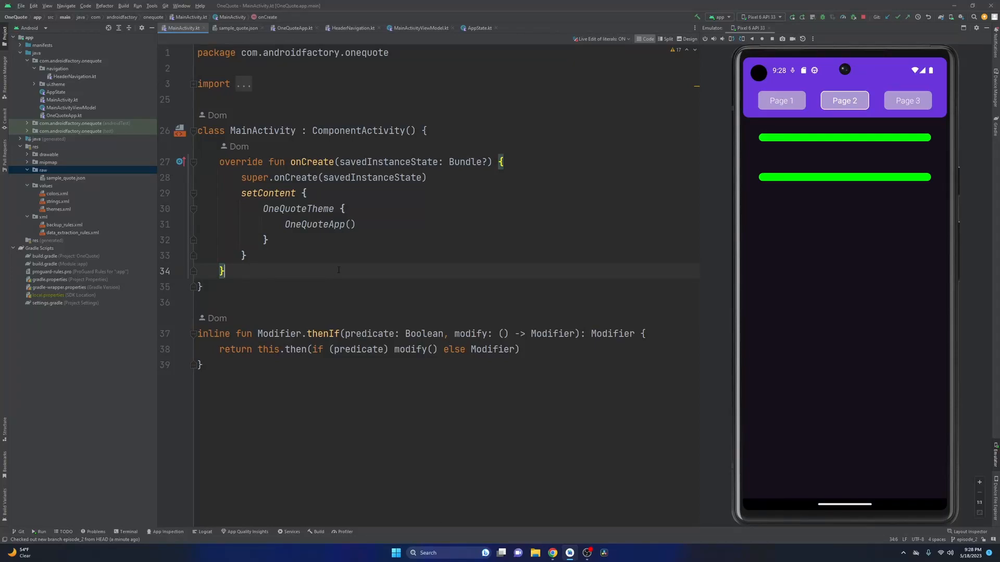
mouse_move(693, 199)
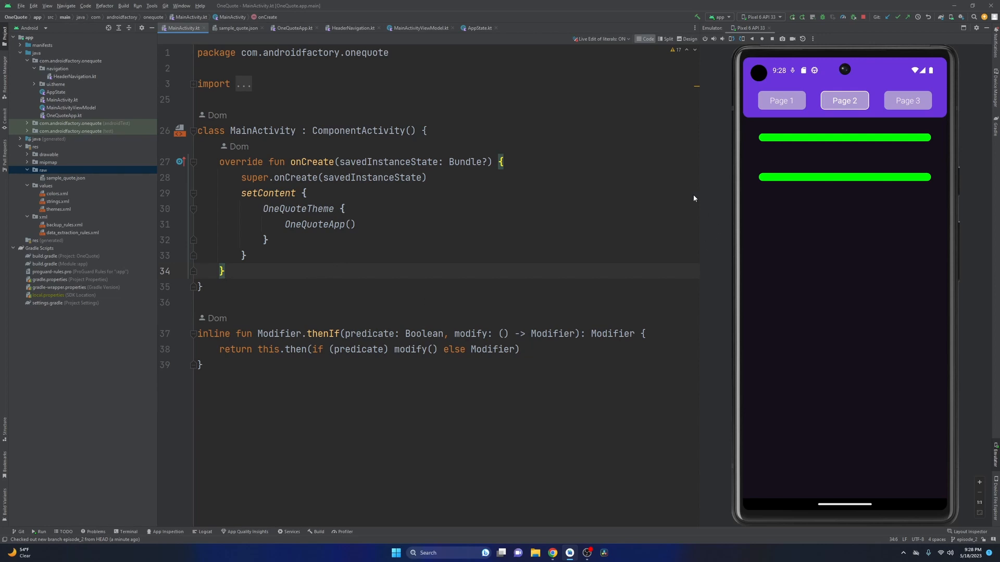
Step: Switch the running app to Page 3, then to Page 1 with its single red bar
left_click(906, 100)
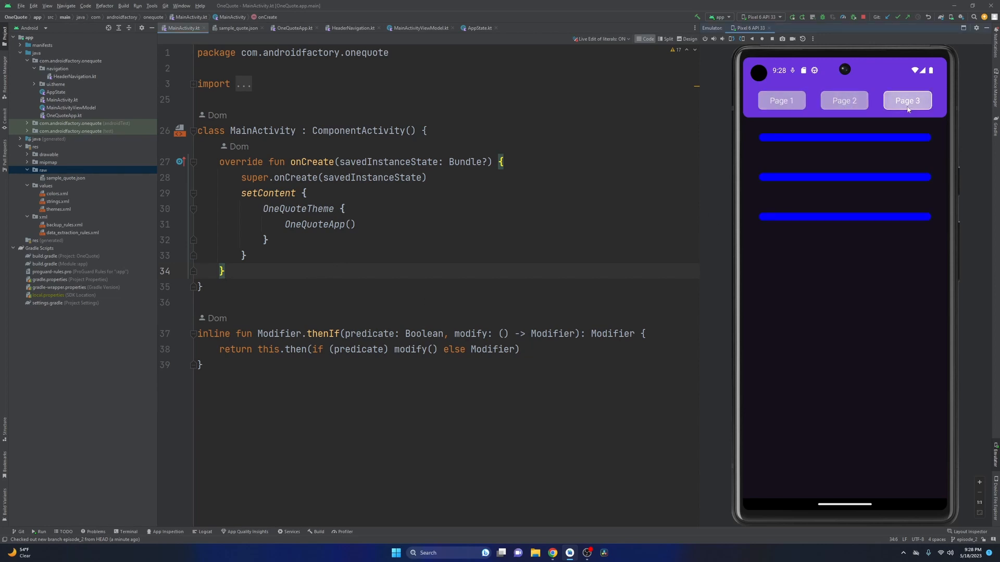
left_click(781, 100)
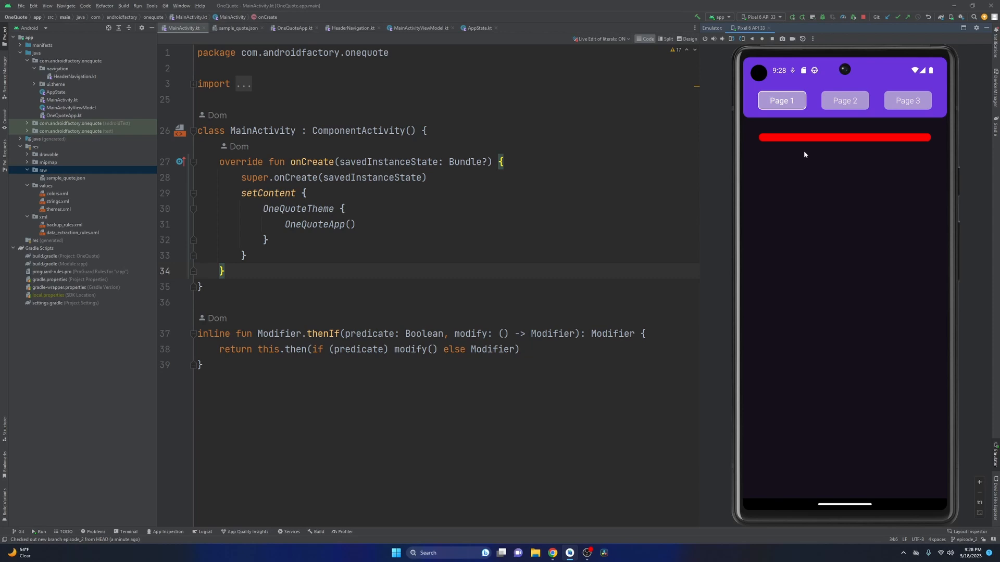
mouse_move(798, 146)
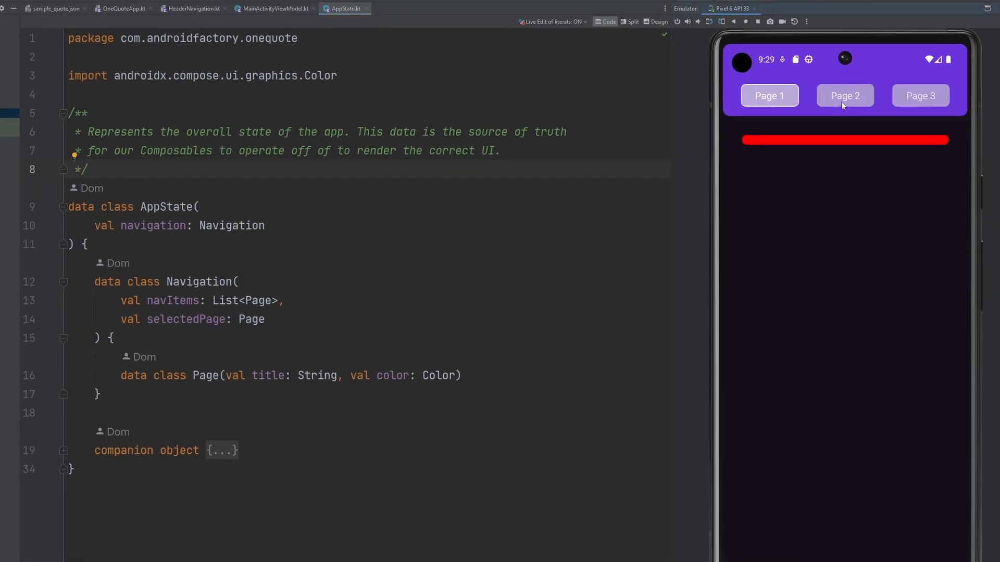
Step: Cycle the running app through Page 2, Page 3 and back to Page 2
left_click(844, 96)
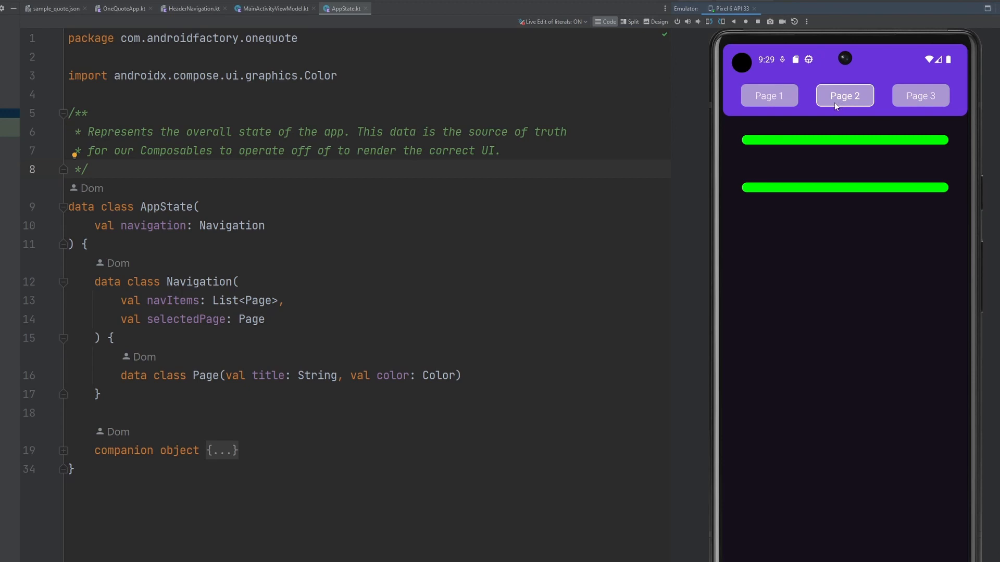
mouse_move(756, 74)
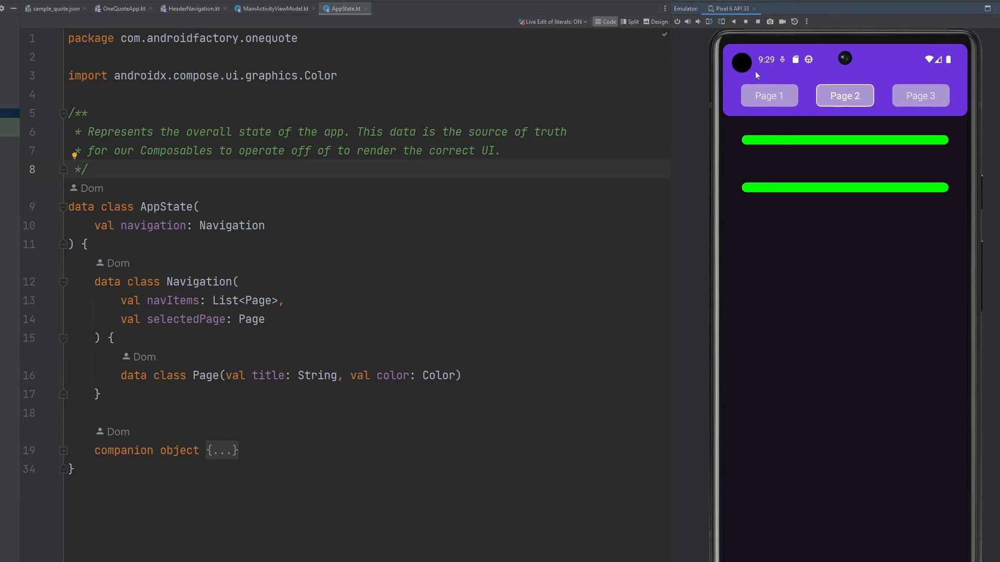
mouse_move(754, 108)
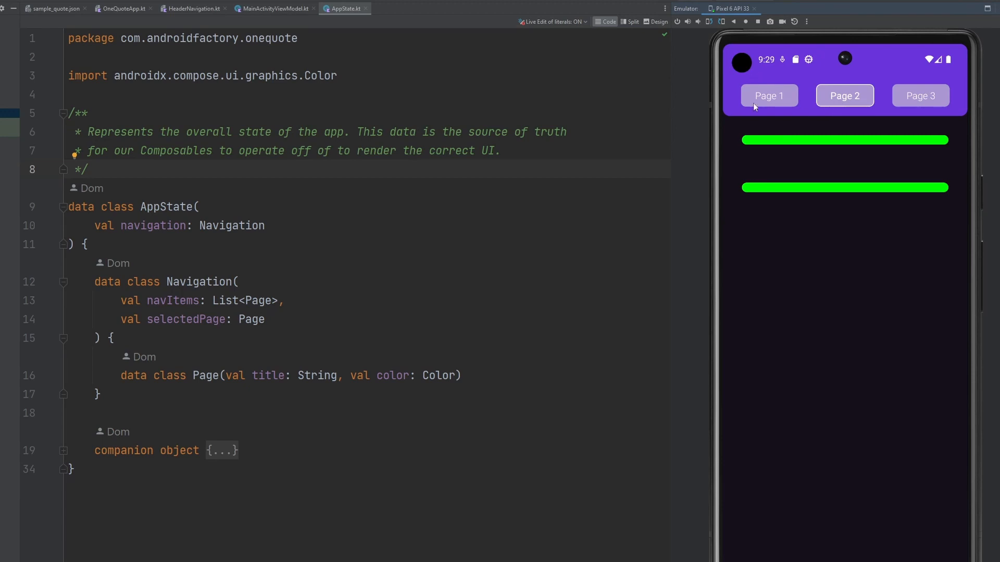
mouse_move(964, 117)
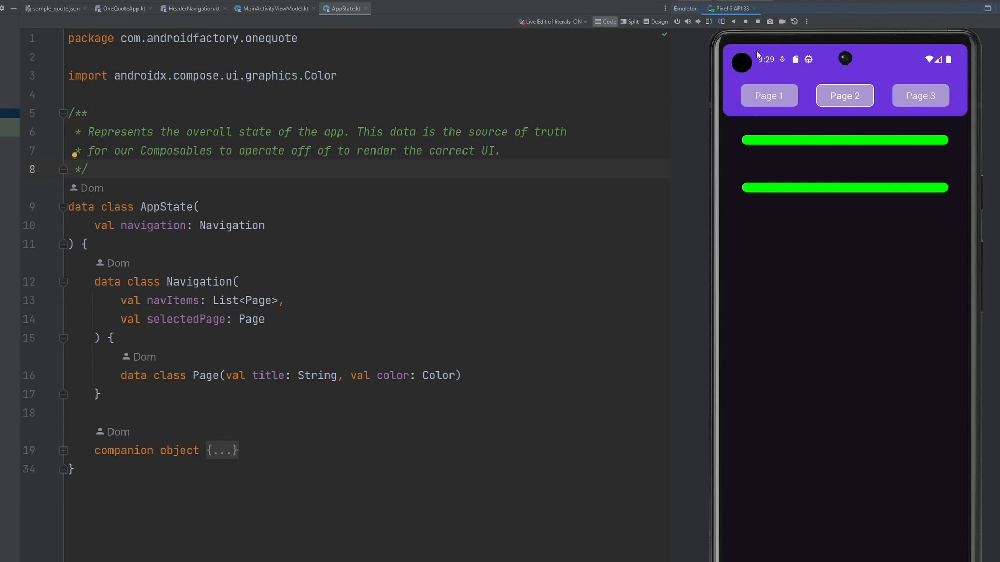
mouse_move(875, 218)
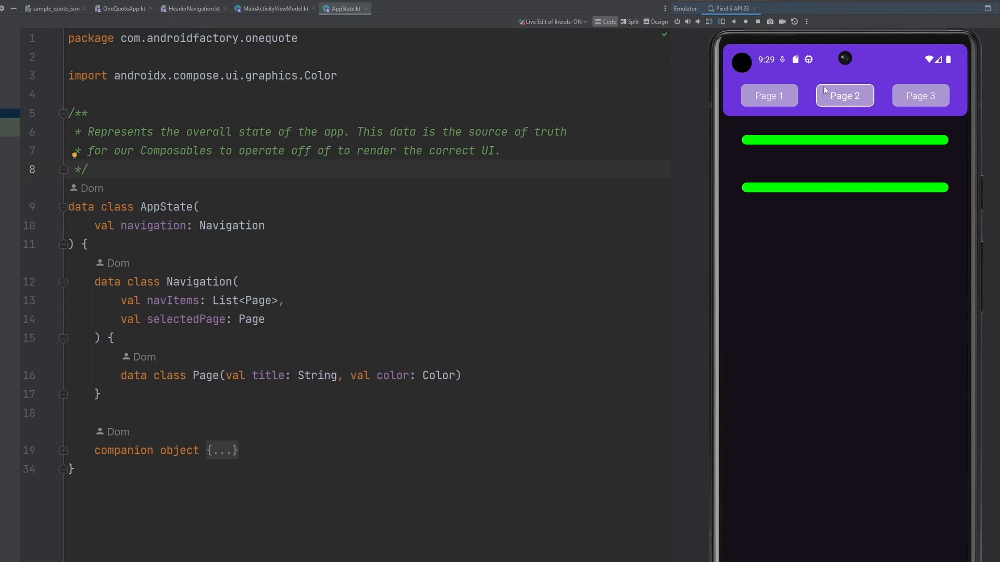
mouse_move(834, 108)
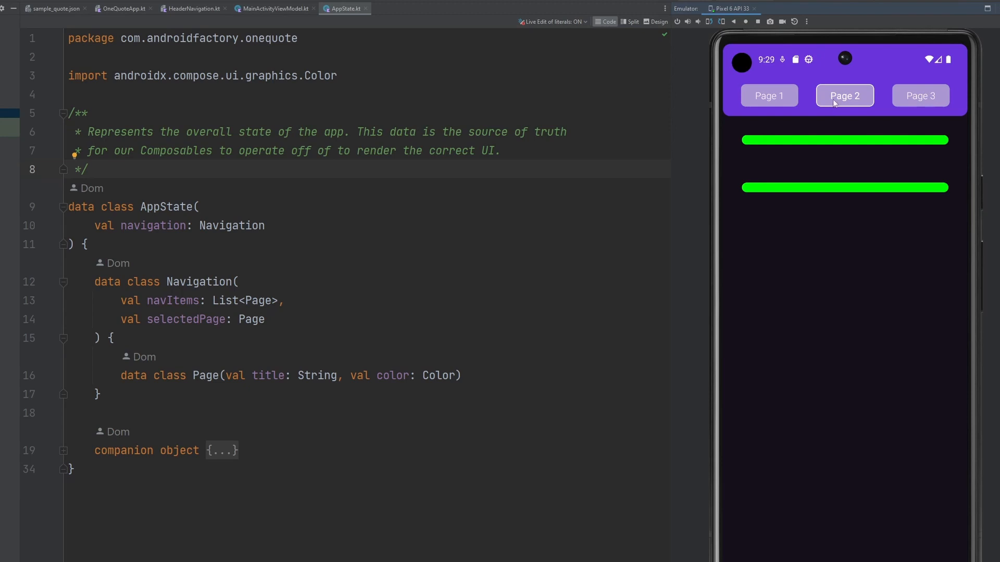
left_click(920, 95)
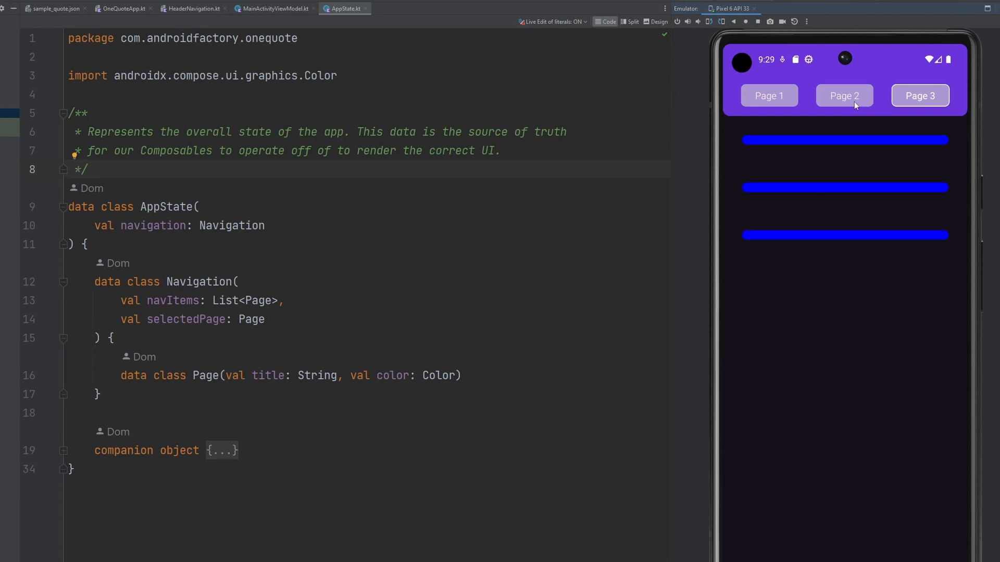
mouse_move(857, 104)
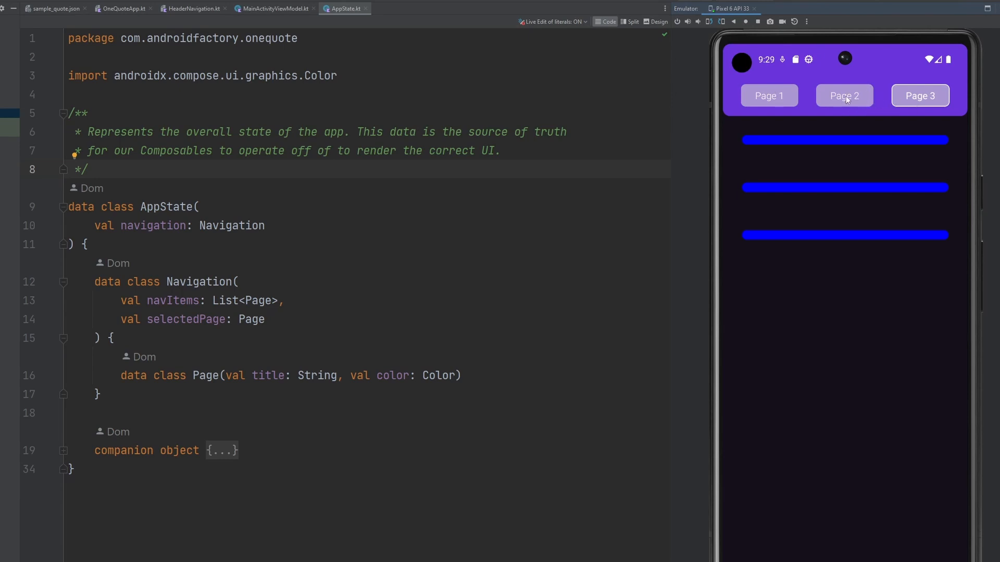
left_click(844, 96)
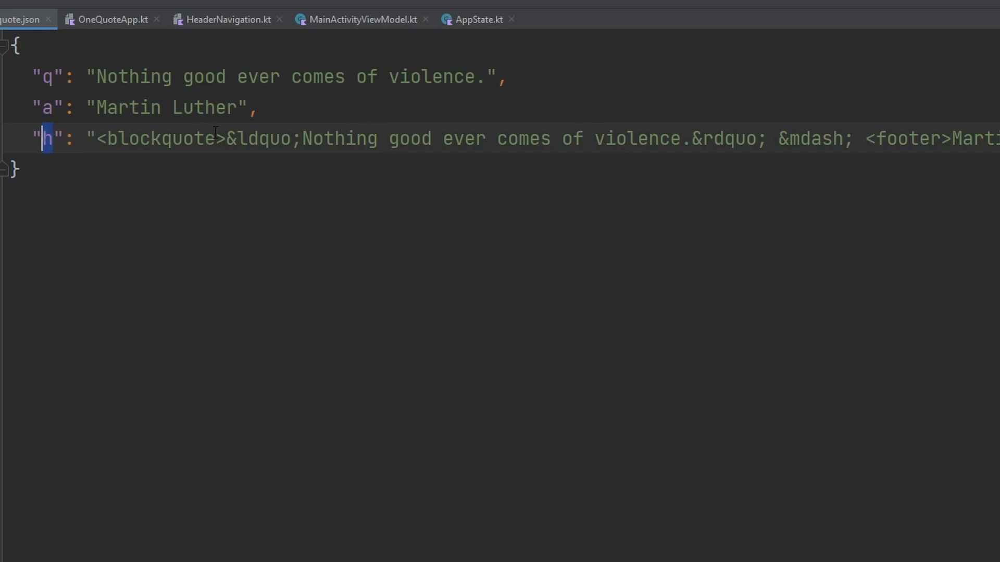
mouse_move(275, 158)
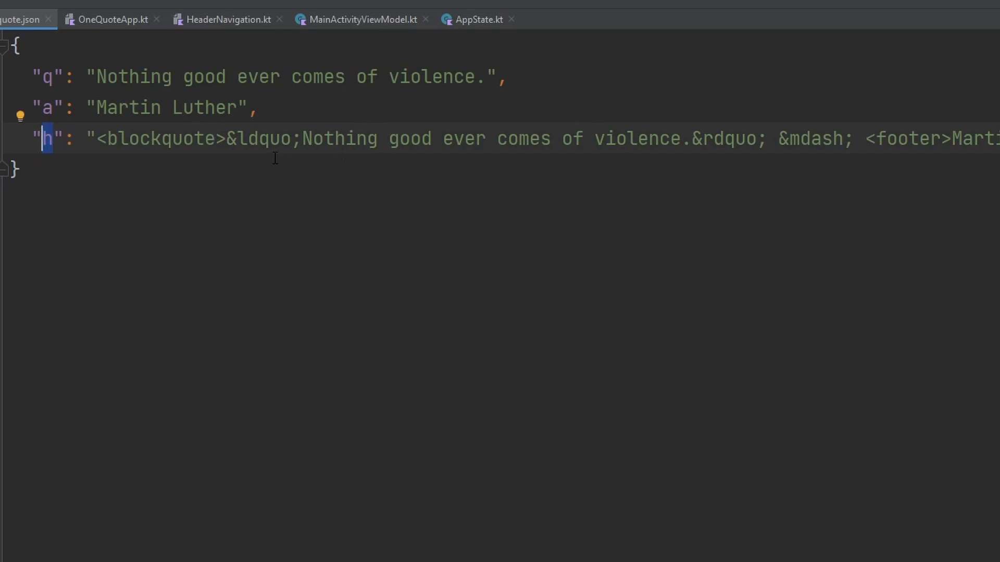
mouse_move(102, 153)
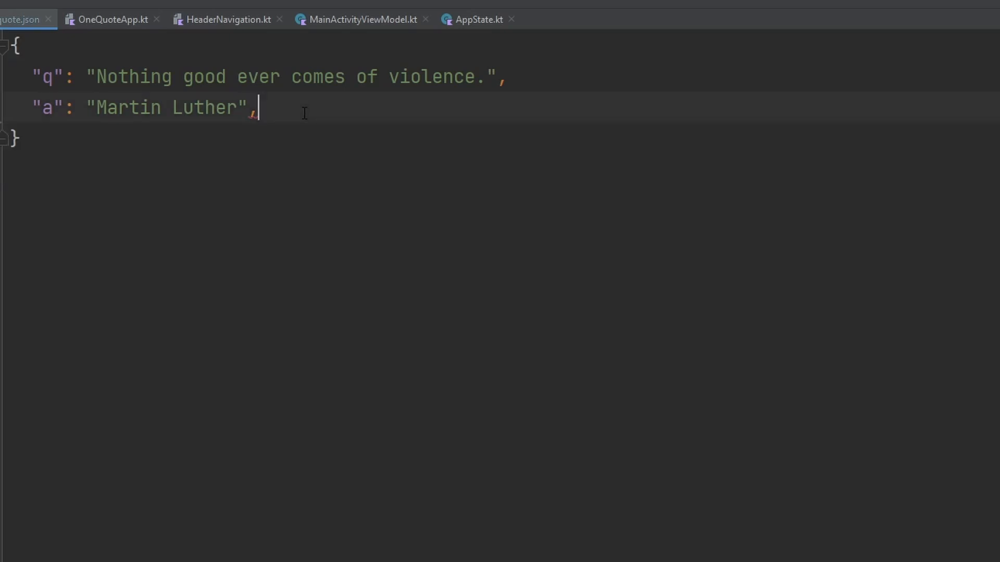
Step: Delete the trailing comma after the author field and select the whole sample_quote.json
key("Backspace")
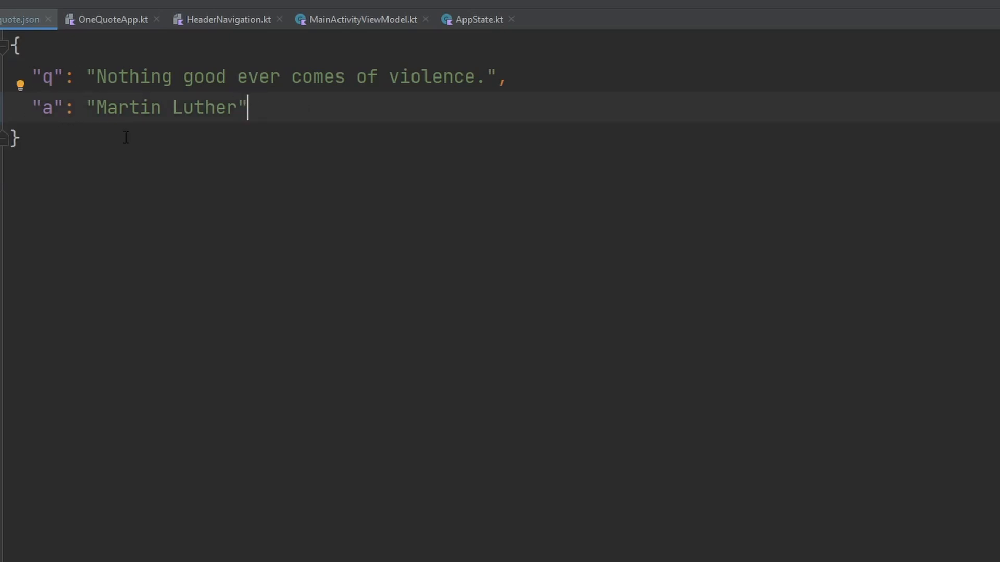
key("ctrl+a")
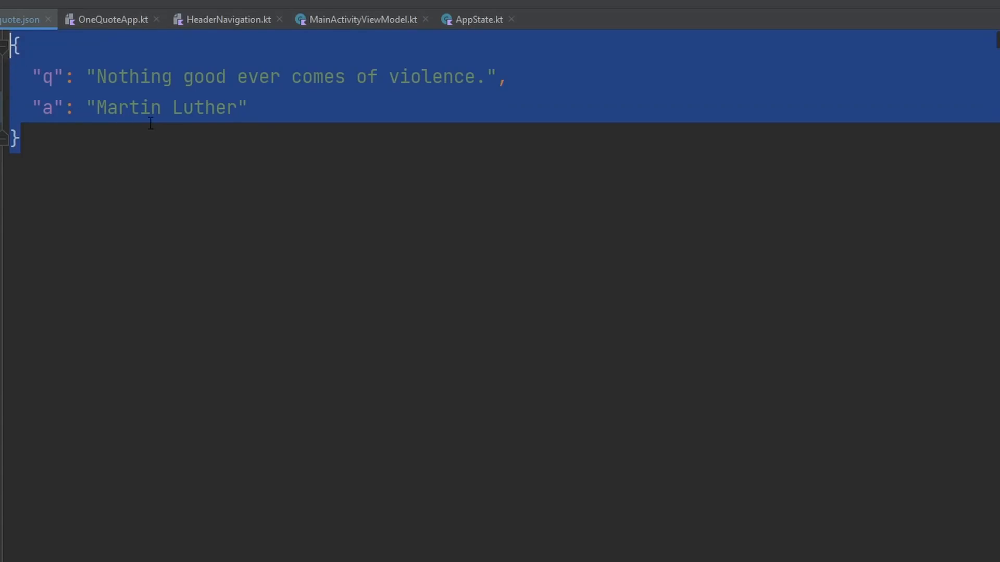
left_click(48, 76)
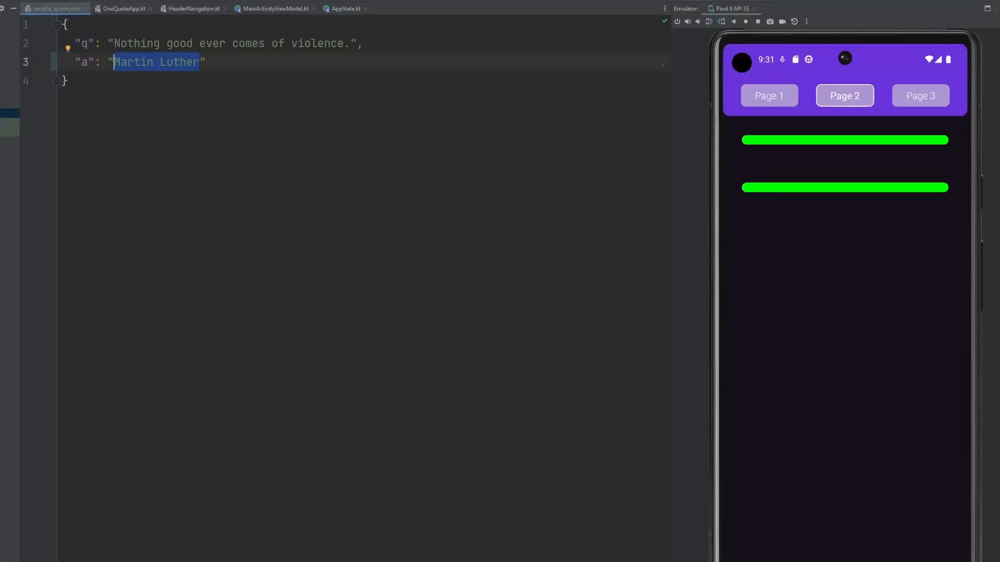
Step: Add 'quoteOfTheDay: Quote' to AppState, with Quote holding displayText and author
left_click(344, 9)
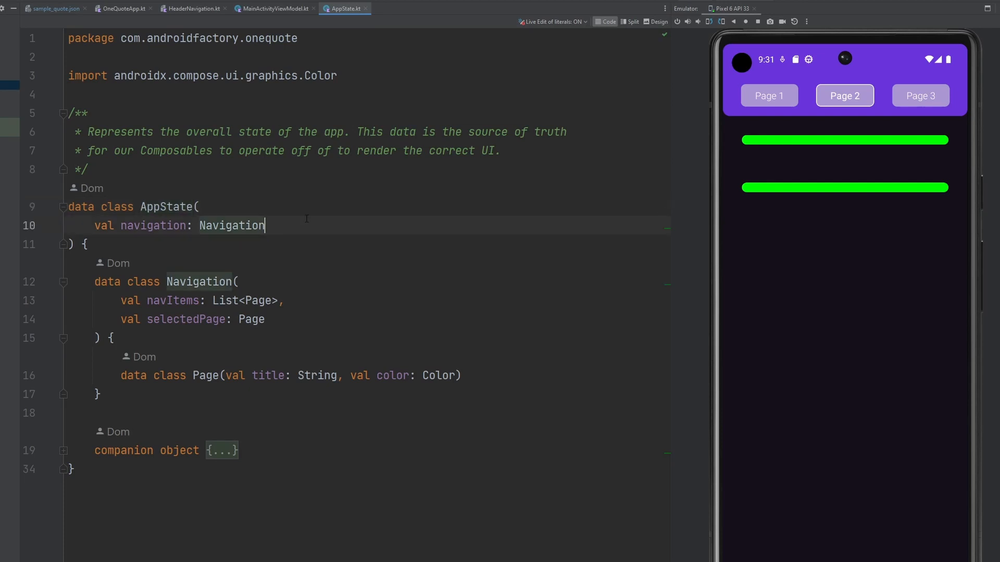
type(",")
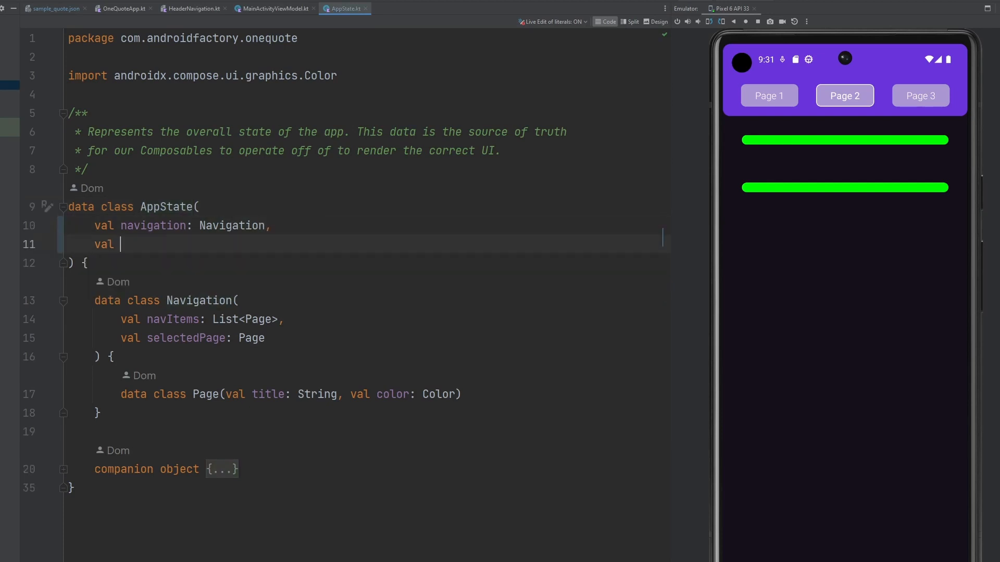
type("quoteOfT")
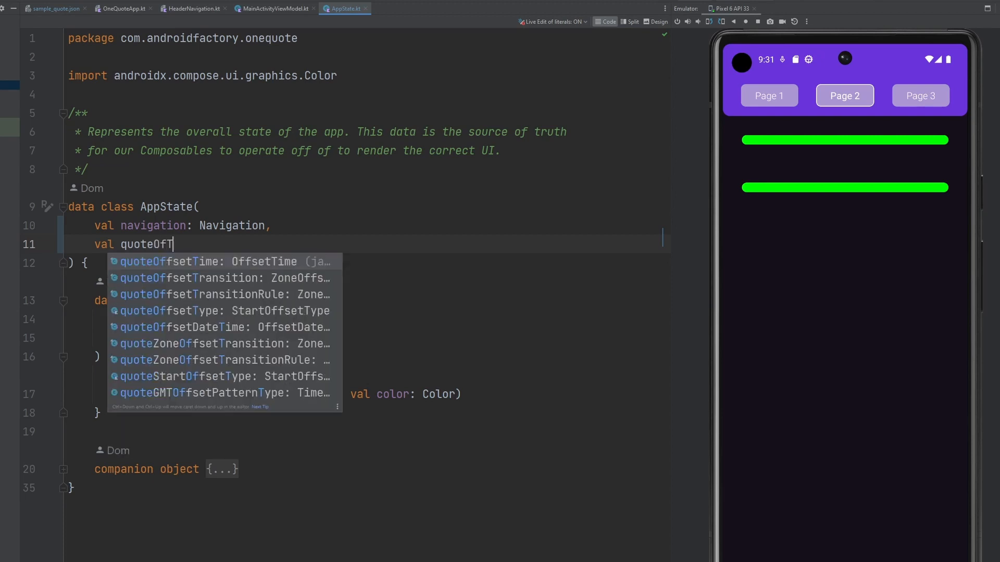
type("heDayt")
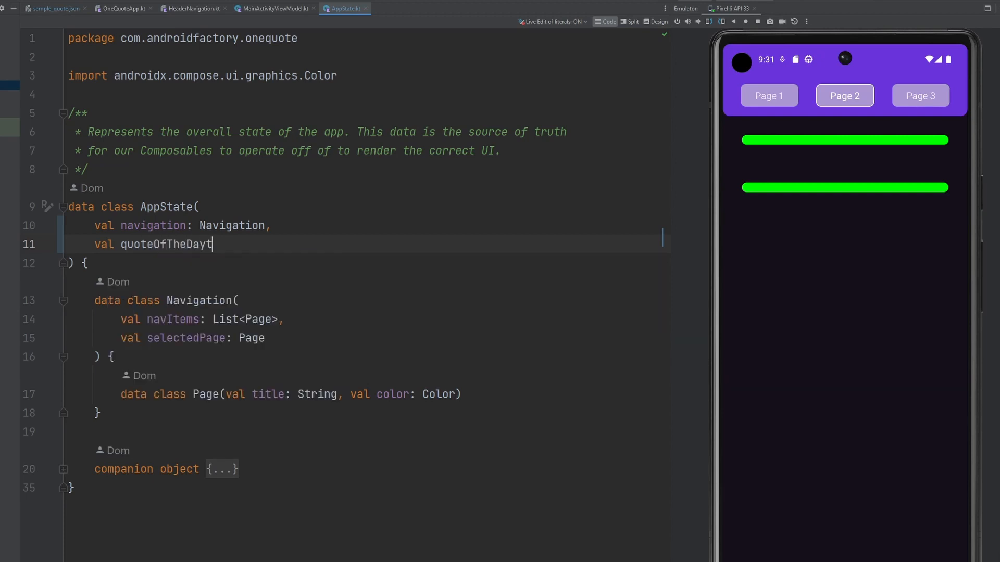
type(": Qup")
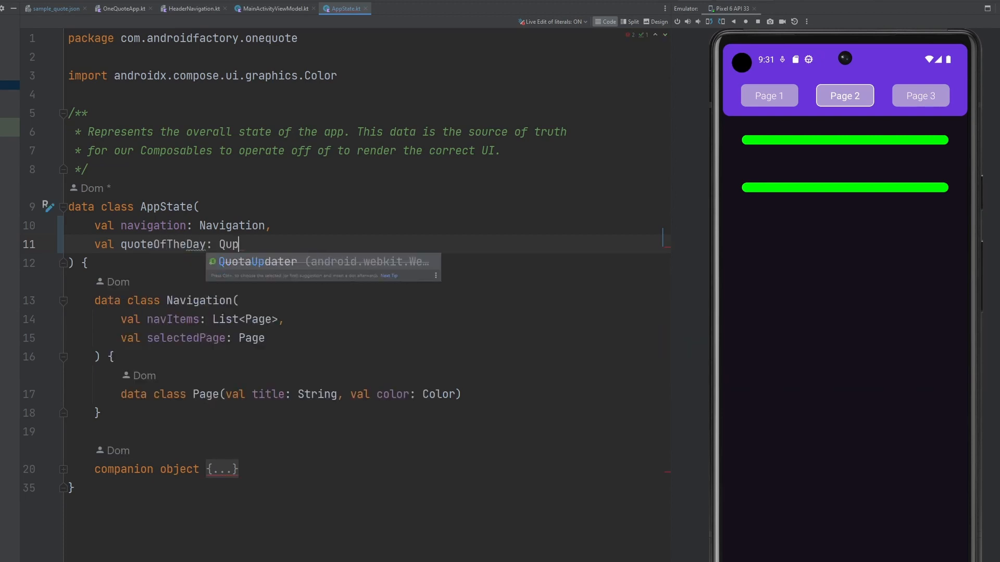
type("ote")
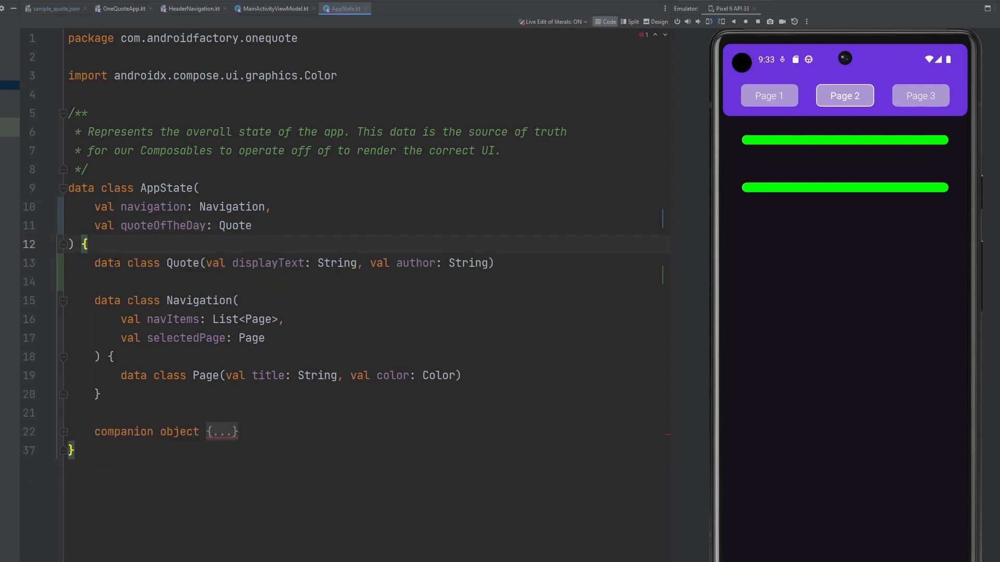
triple_click(293, 263)
type("quoteOfTheDay = Qut")
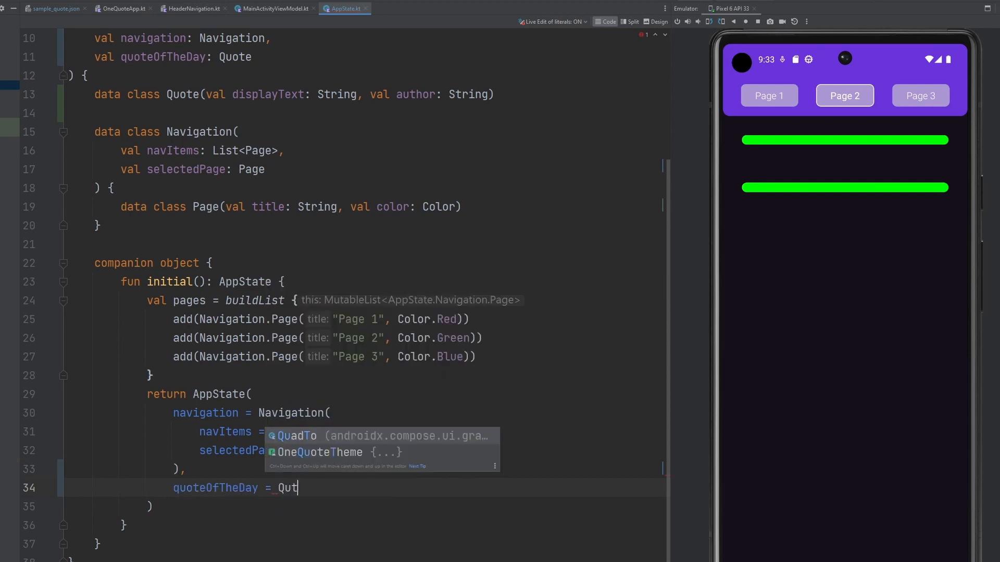
Step: Set initial() quoteOfTheDay to 'Nothing good ever comes of violence.' by Martin Luther
type("ote(")
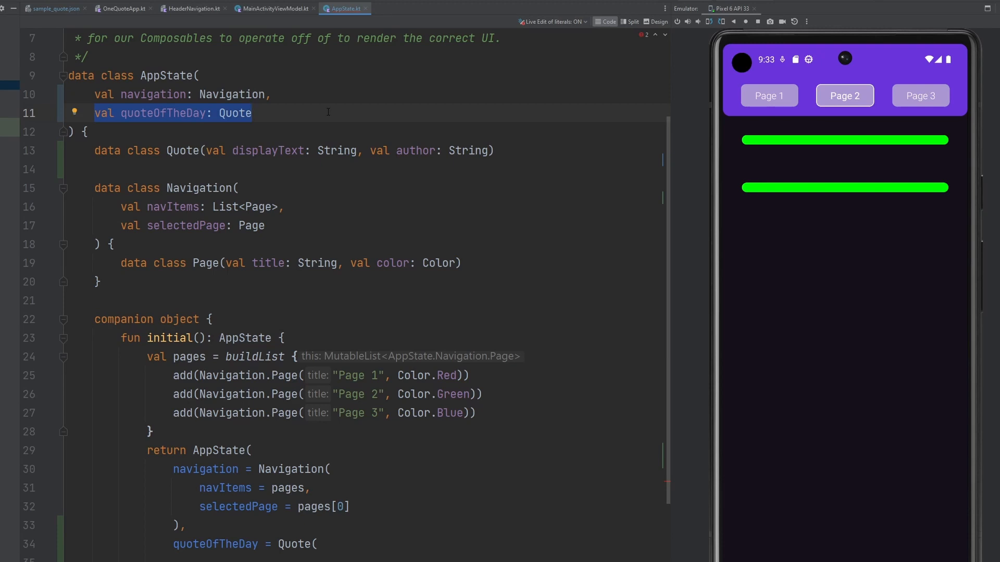
left_click(54, 8)
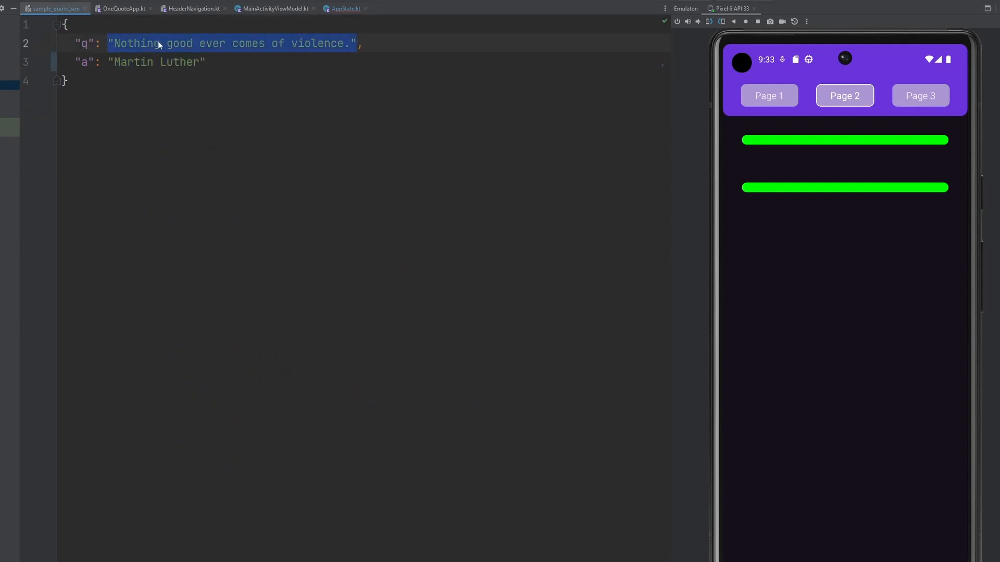
left_click(344, 8)
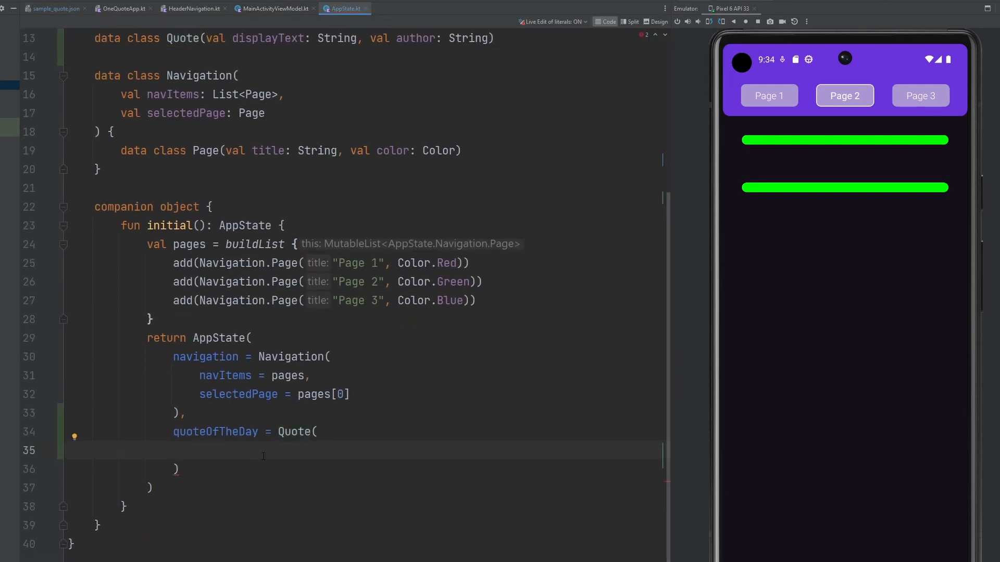
type("titl")
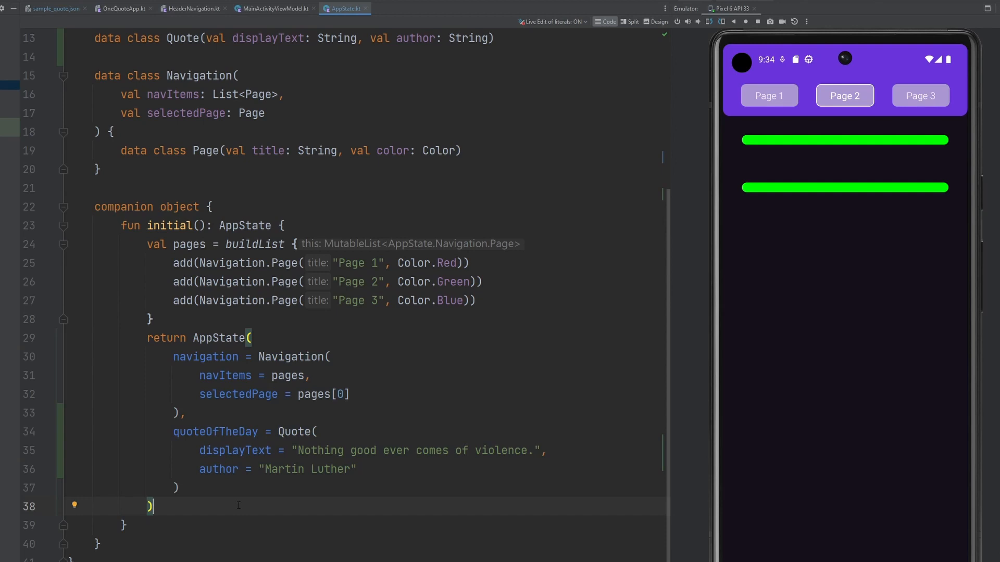
double_click(358, 262)
type("Q")
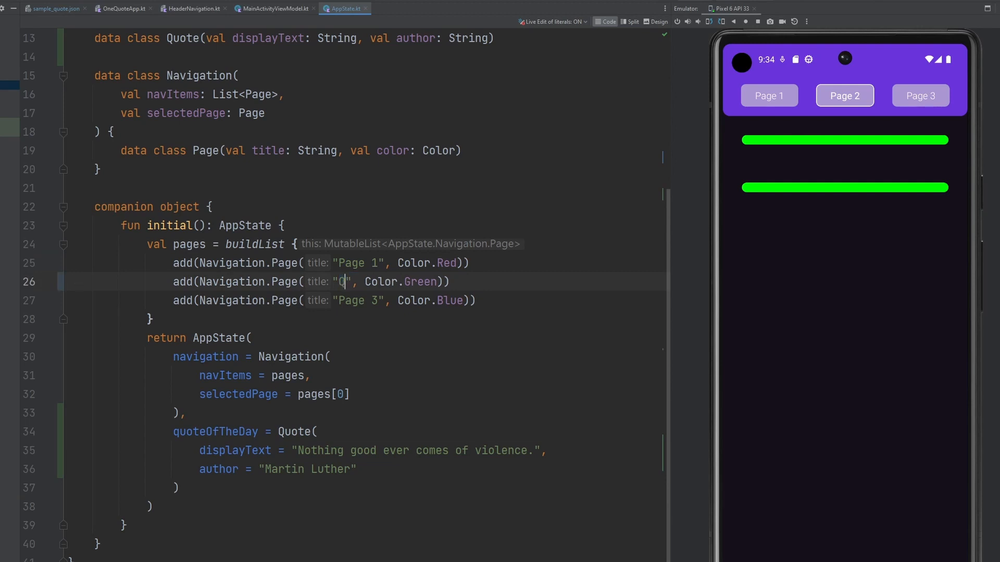
Step: Retitle a page 'Daily quote' and tap through the app's tabs, ending on All quotes
type("Daily quote")
left_click(323, 300)
type("Favorites")
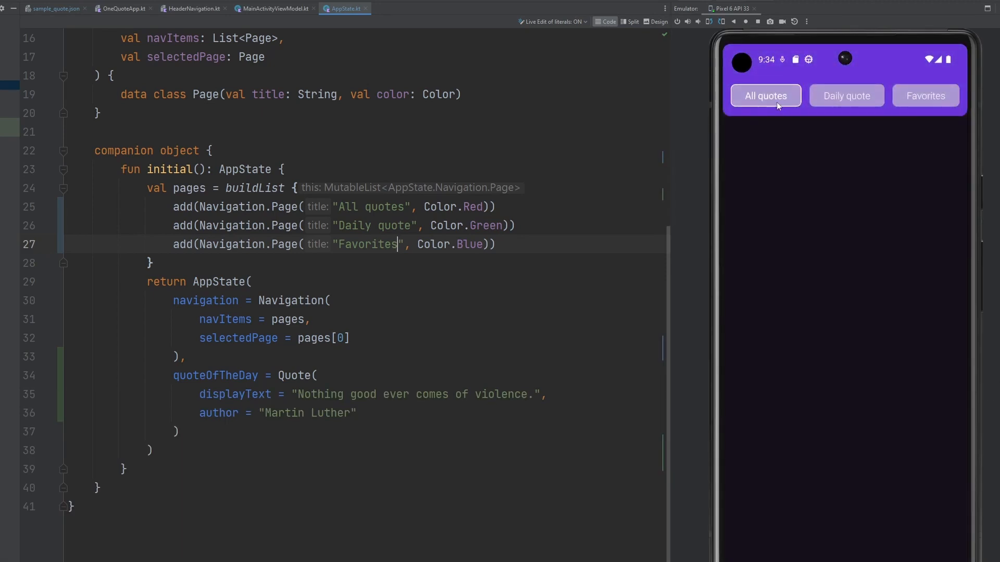
left_click(845, 96)
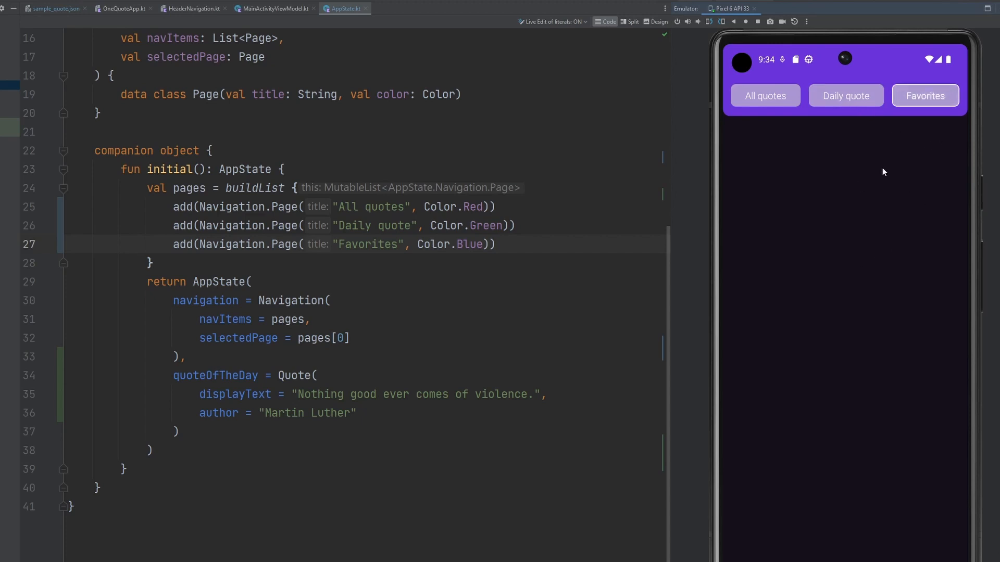
mouse_move(974, 270)
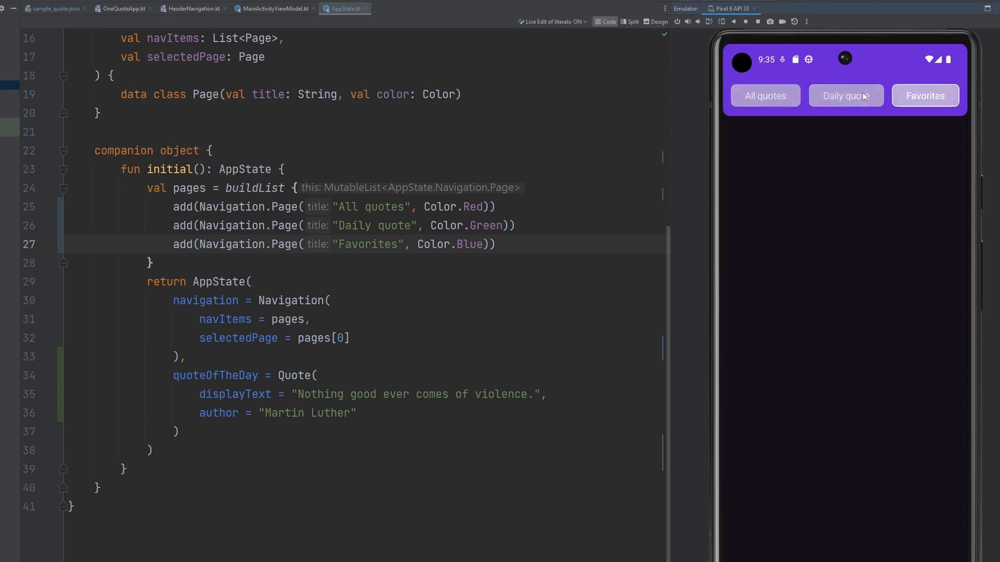
left_click(764, 96)
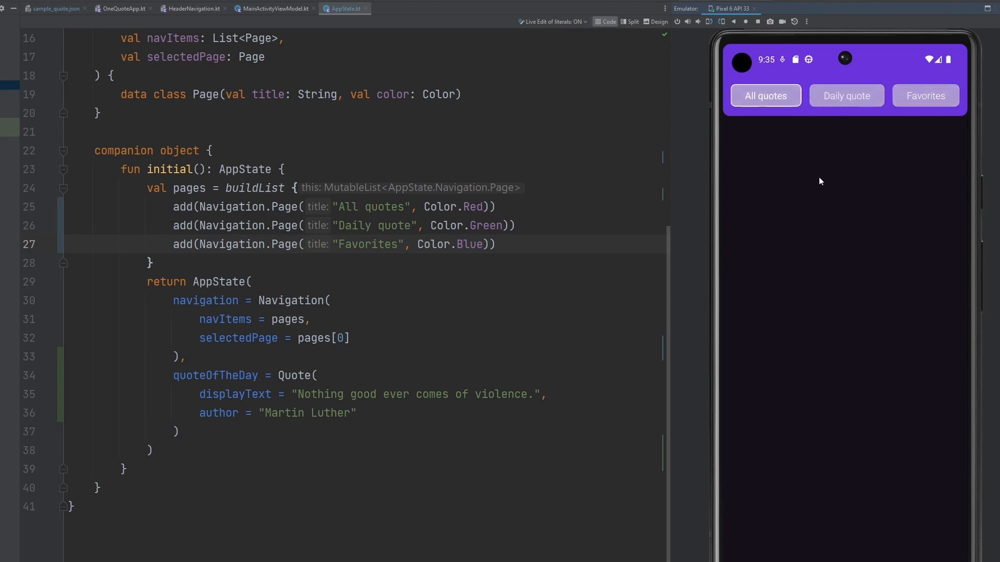
mouse_move(724, 162)
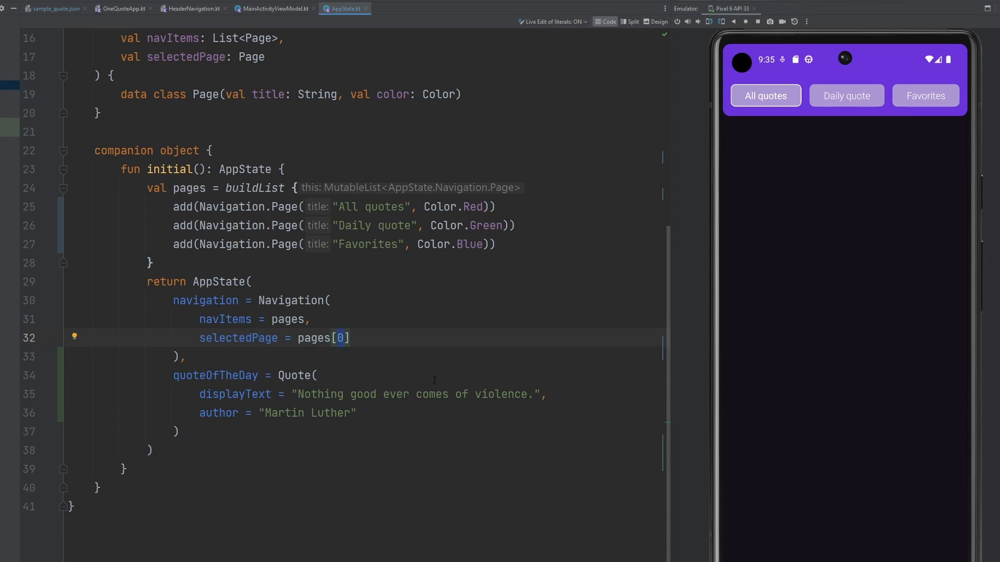
Step: Change selectedPage to pages[1] so the app launches on Daily quote
type("1")
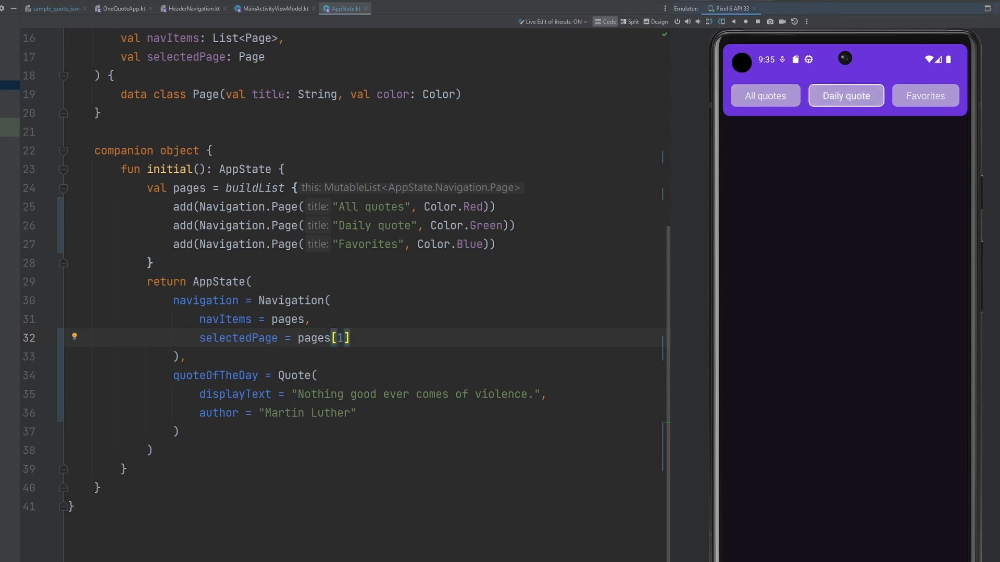
left_click(123, 8)
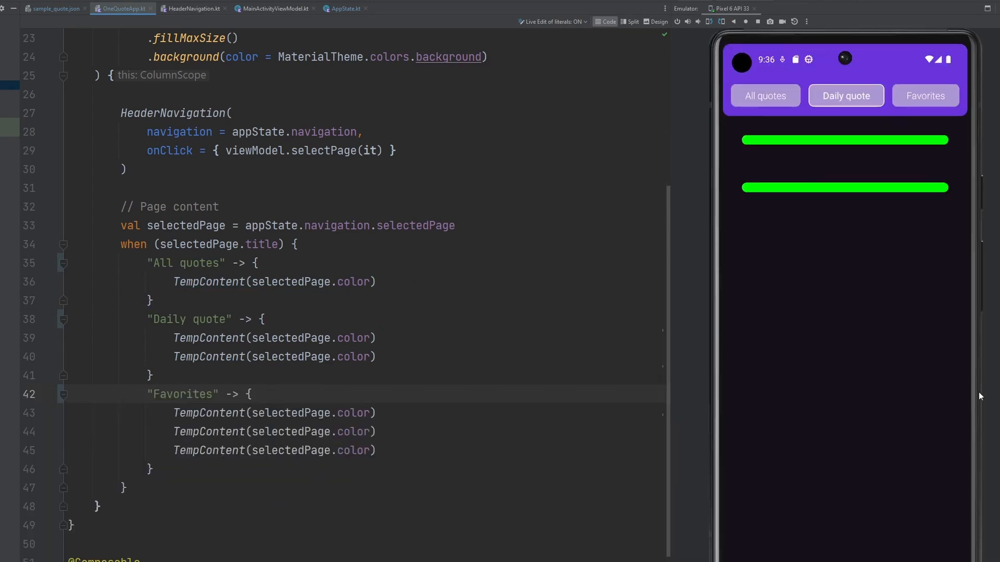
double_click(185, 263)
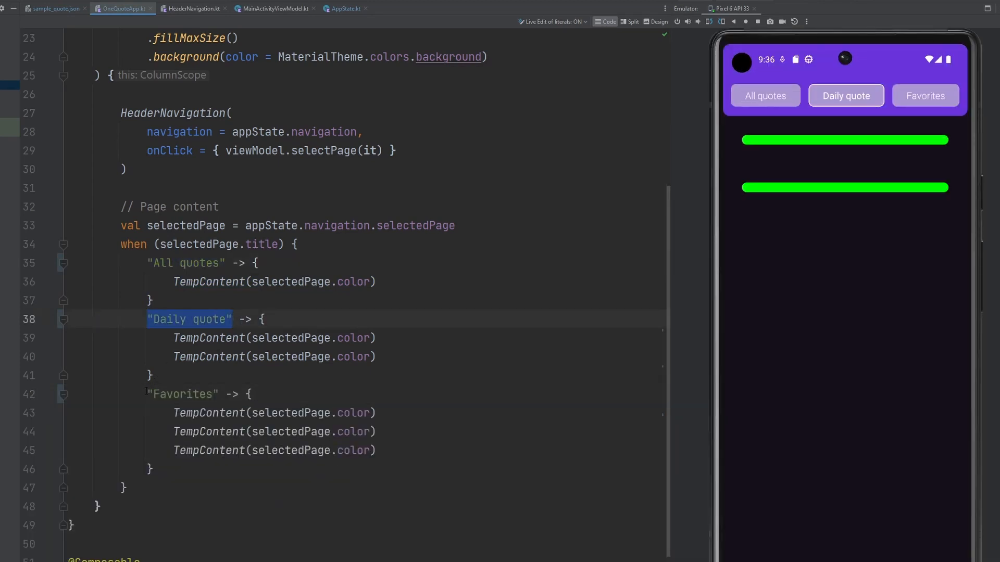
left_click(924, 95)
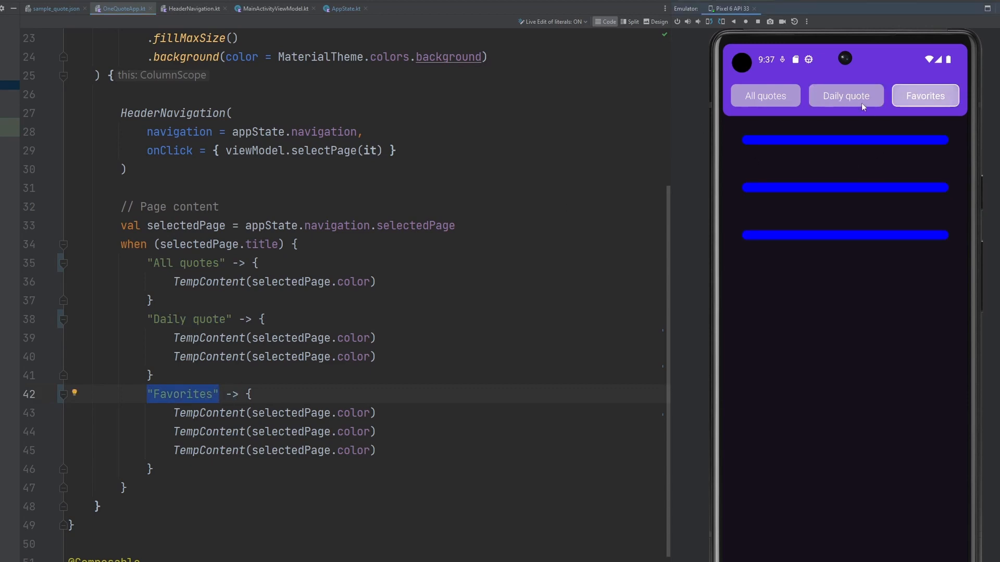
left_click(846, 96)
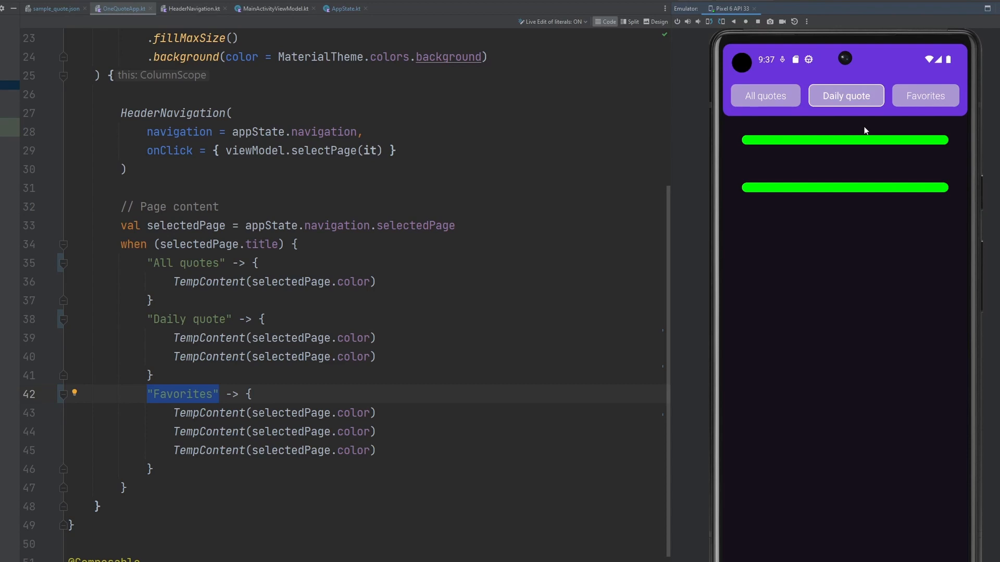
left_click(765, 95)
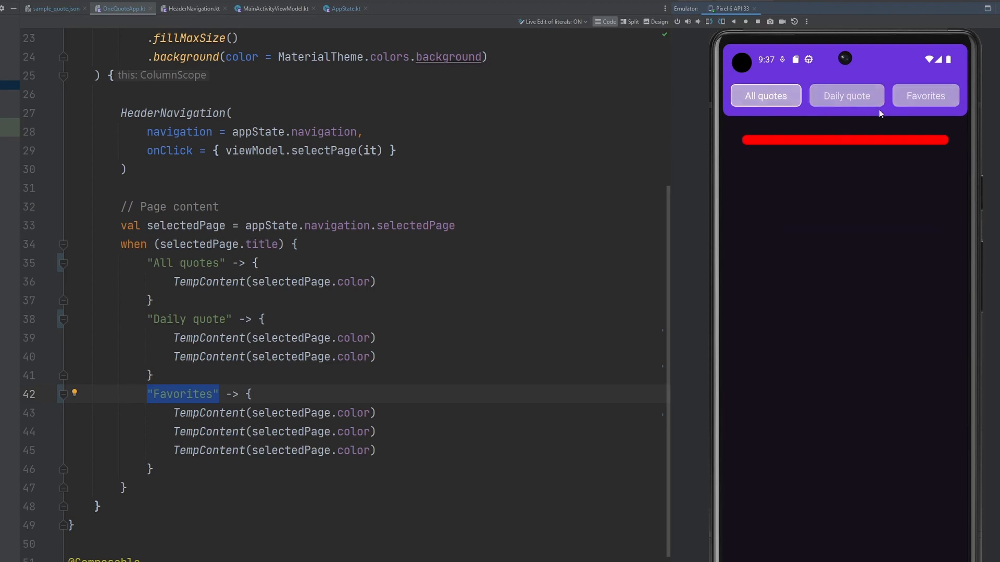
left_click(846, 96)
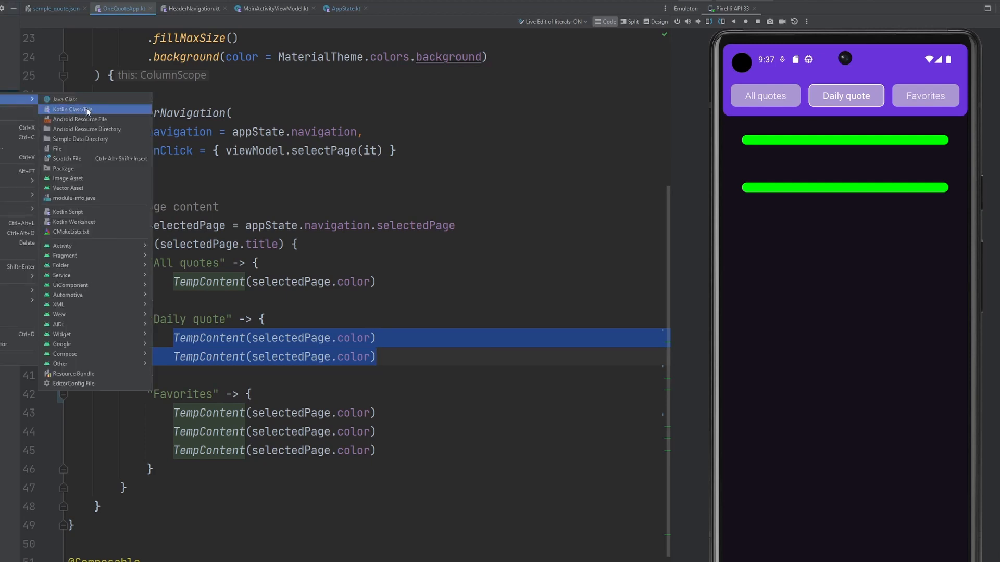
Step: Create DailyQuoteScreen.kt with a composable taking a quote: AppState.Quote parameter
left_click(71, 109)
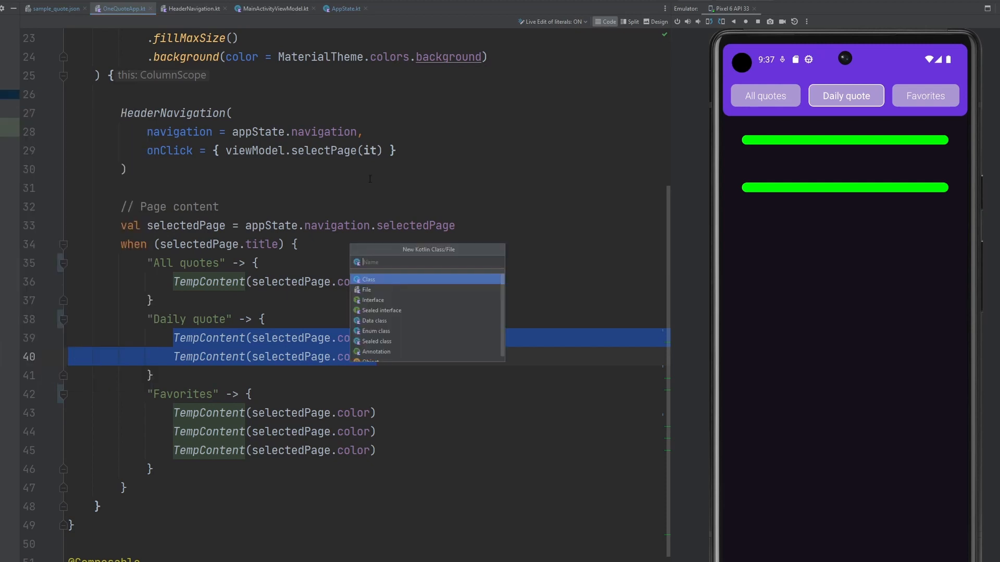
type("DailyQuoteScreen() {")
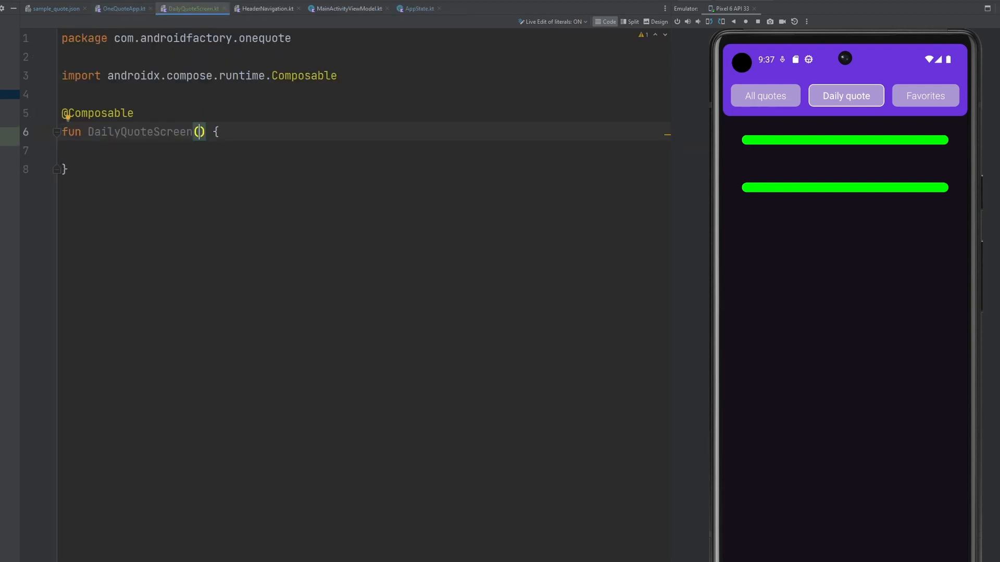
type("quote: AppState.Quote")
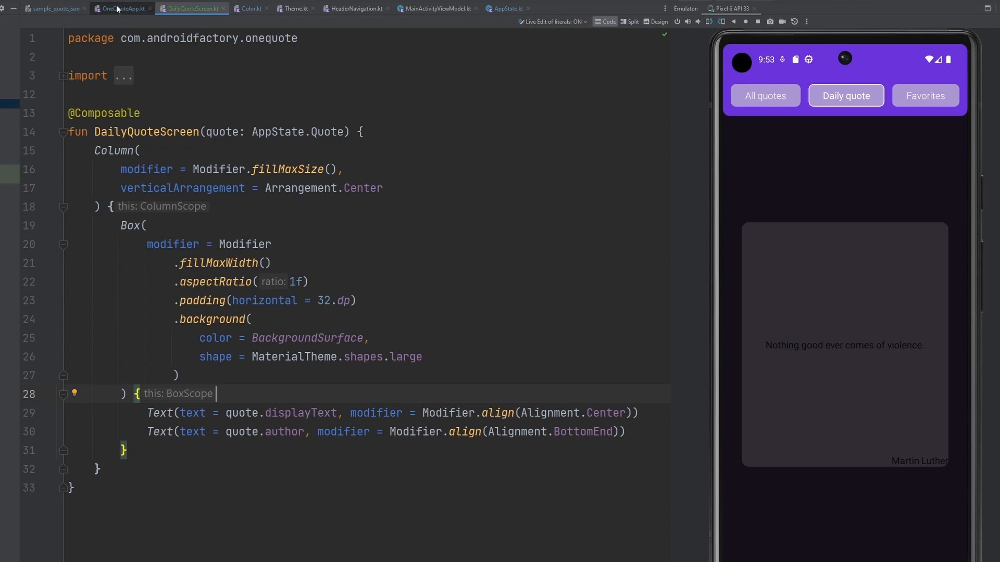
Step: Render DailyQuoteScreen(quote = appState.quoteOfTheDay) for Daily quote and verify against Favorites and All quotes
left_click(122, 8)
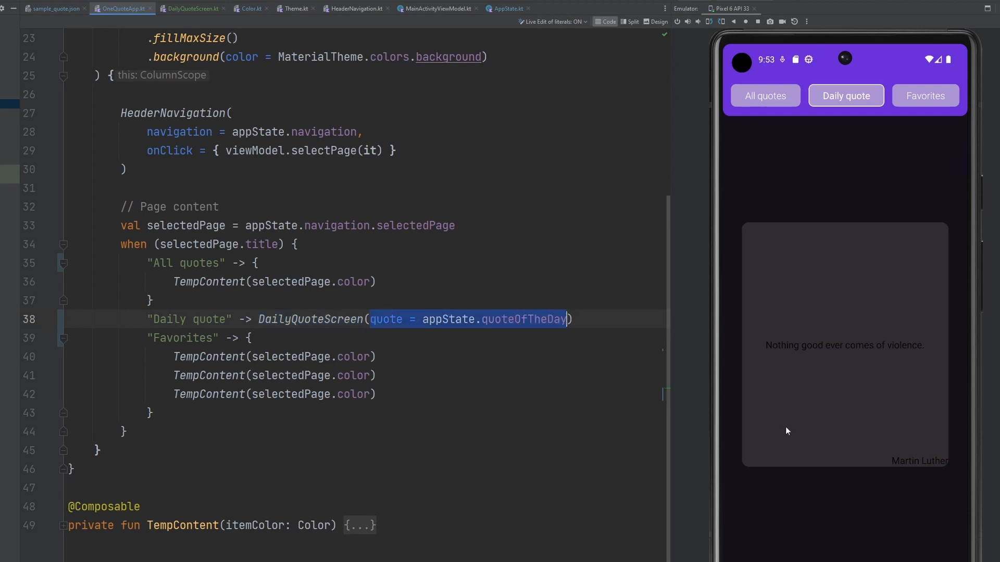
left_click(402, 319)
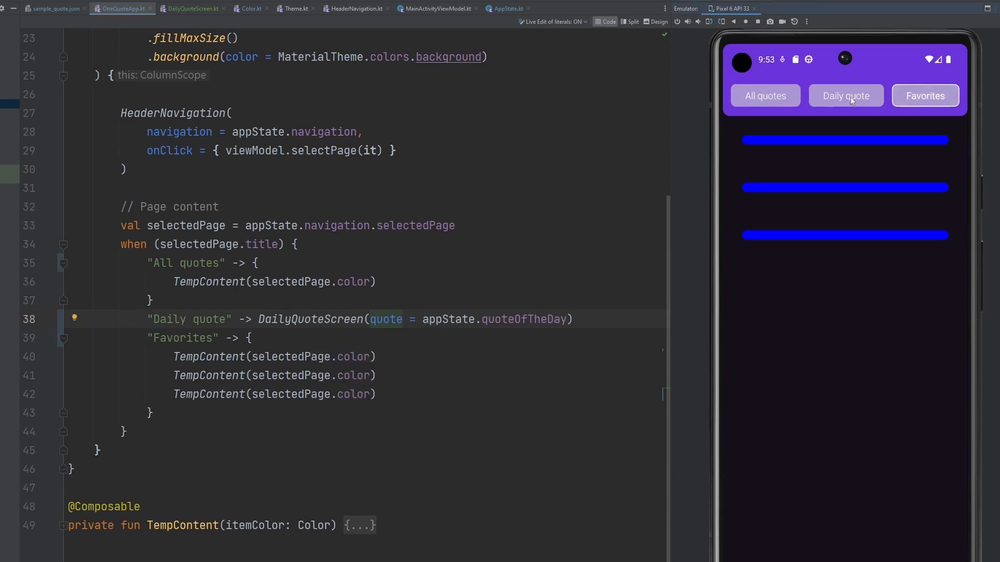
left_click(846, 96)
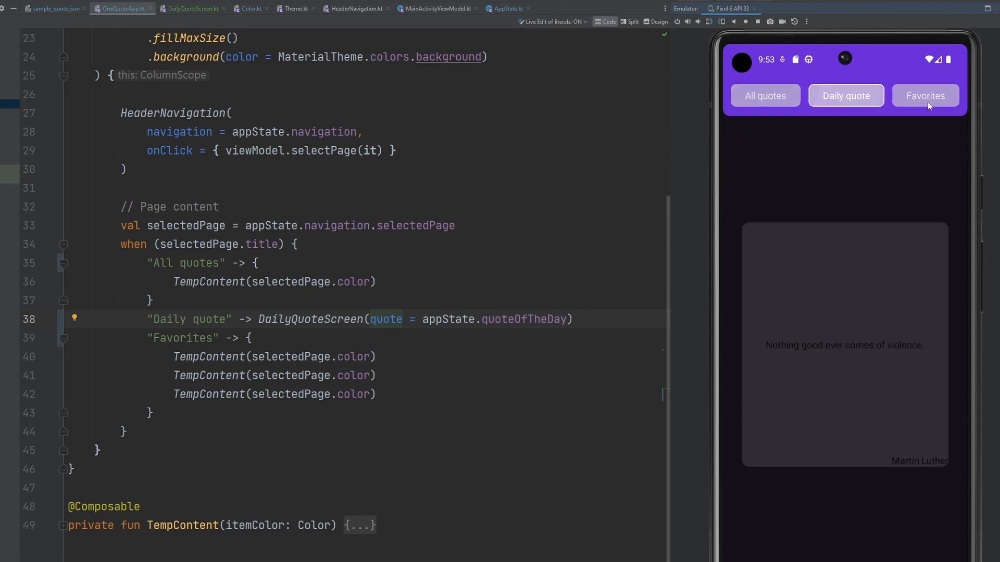
left_click(764, 95)
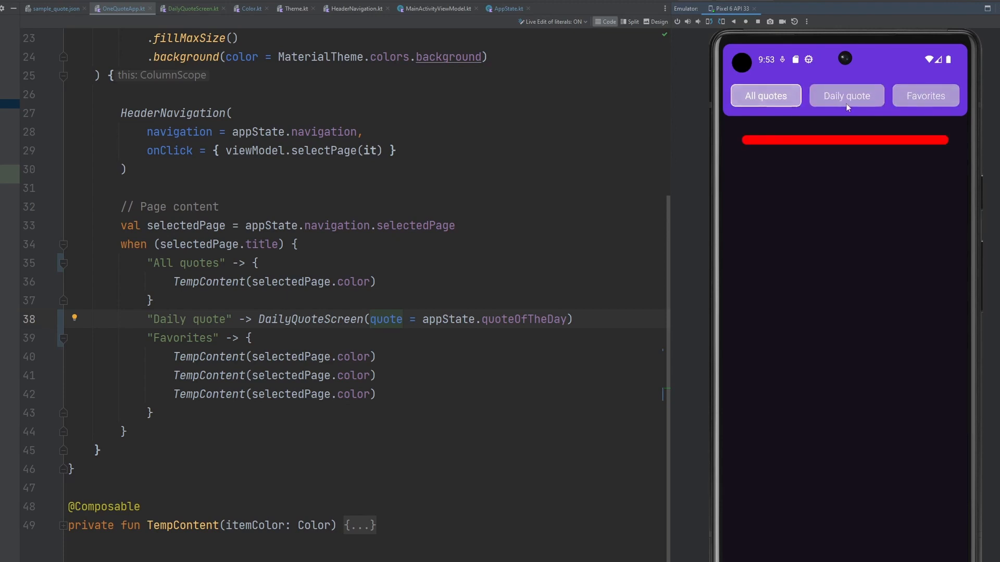
left_click(846, 95)
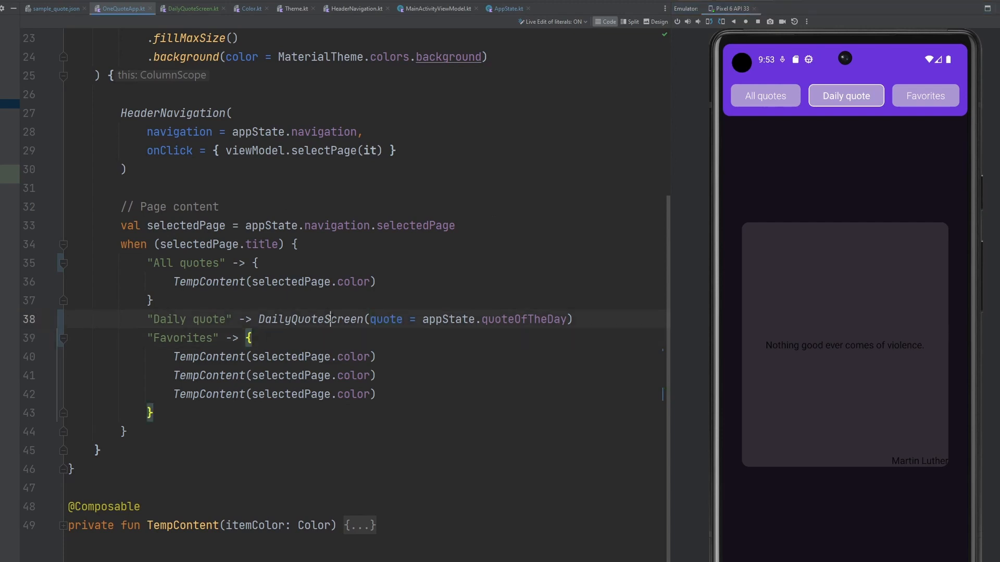
left_click(192, 8)
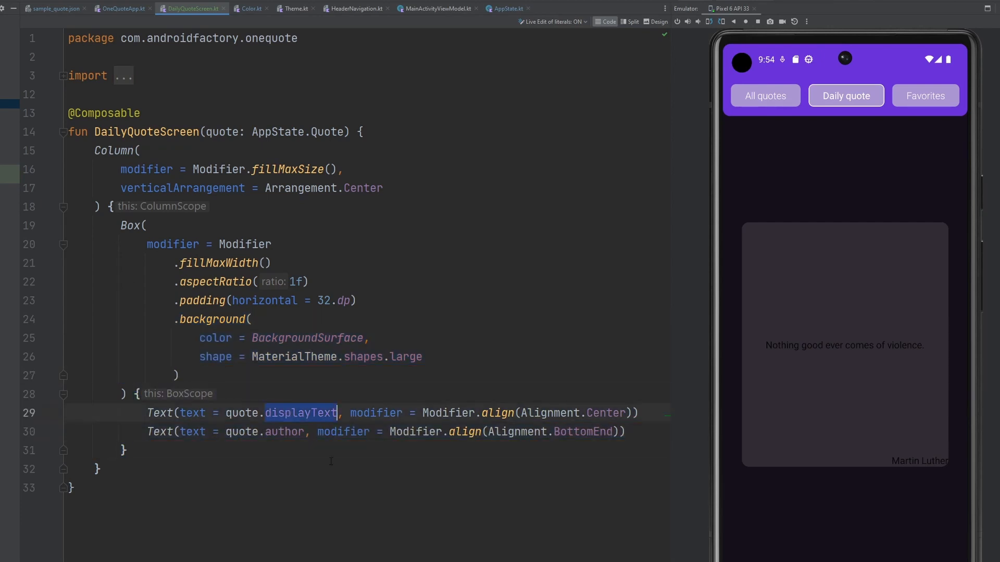
Step: Review DailyQuoteScreen.kt, selecting the author Text's BottomEnd alignment
double_click(284, 432)
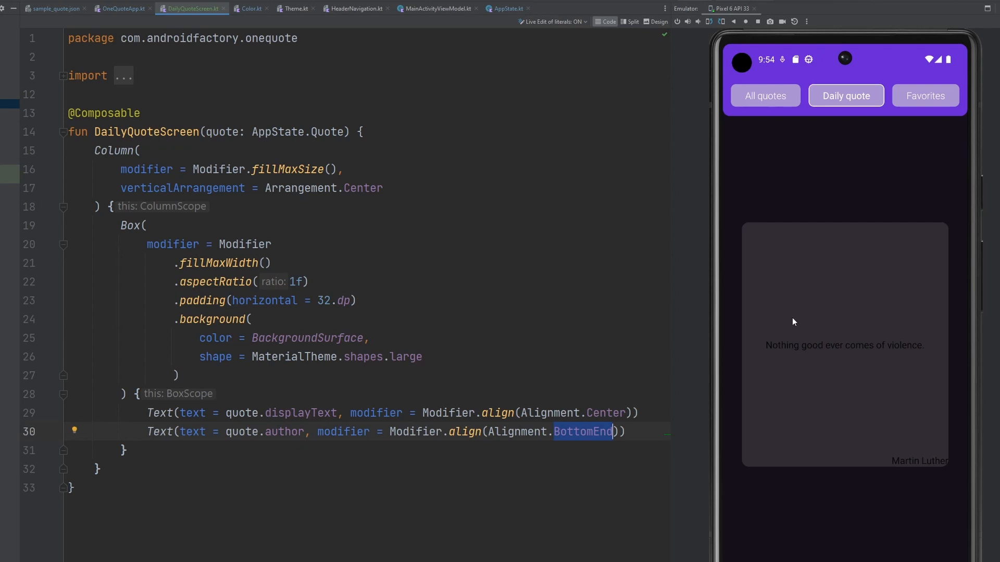
mouse_move(871, 466)
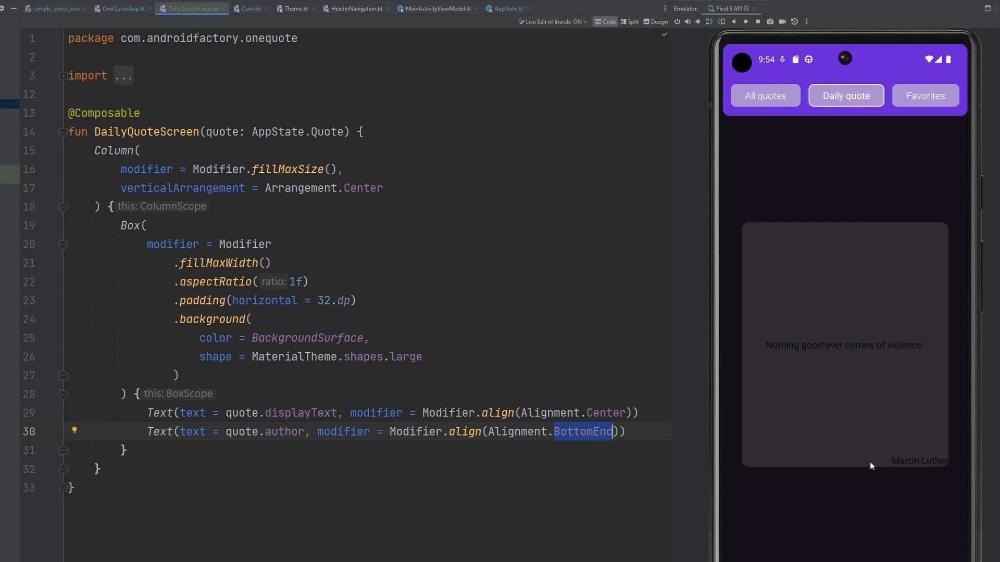
mouse_move(770, 397)
type("fontSize =")
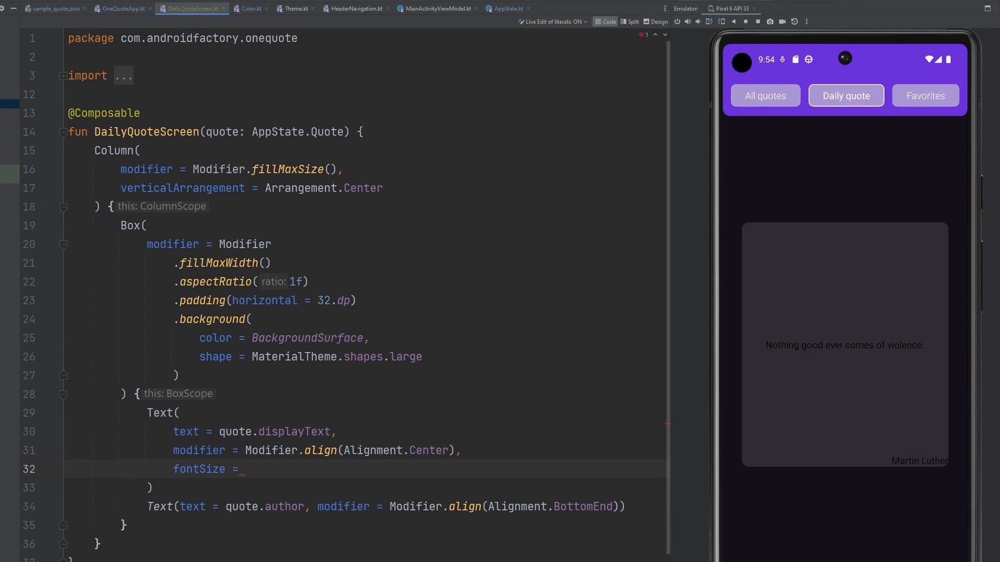
Step: Style the quote Text 32.sp, white, centred with padding; make the author Text light, 22.sp, white, padded
type("32.sp,")
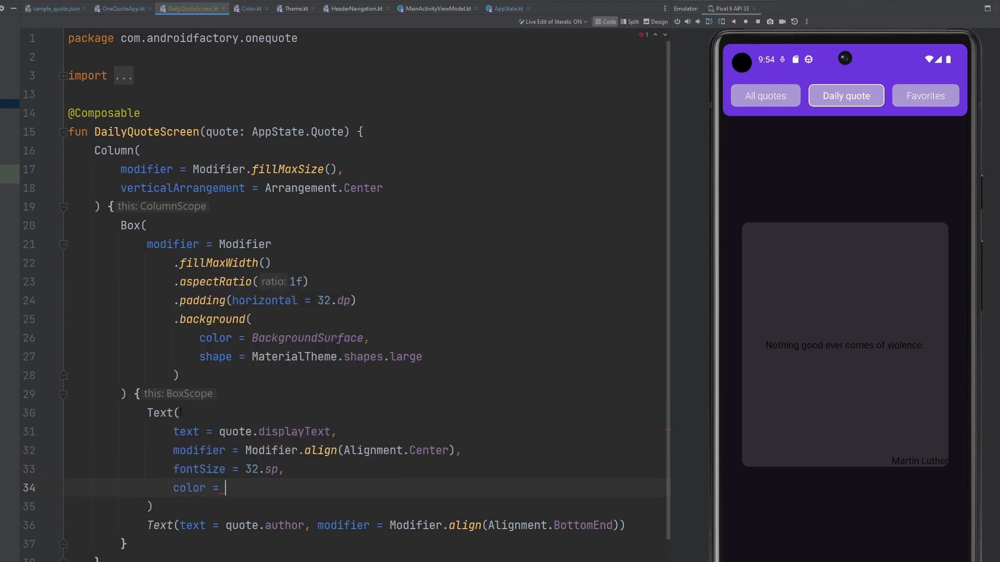
type("Color.White")
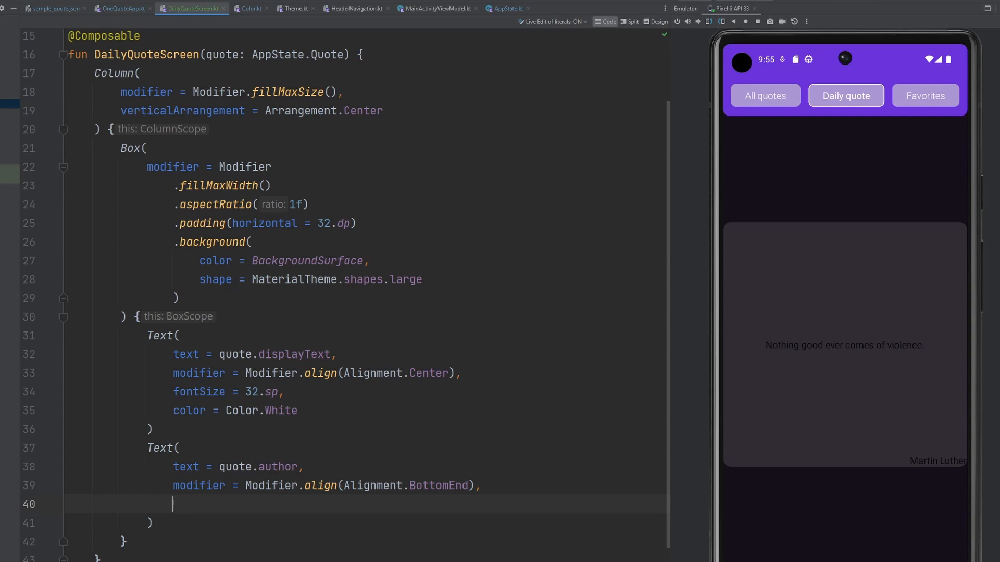
type(".padding(all = 8.dp),")
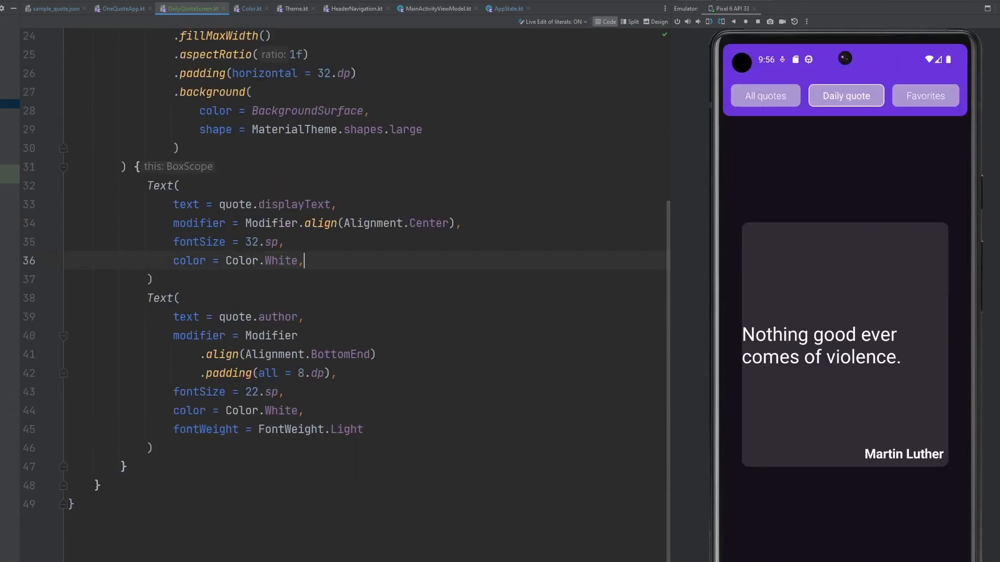
type("textAlign =")
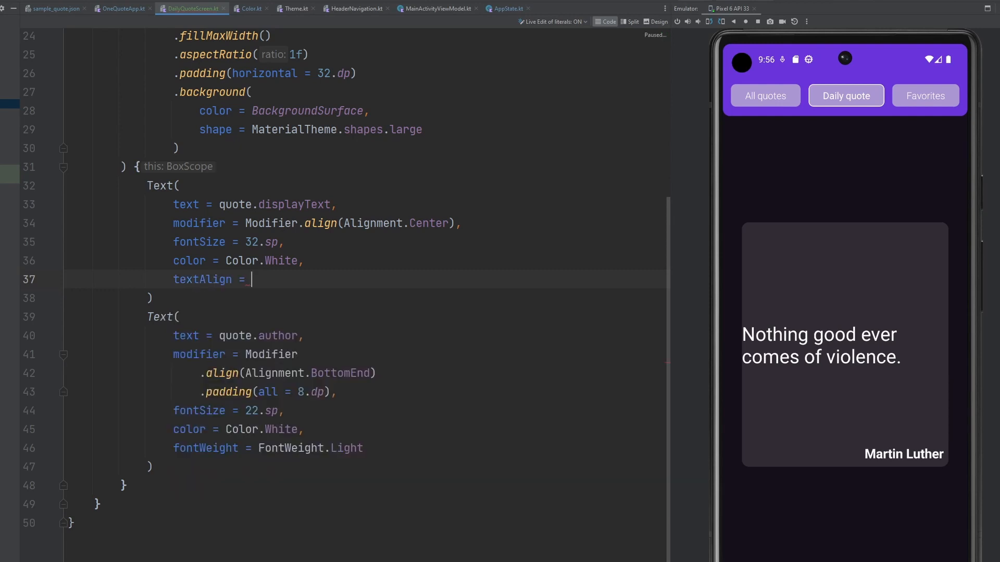
type("TextAlign.Center")
left_click(318, 223)
type(".padding(horizontal = 16.dp)")
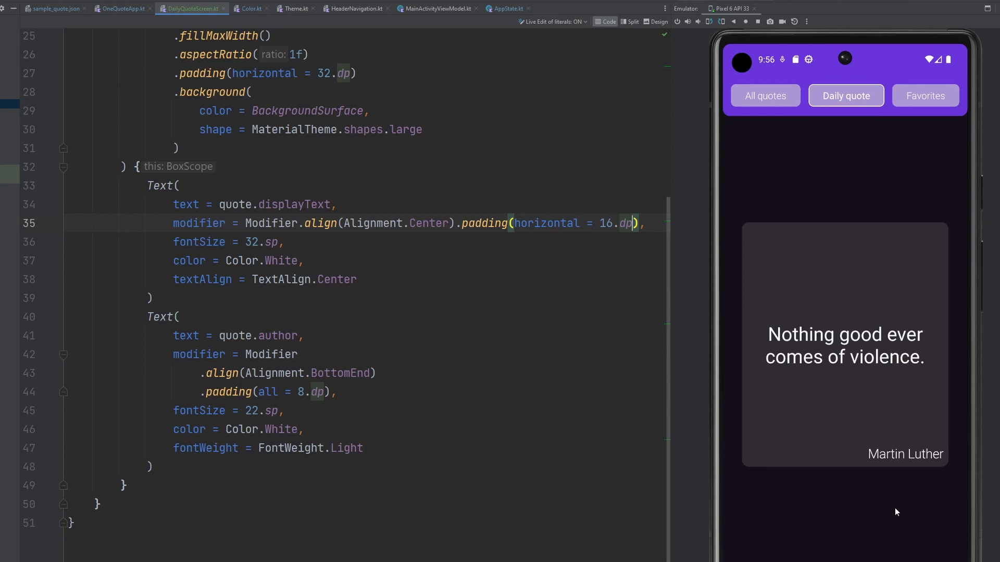
mouse_move(891, 420)
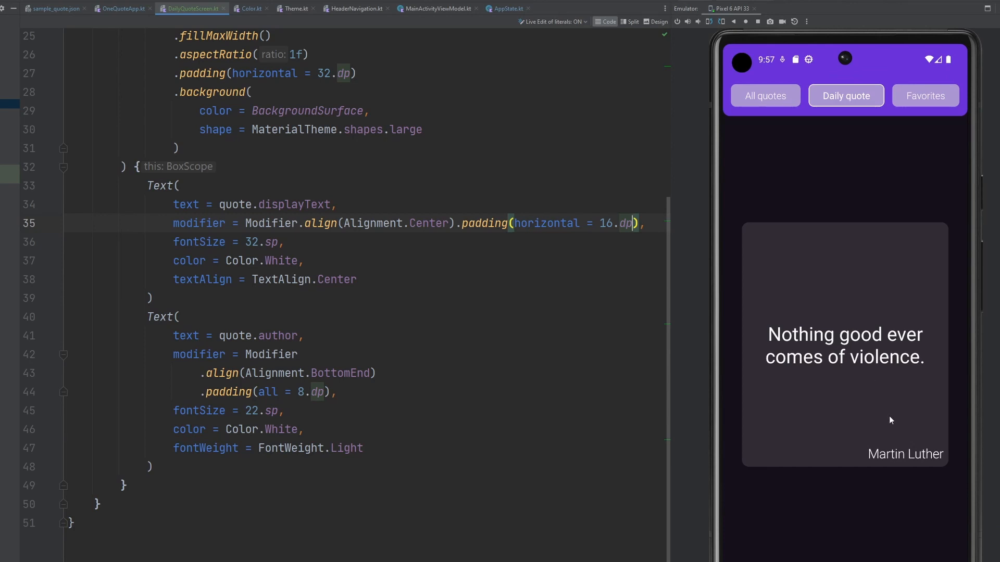
mouse_move(926, 476)
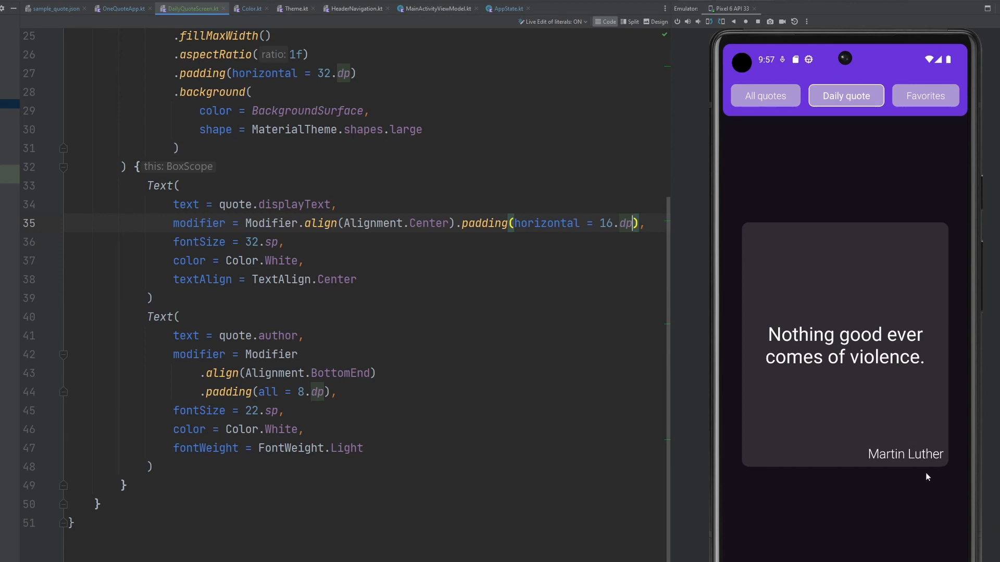
mouse_move(900, 469)
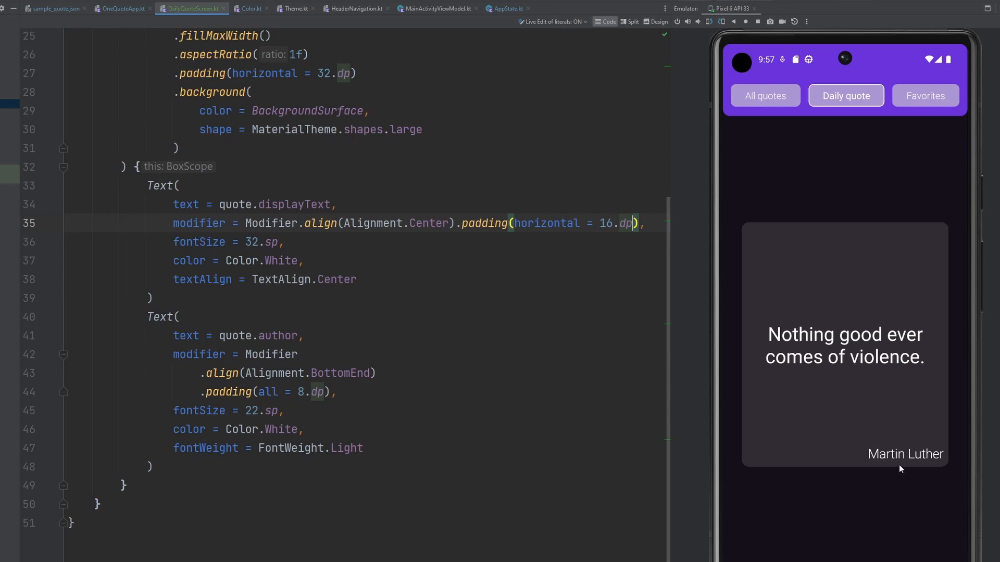
mouse_move(843, 465)
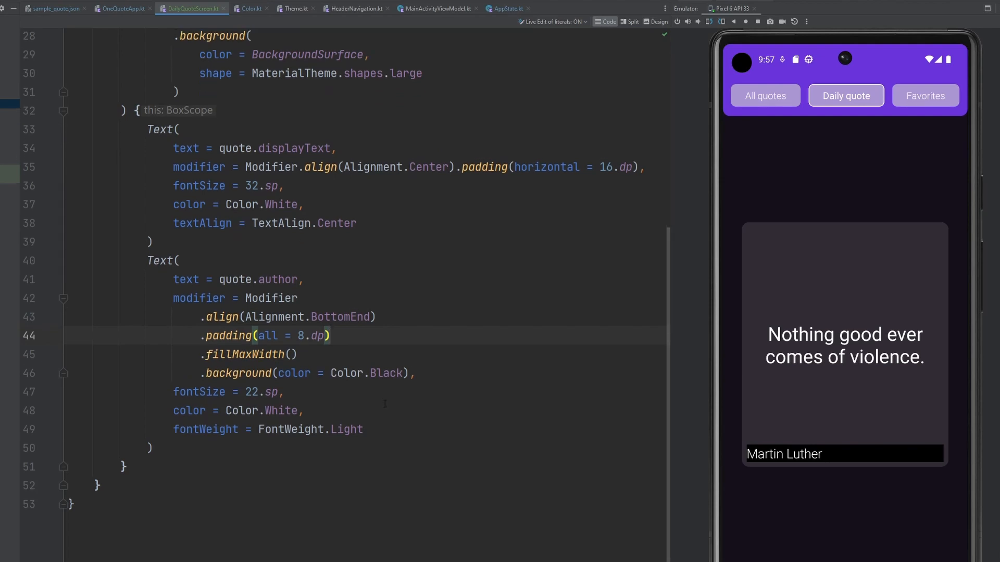
Step: Move the author Text's .padding(all = 8.dp) to after .background(color = Color.Black)
double_click(269, 298)
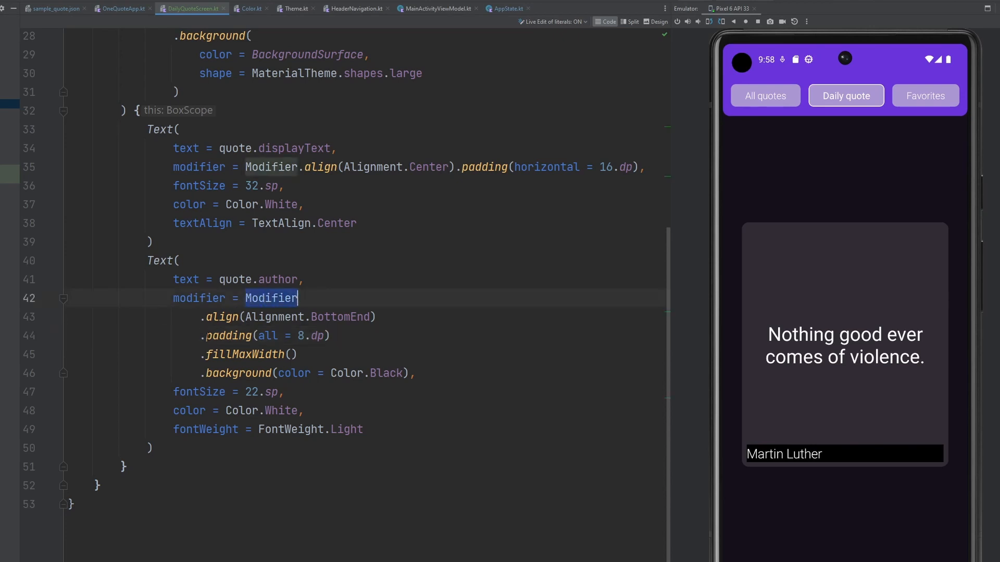
left_click(204, 373)
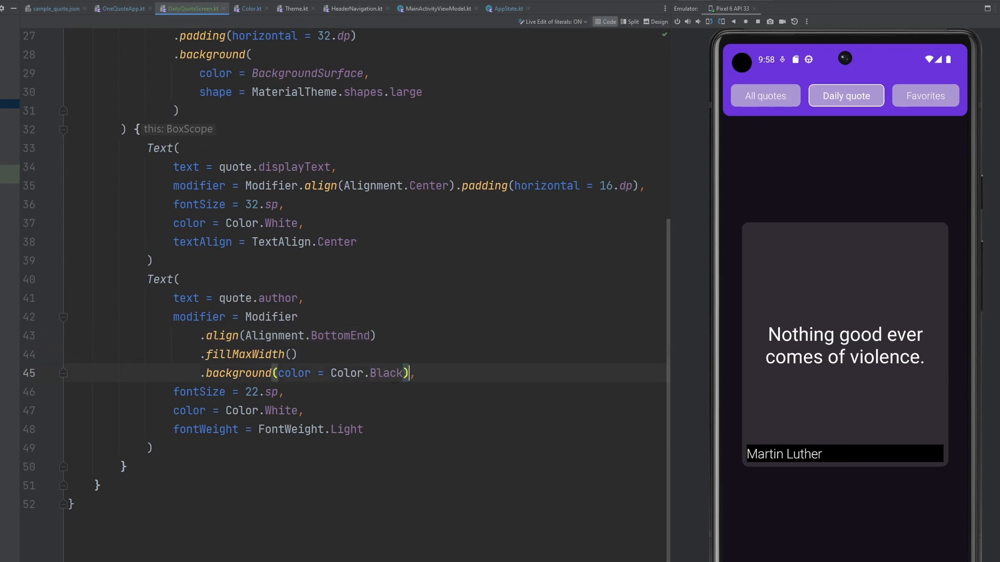
type(".padding(all = 8.dp),")
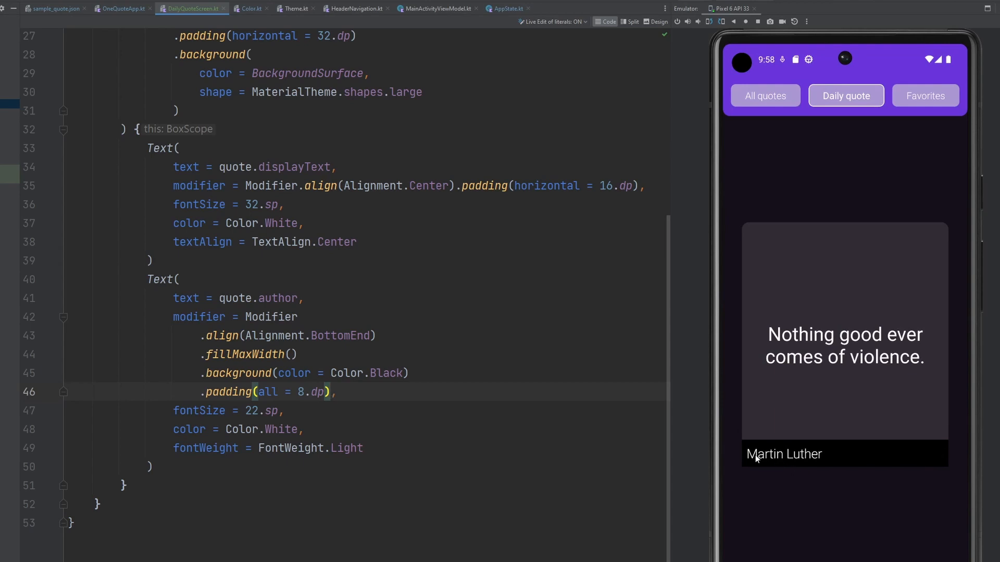
mouse_move(751, 468)
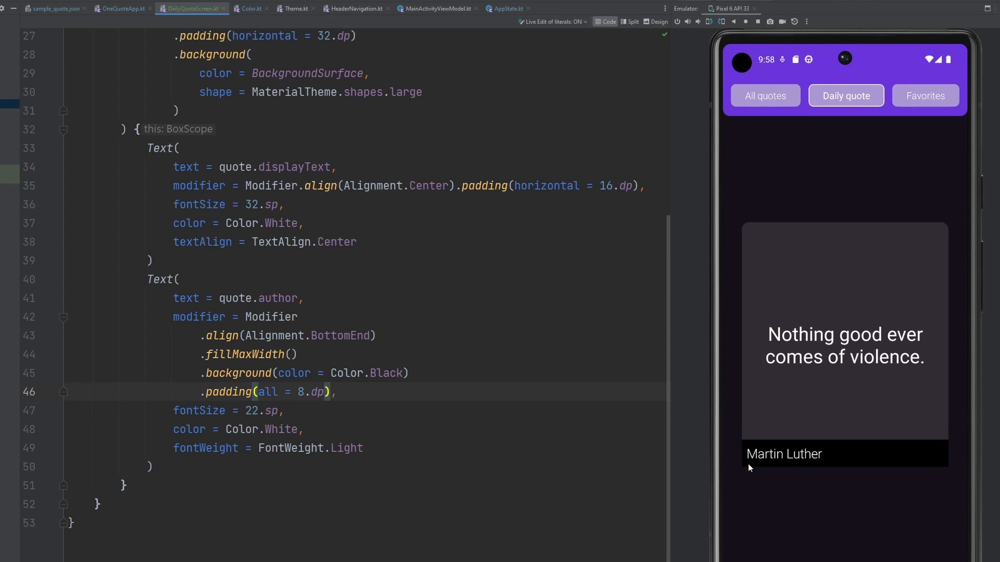
left_click(451, 399)
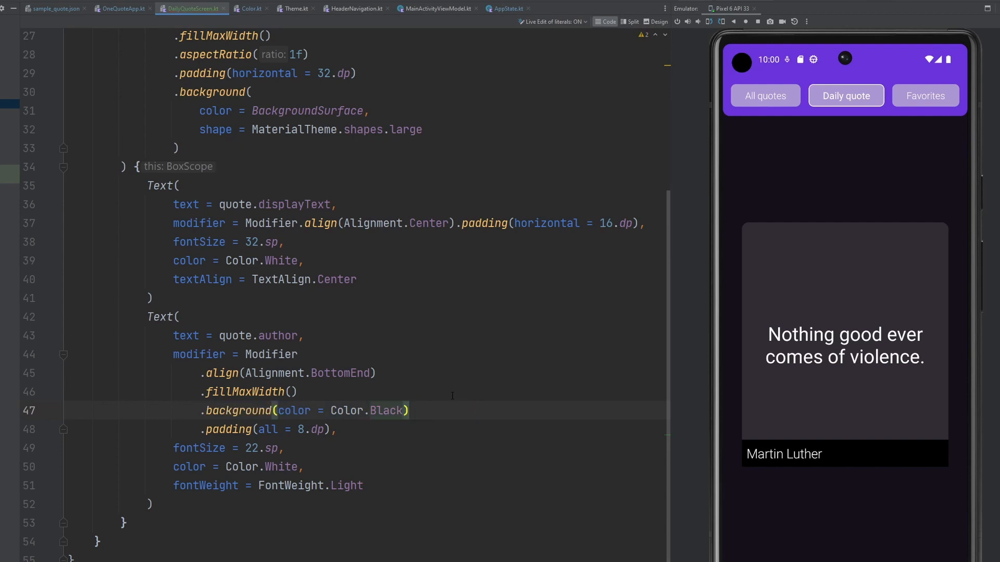
mouse_move(798, 421)
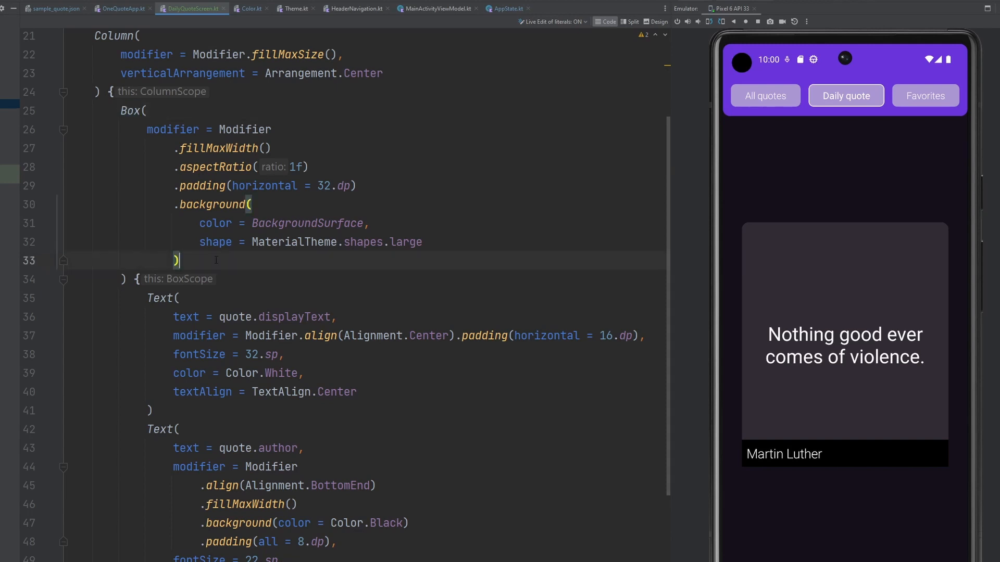
Step: Add .clip(shape = MaterialTheme.shapes.large) to the card Box modifier
type(".clip(")
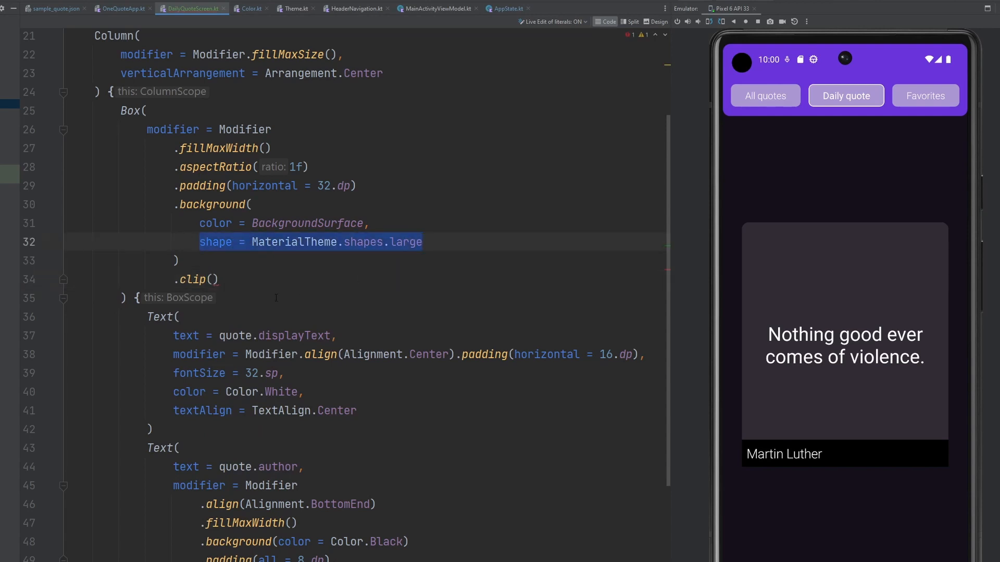
type("shape = MaterialTheme.shapes.large")
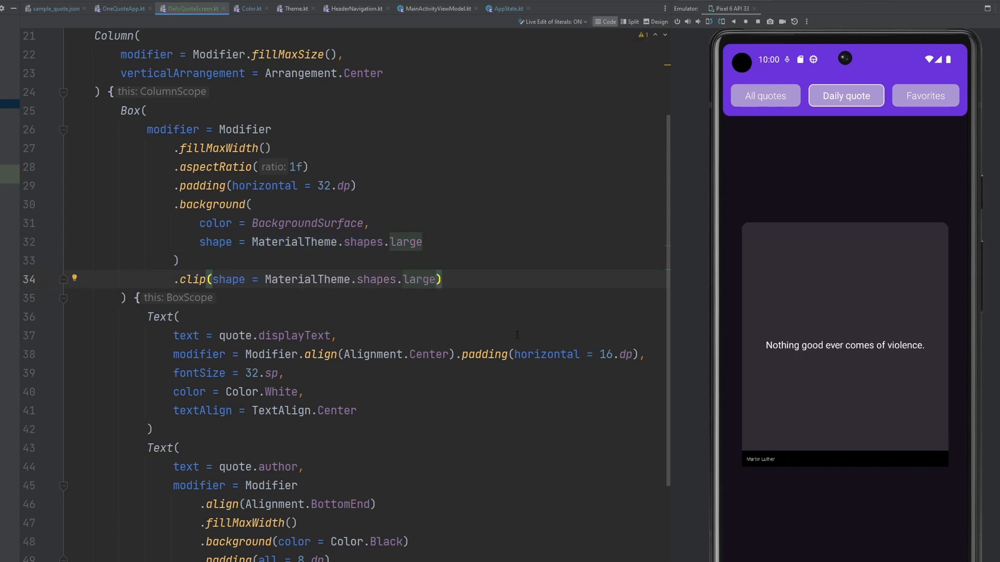
mouse_move(780, 3)
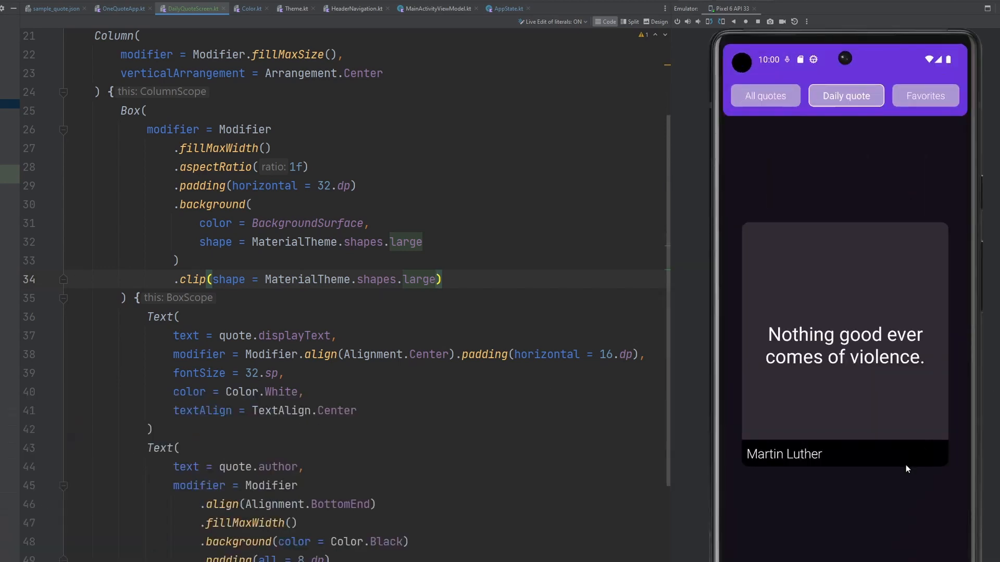
mouse_move(938, 464)
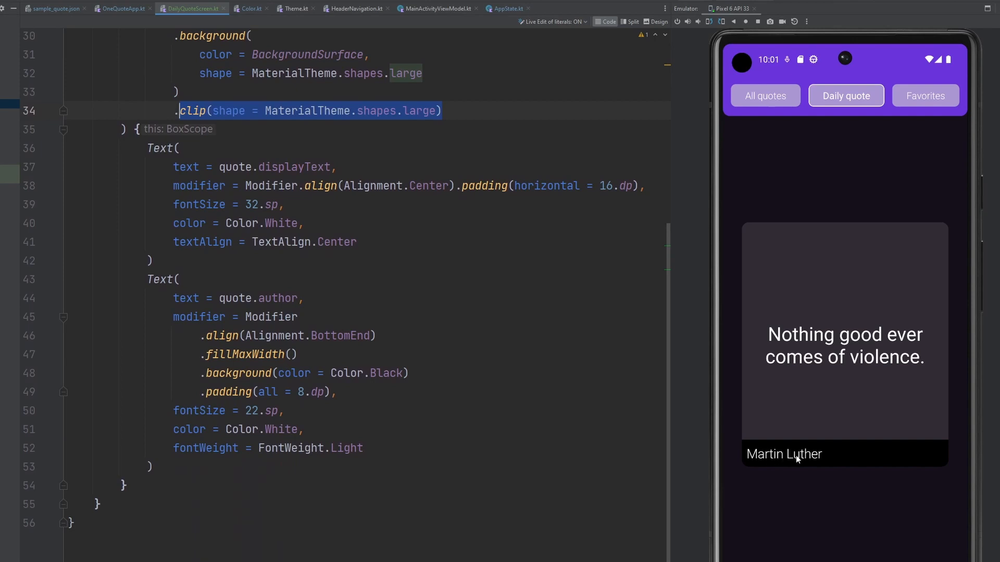
mouse_move(797, 460)
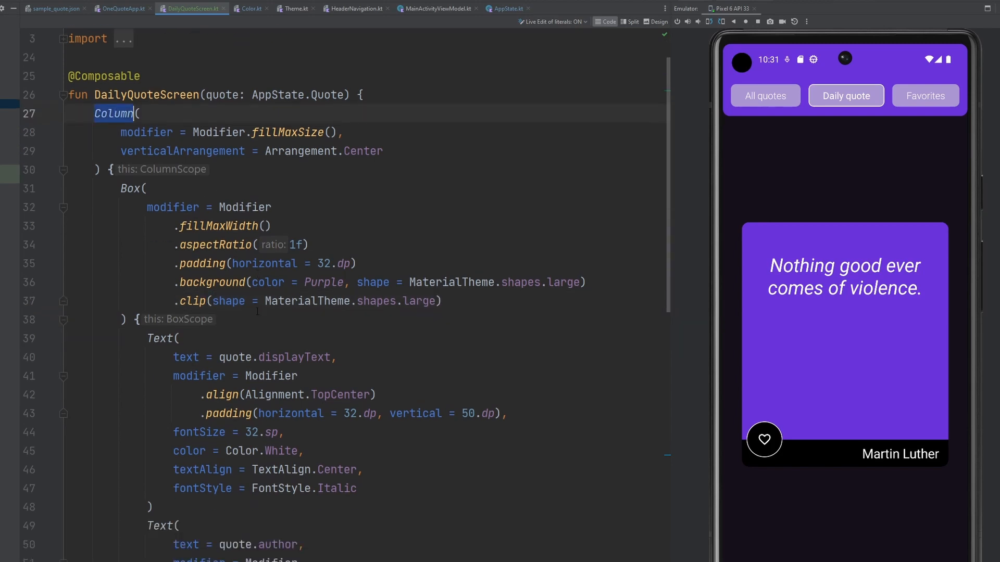
Step: Make the card background Purple, place italic quote text TopCenter, and align the author End
scroll("down", 3)
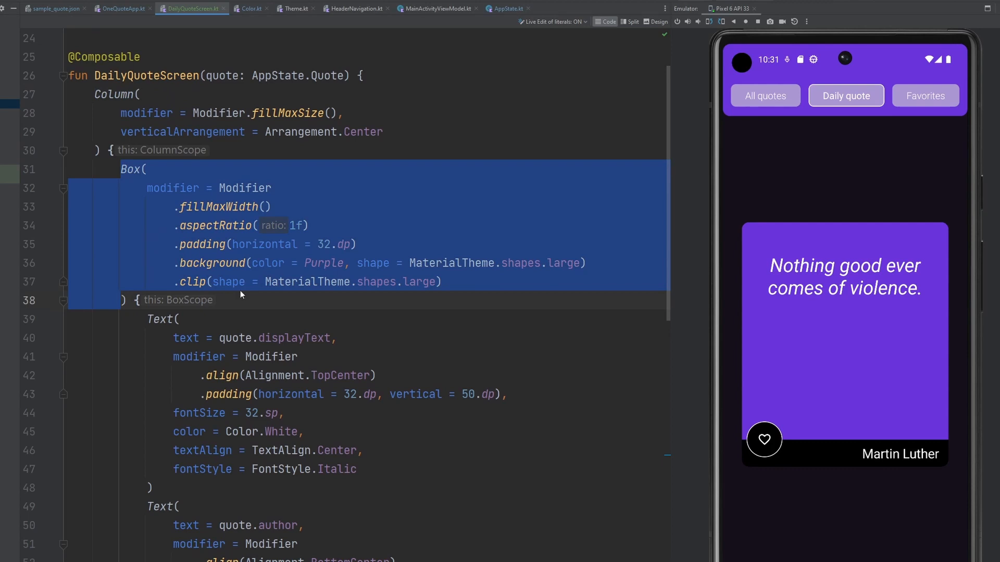
scroll("down", 3)
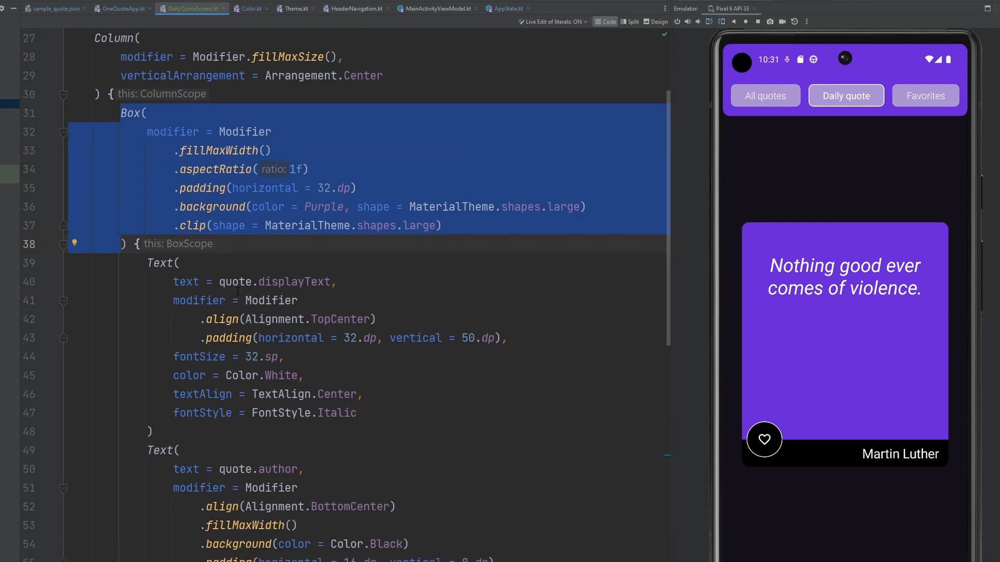
scroll("down", 3)
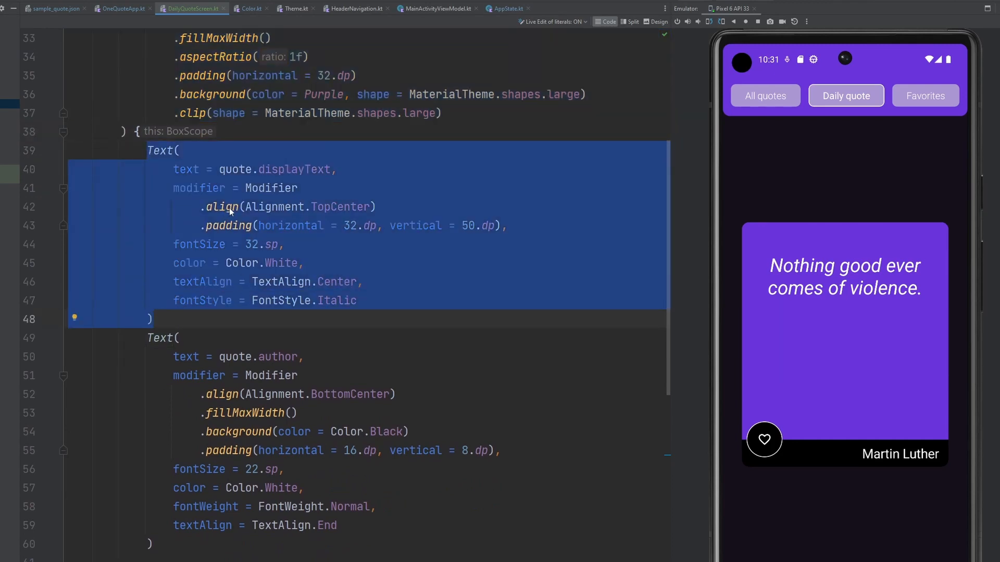
mouse_move(341, 236)
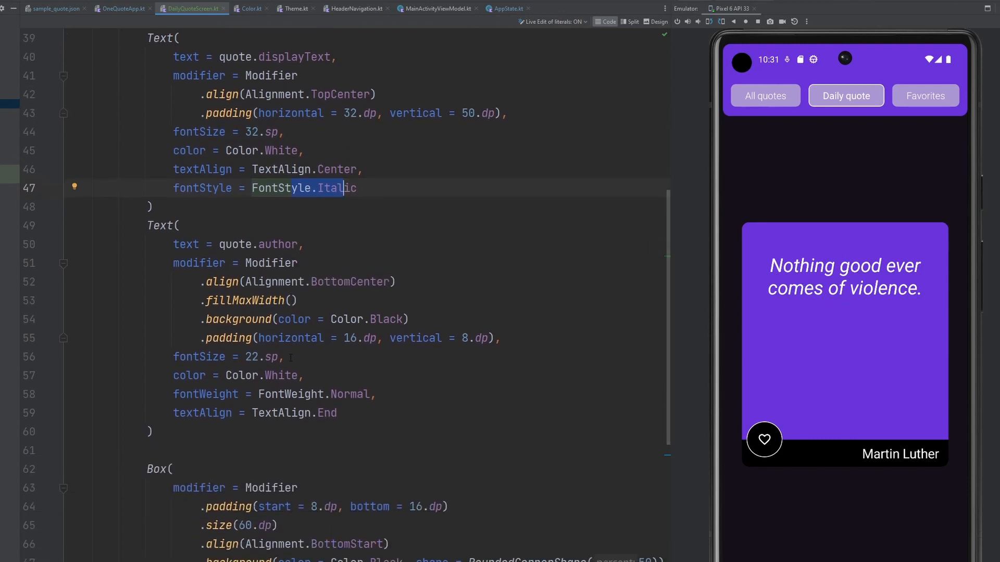
scroll("down", 3)
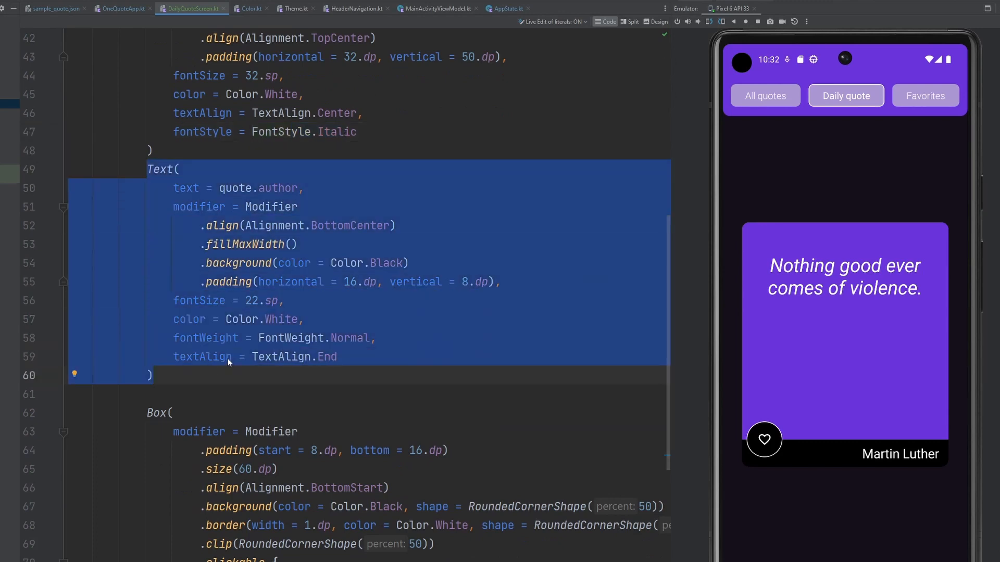
left_click(285, 225)
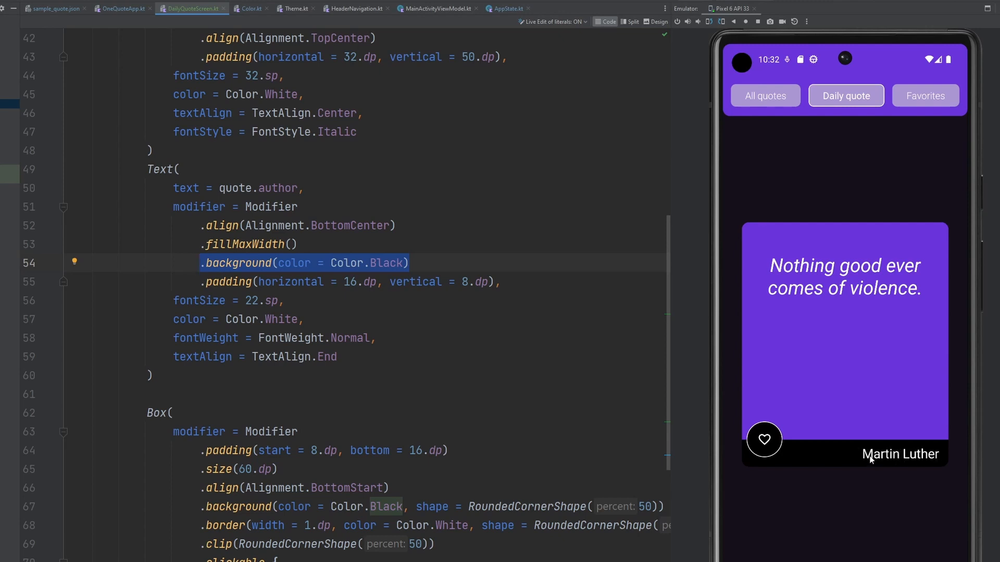
mouse_move(903, 463)
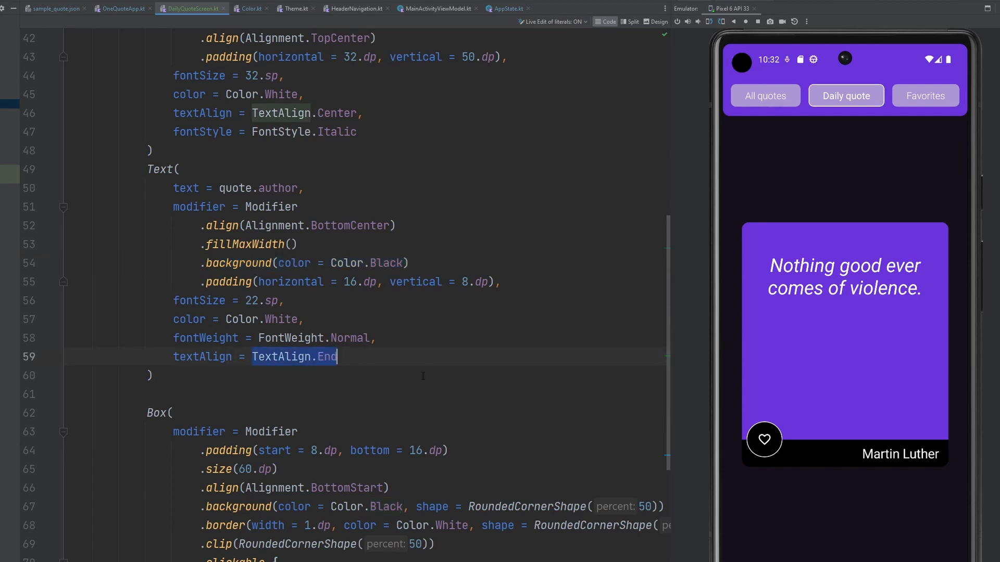
Step: Add a clickable circular heart Box with Icons.Default.FavoriteBorder and try it in the app
scroll("down", 3)
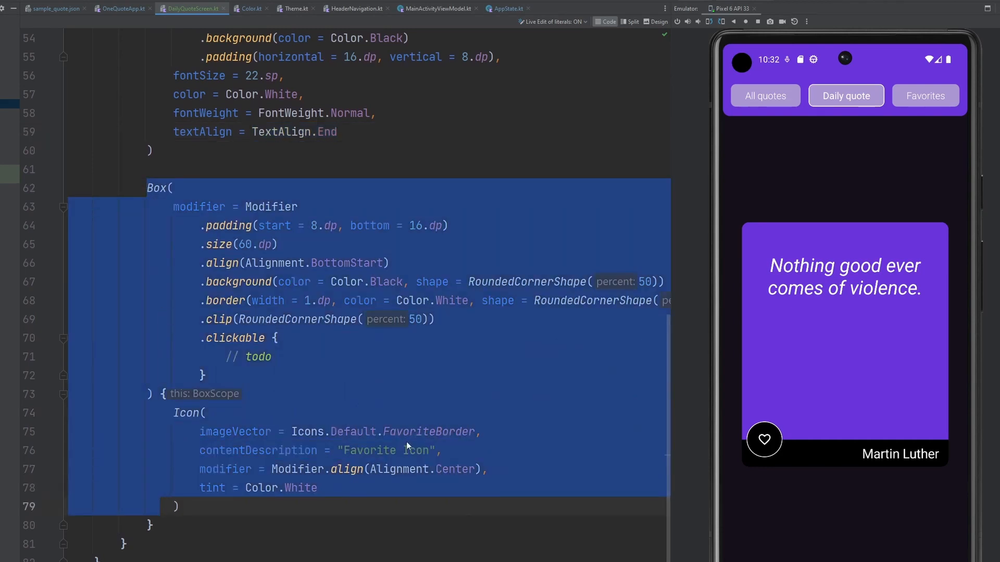
left_click(925, 96)
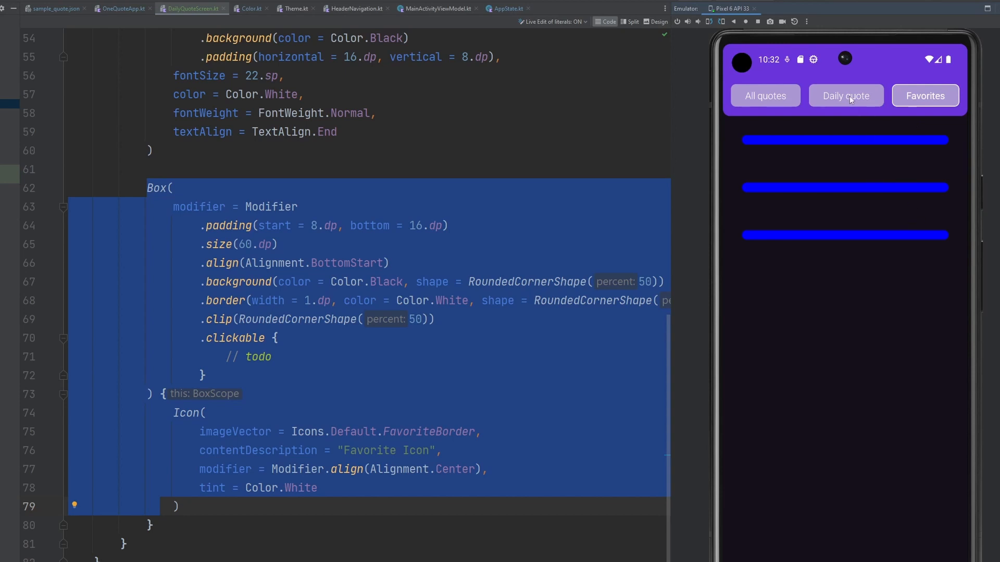
left_click(845, 96)
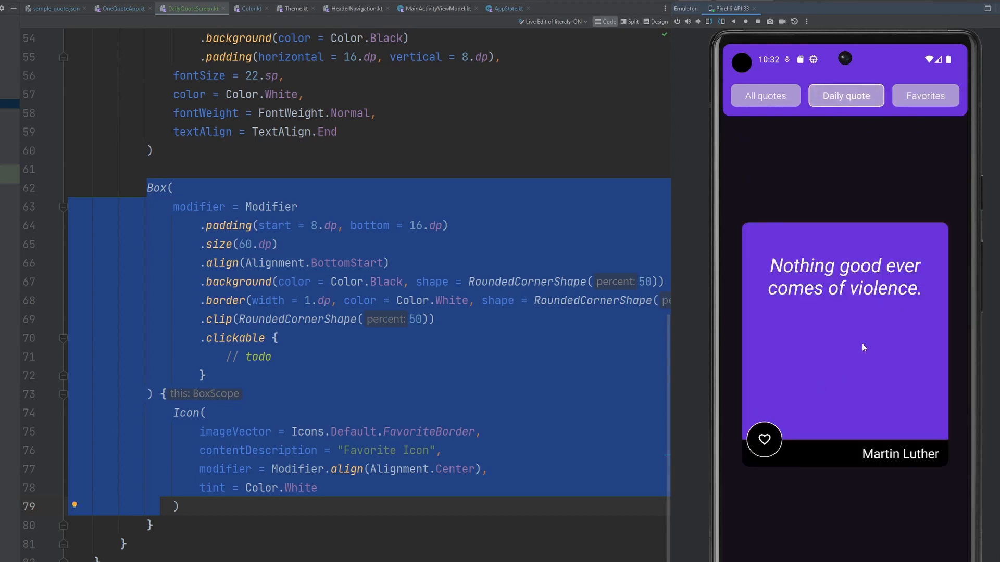
left_click(241, 394)
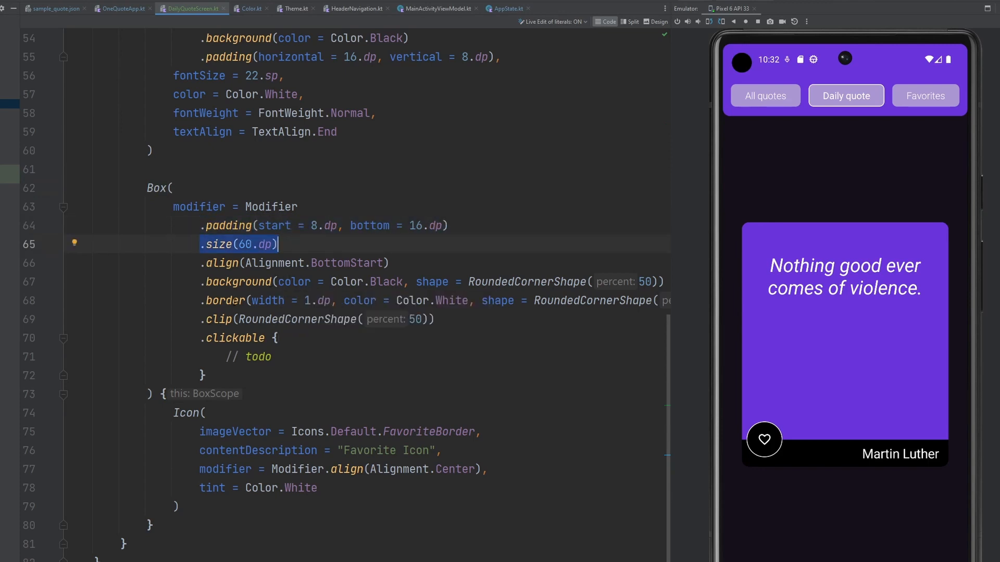
left_click(287, 262)
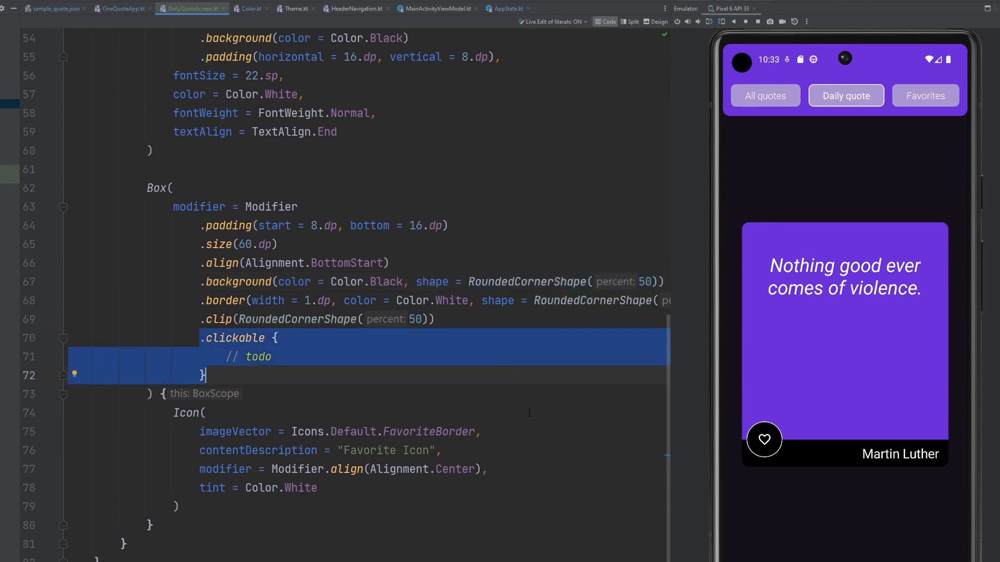
scroll("down", 3)
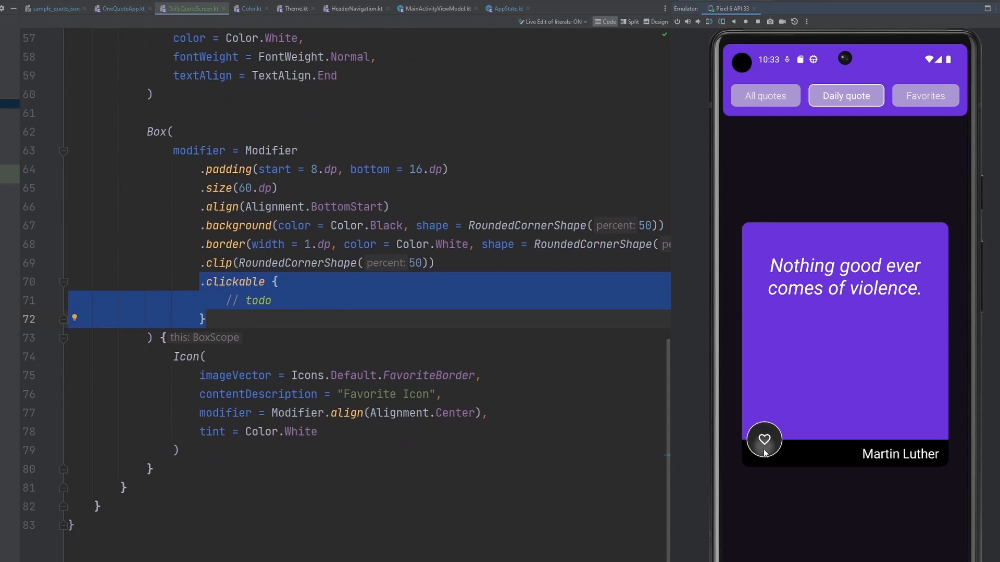
left_click(763, 440)
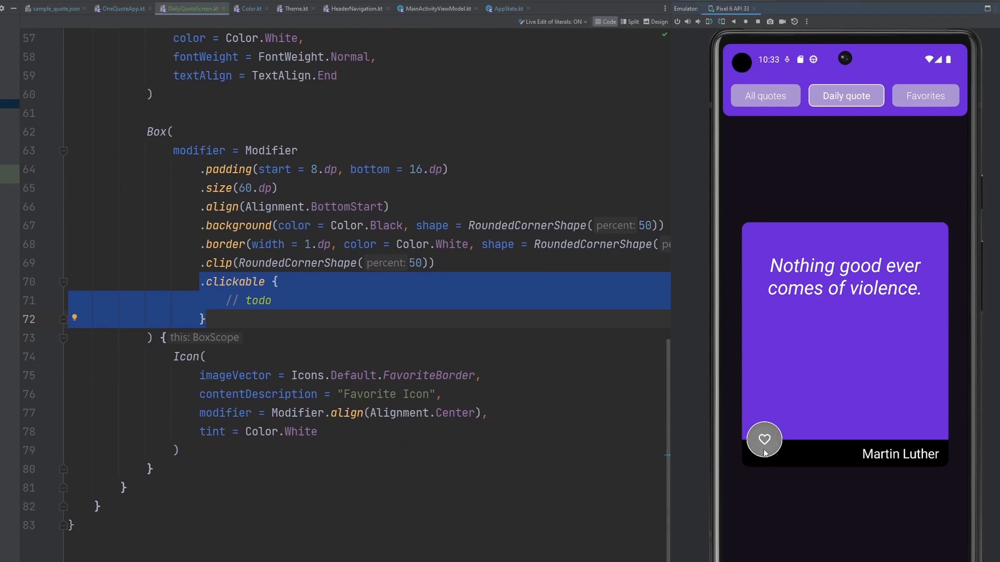
left_click(764, 440)
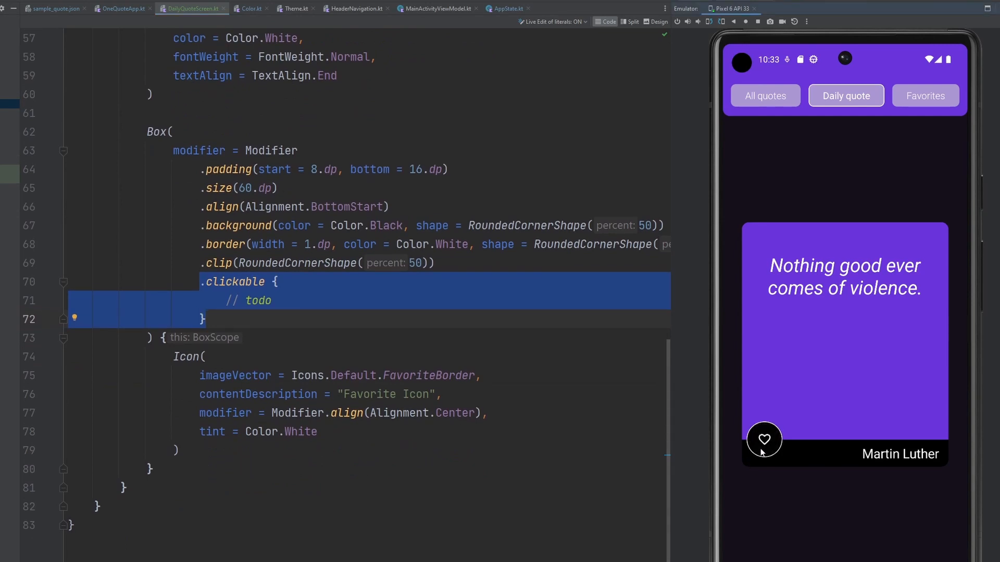
left_click(205, 356)
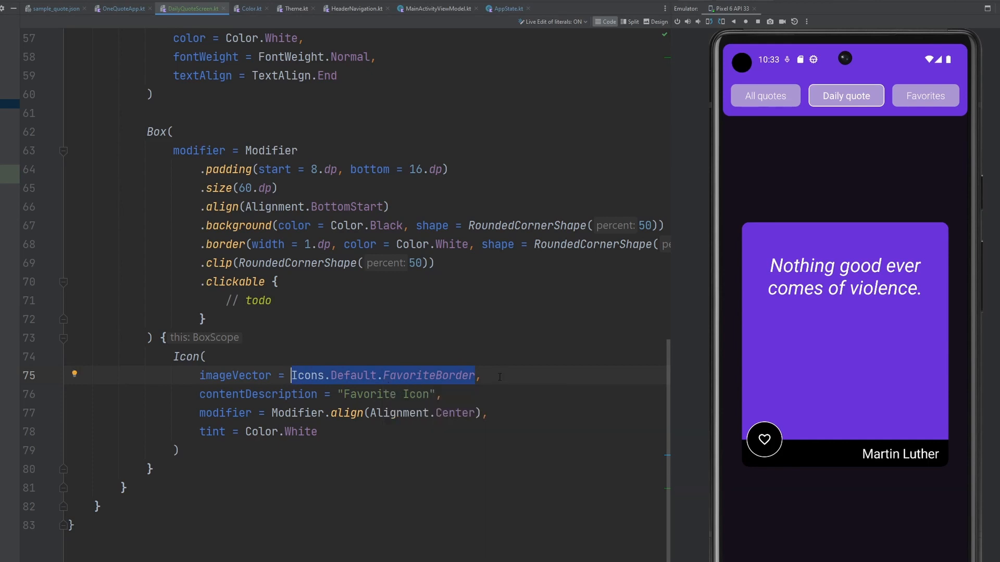
left_click(763, 440)
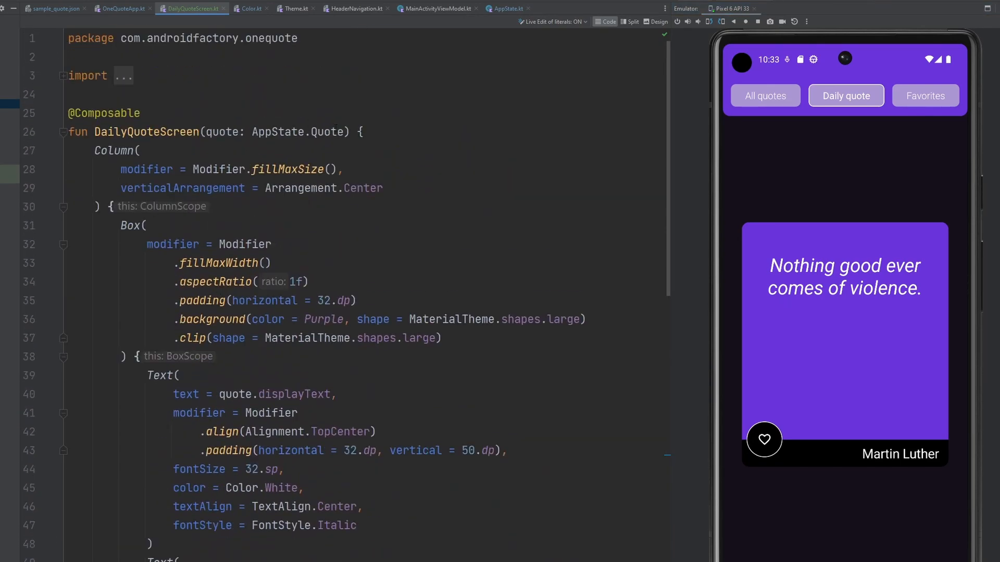
Step: Add isFavorite: Boolean to the Quote data class and set the initial quote's value to false
left_click(349, 132)
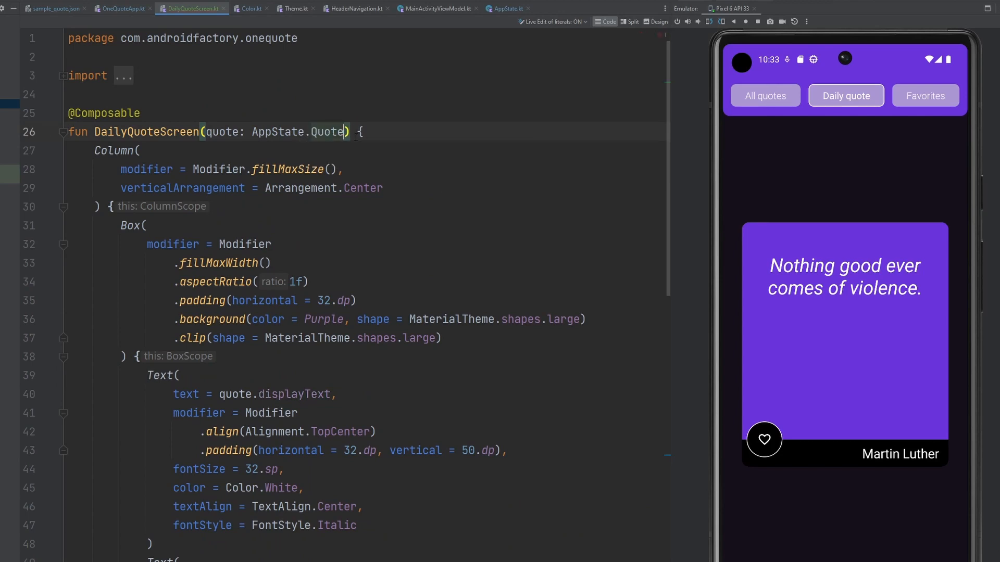
left_click(508, 8)
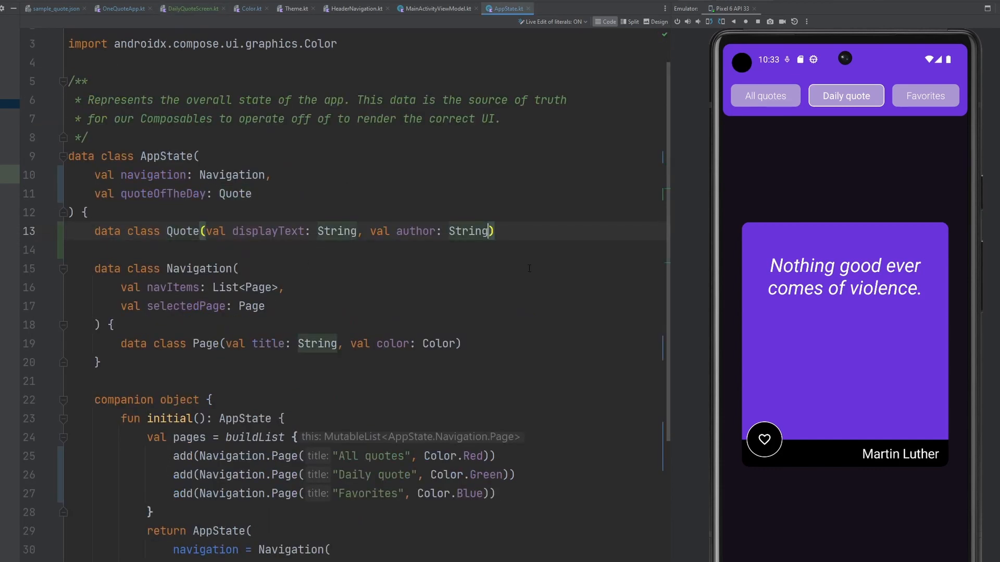
type(", is")
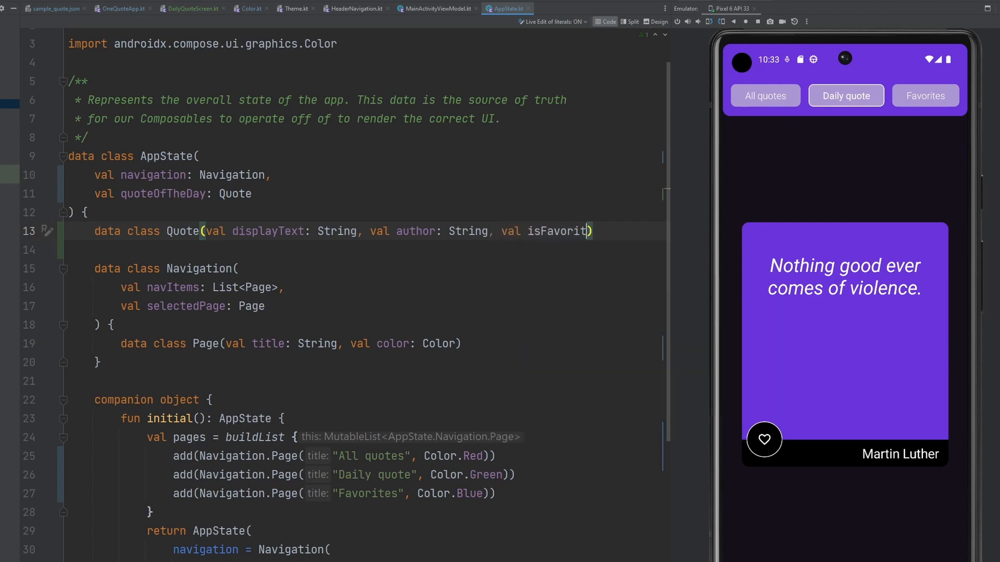
type("e: Boolean")
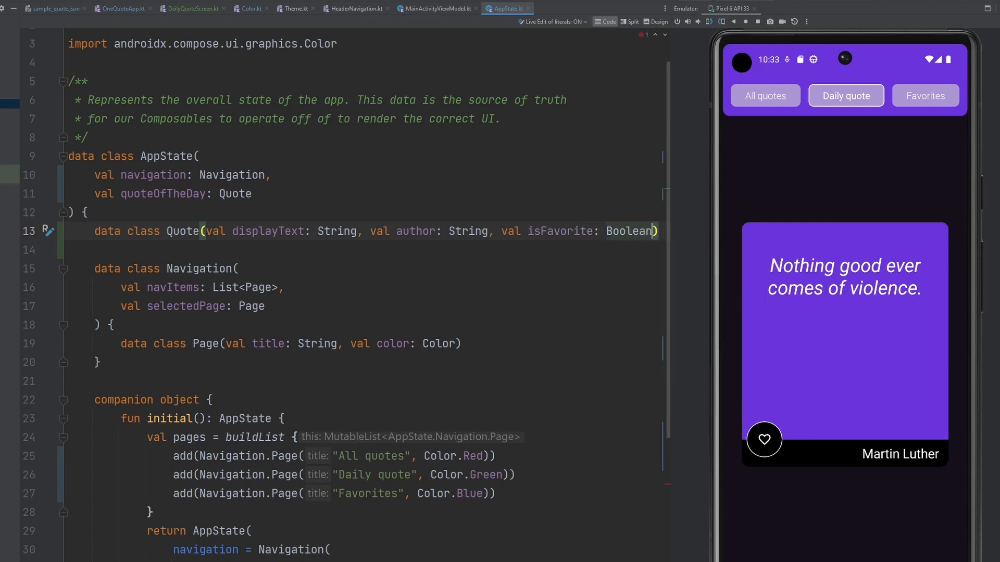
scroll("down", 3)
type("isFavorite =")
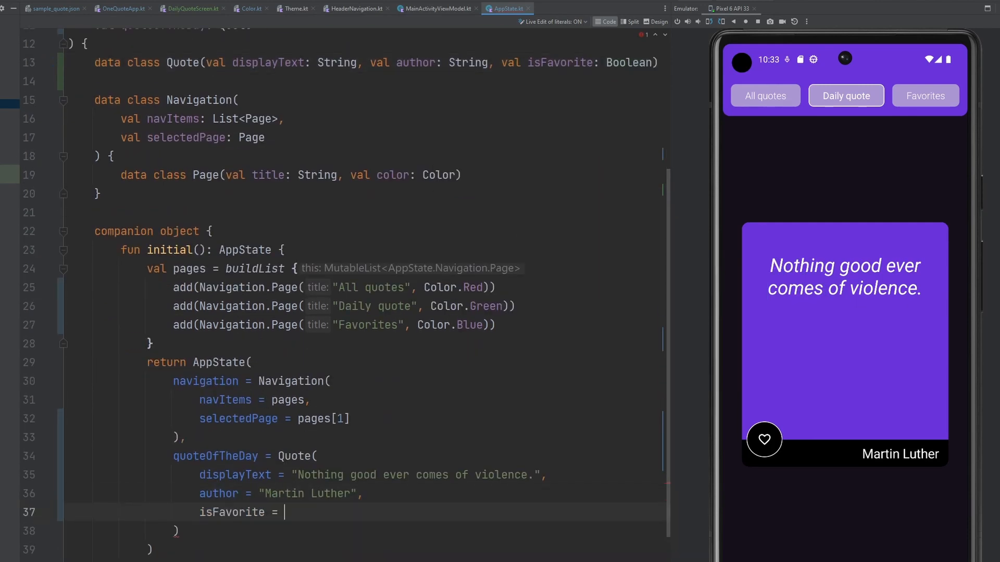
type("false")
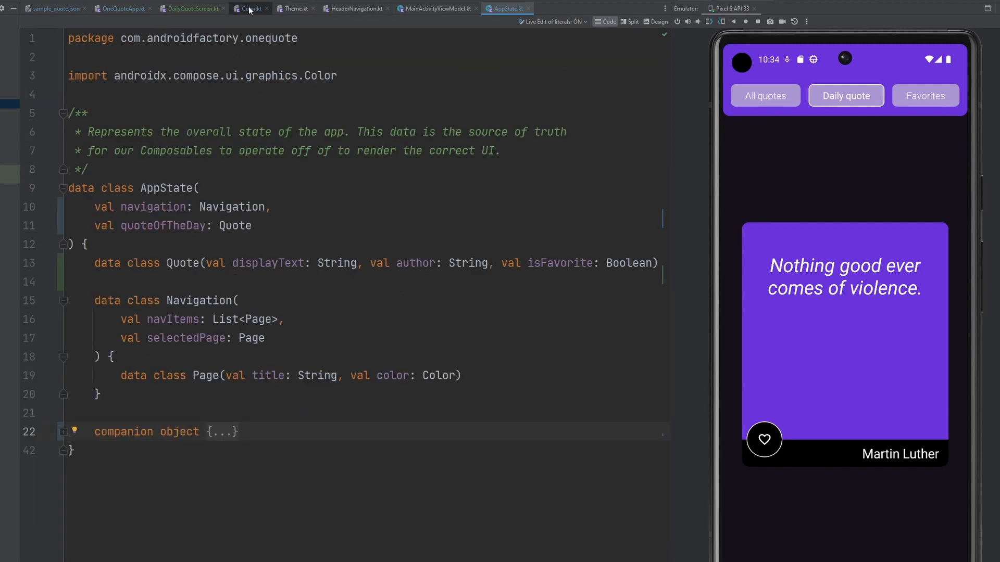
Step: Replace the heart icon with if (quote.isFavorite) Icons.Default.Favorite else Icons.Default.FavoriteBorder
left_click(191, 8)
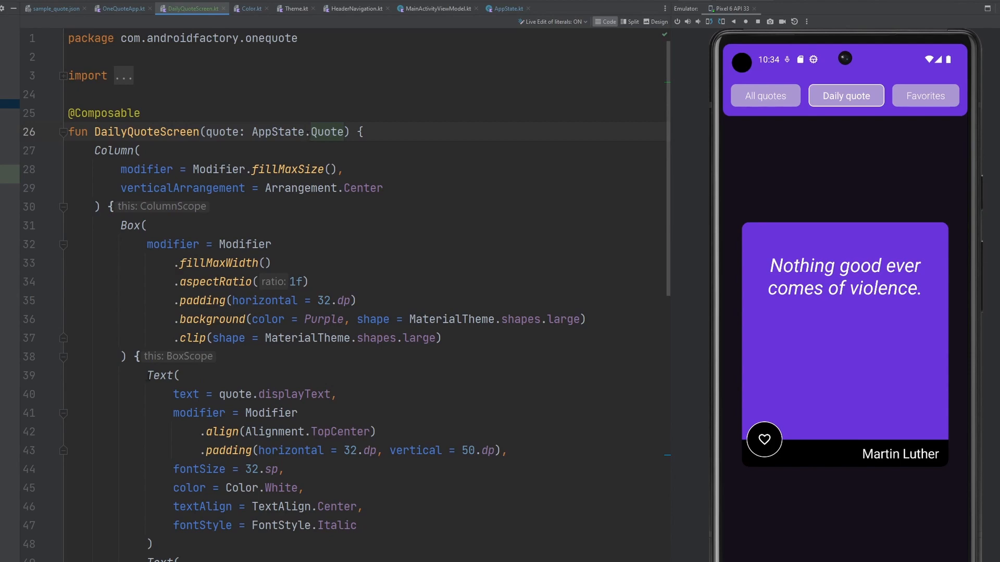
scroll("down", 3)
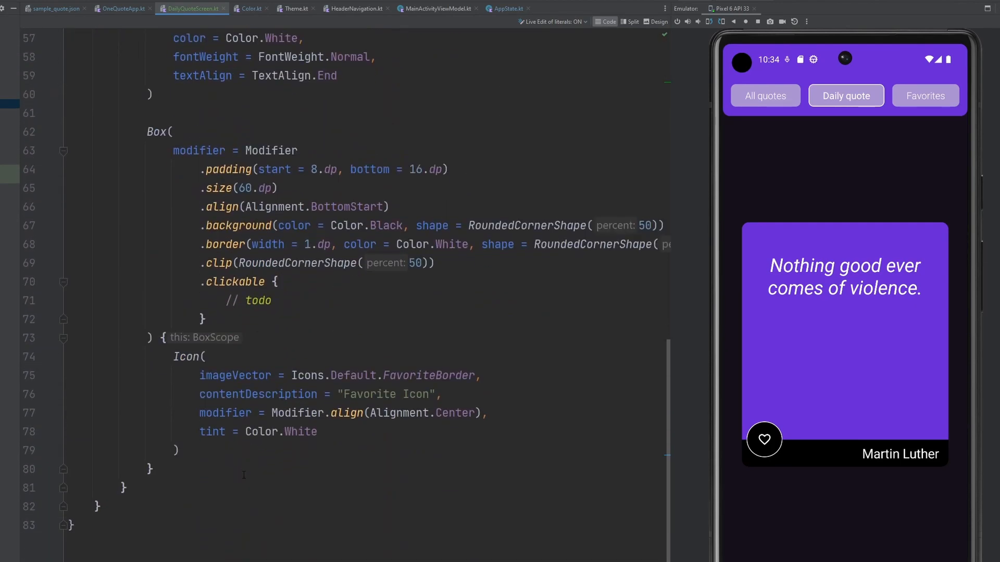
double_click(369, 375)
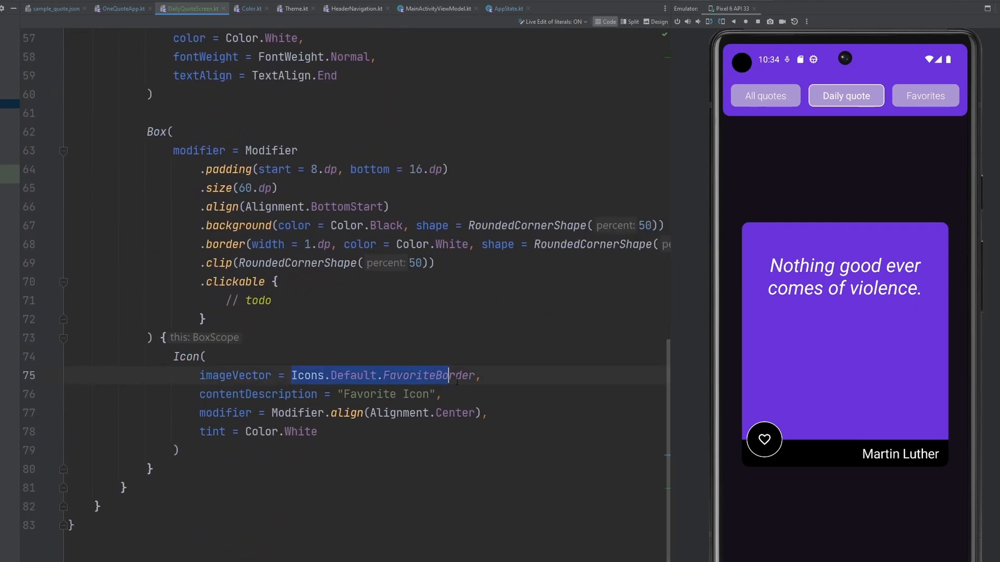
type("if (),")
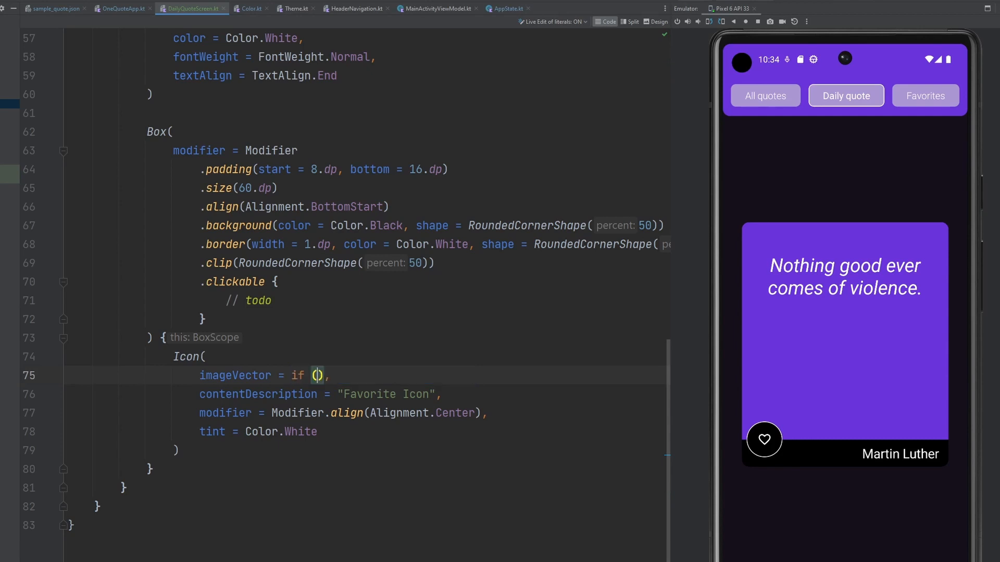
type("quote.isFavorite")
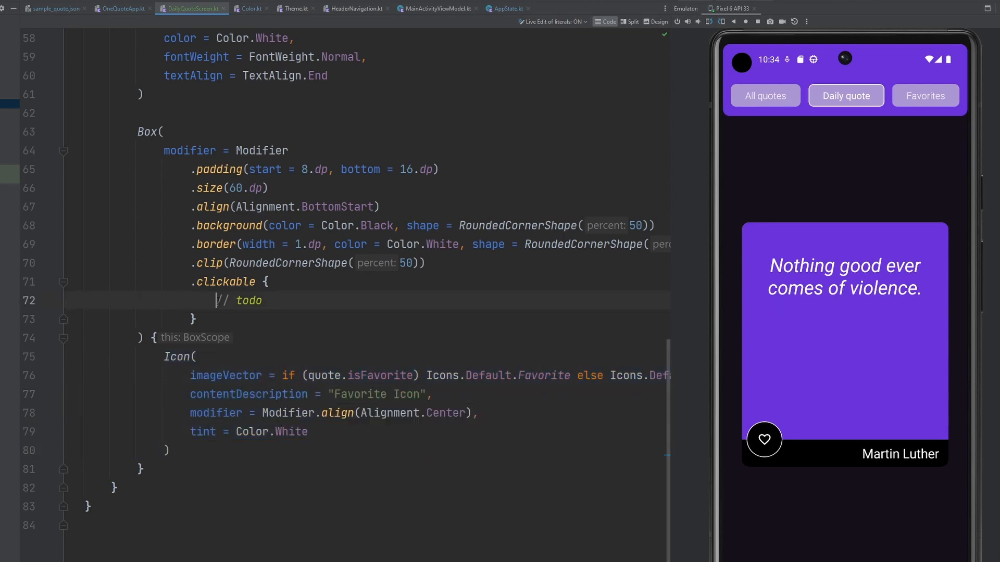
double_click(239, 300)
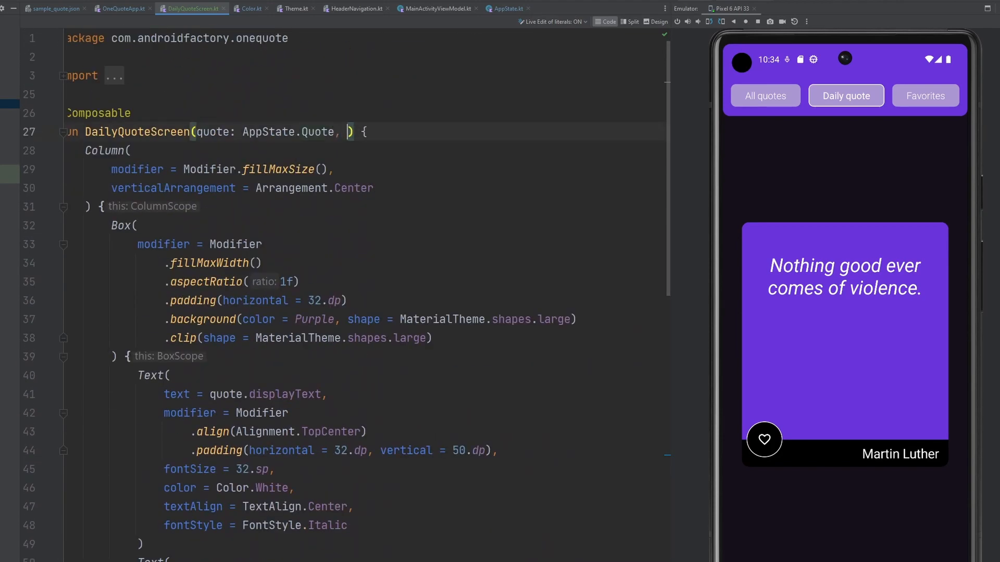
Step: Add an onFavoriteClicked: (AppState.Quote) -> Unit parameter to DailyQuoteScreen
type("onFavorite")
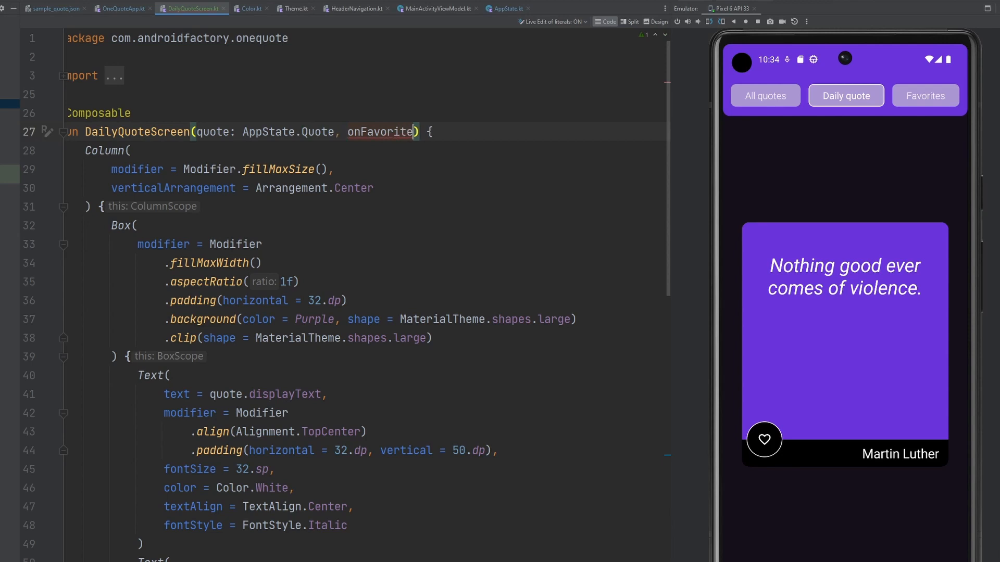
type("Clicked: () -> Unit")
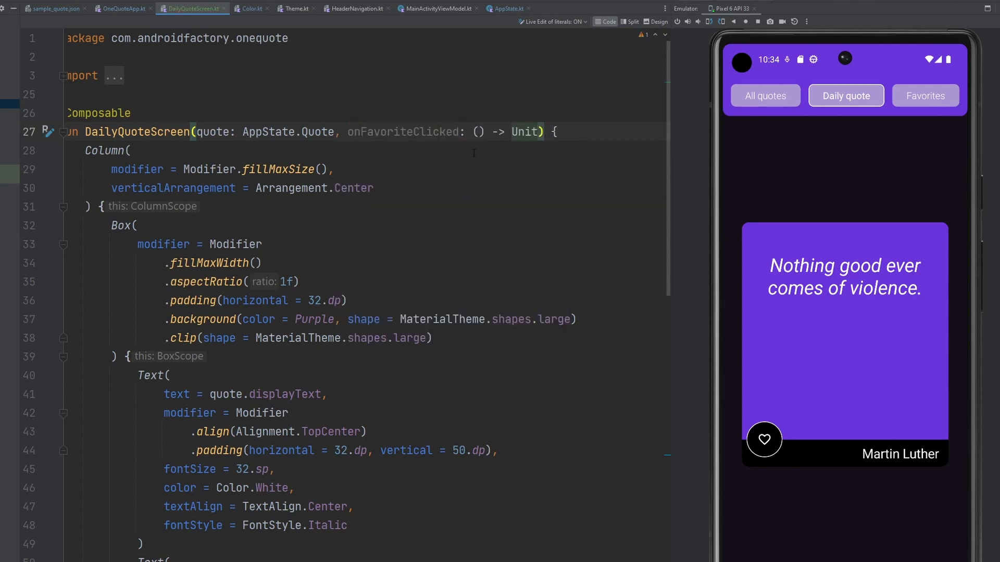
left_click(478, 131)
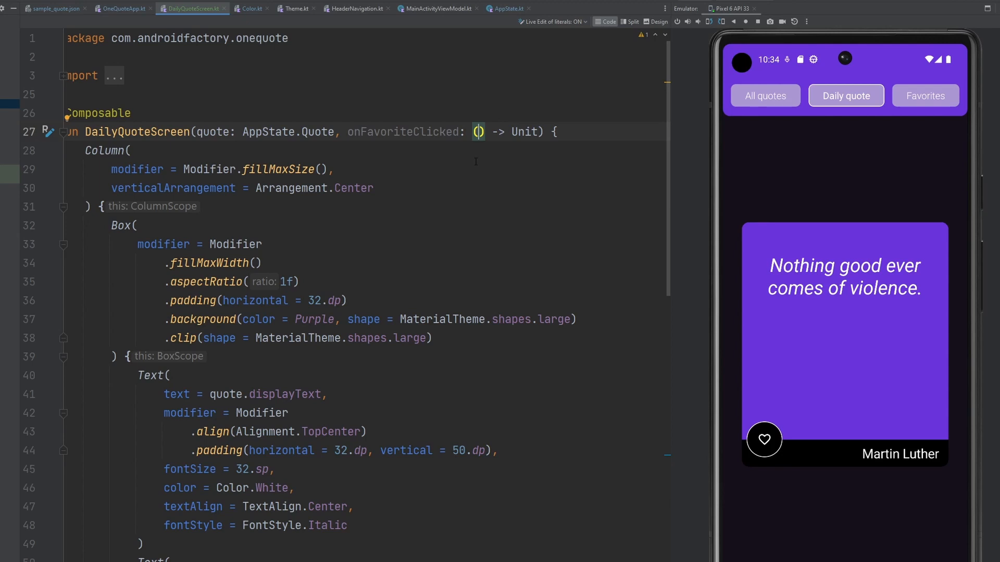
type("QQup")
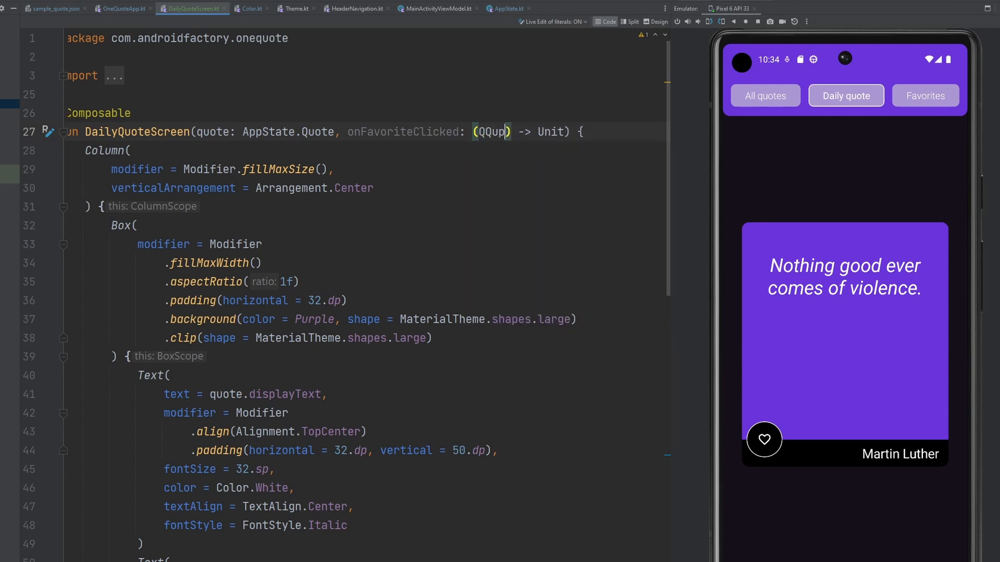
type("AppState.Quote")
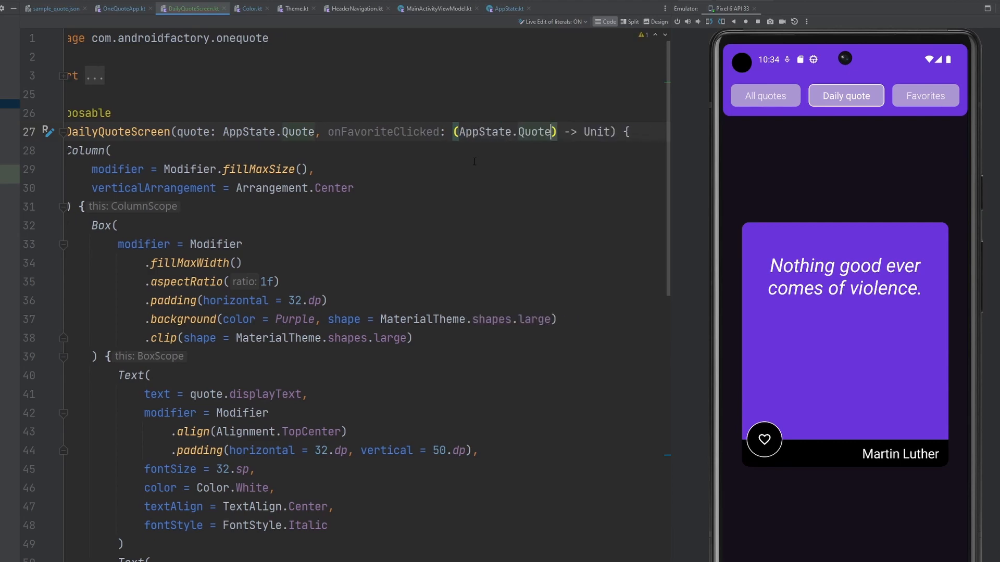
Step: Call onFavoriteClicked(quote) in the heart button's clickable block
scroll("down", 3)
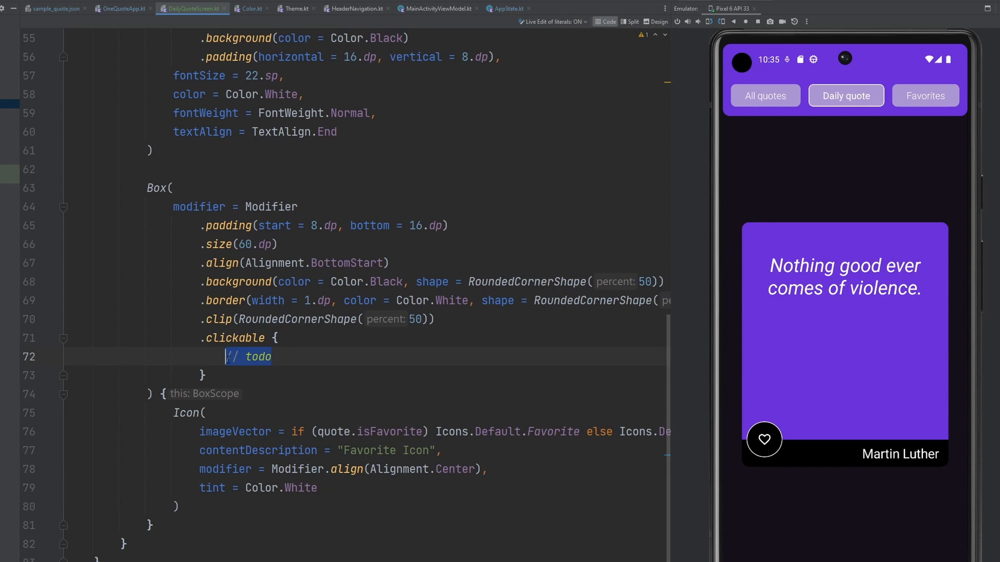
type("onFavoriteClicked()")
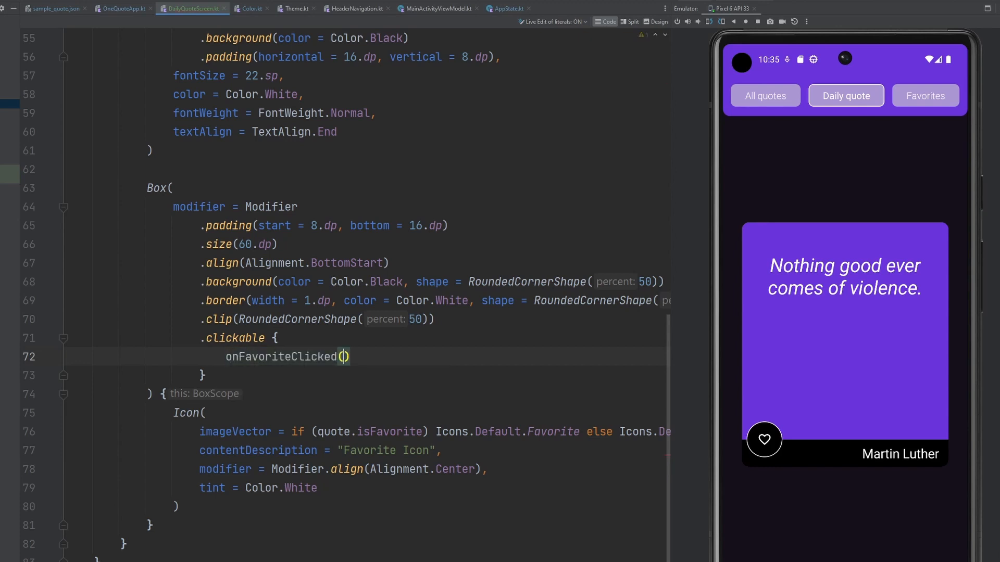
type("quote")
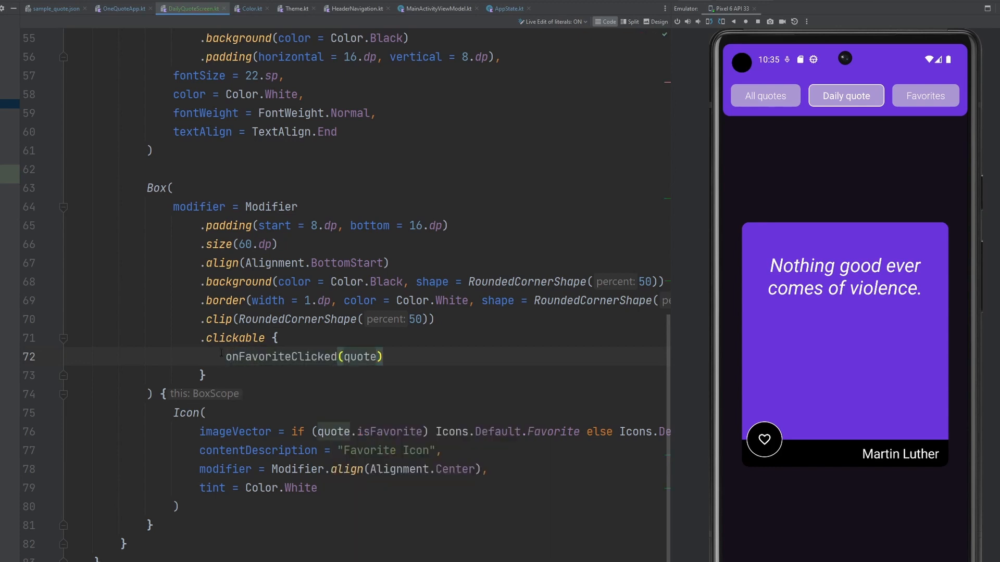
left_click(763, 440)
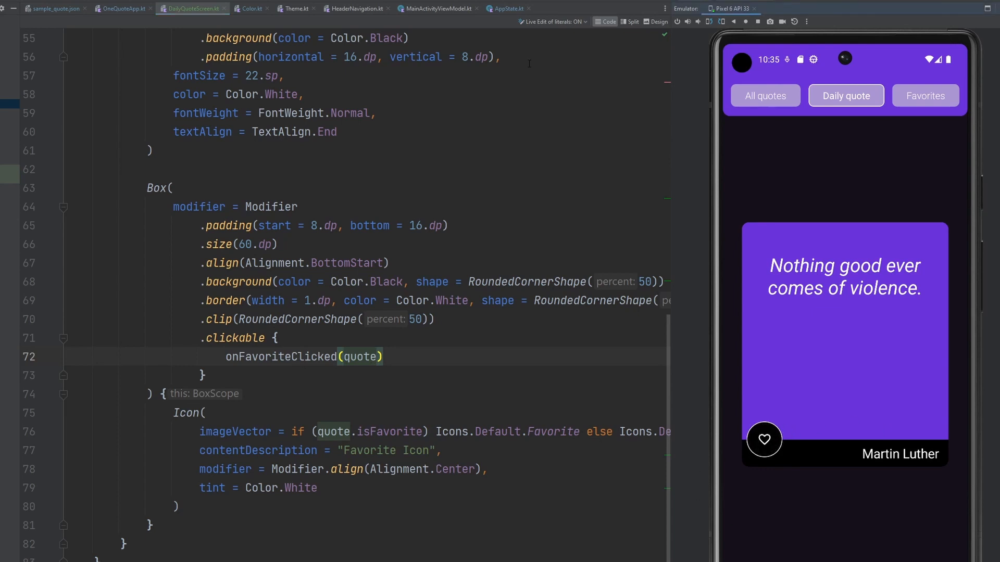
Step: In OneQuoteApp.kt, pass onFavoriteClicked = { // todo handle onClick } to DailyQuoteScreen
left_click(123, 8)
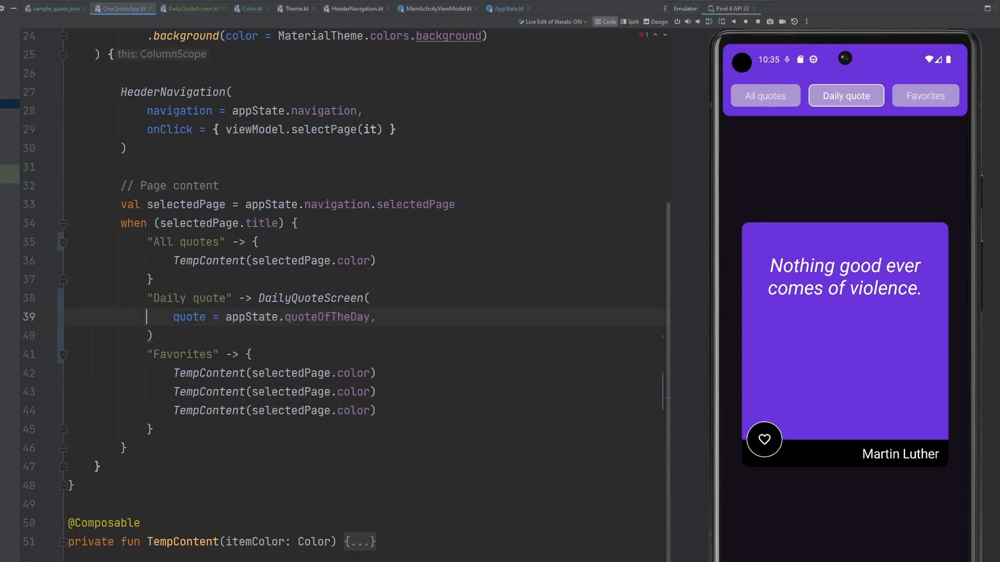
type("onf")
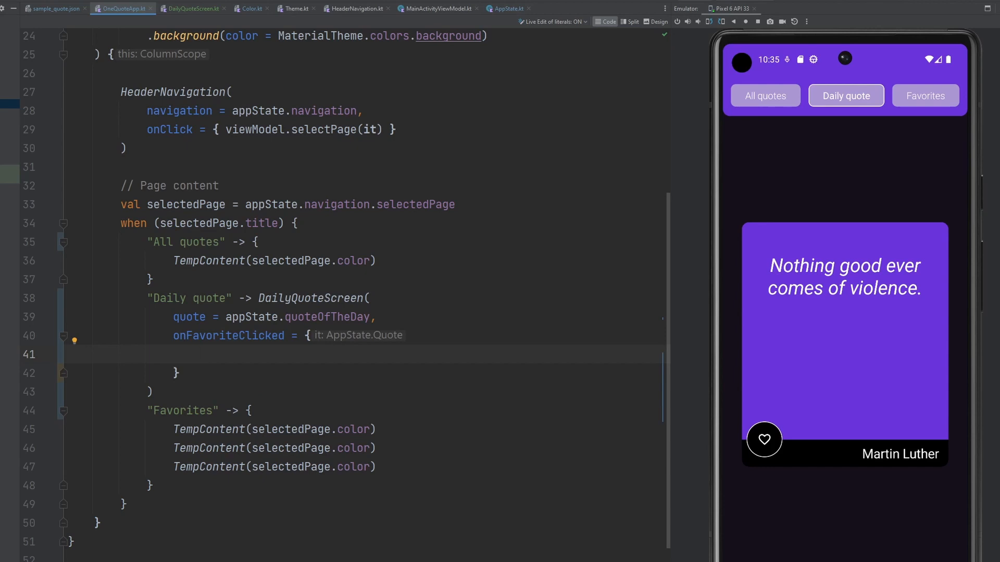
type("// todo")
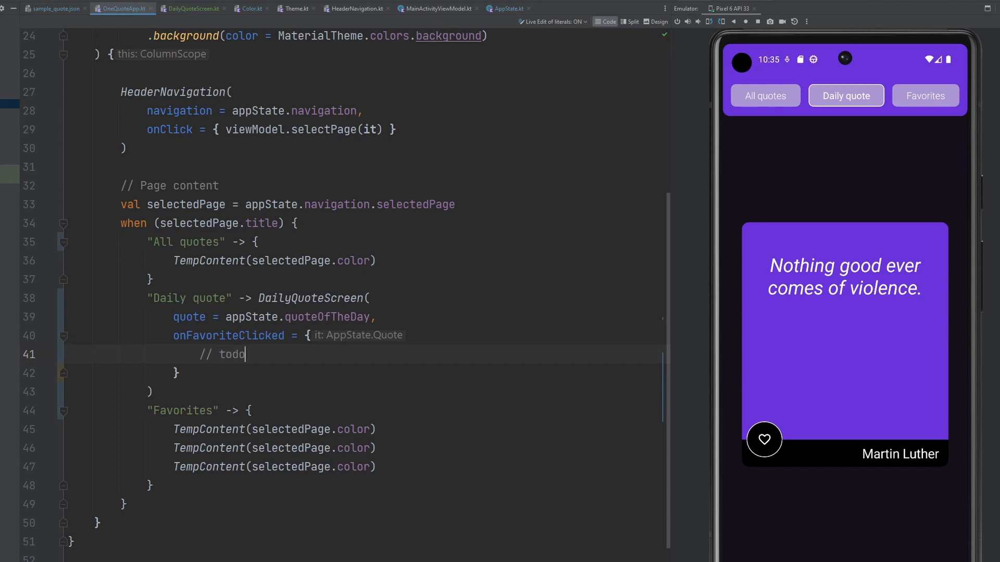
double_click(234, 354)
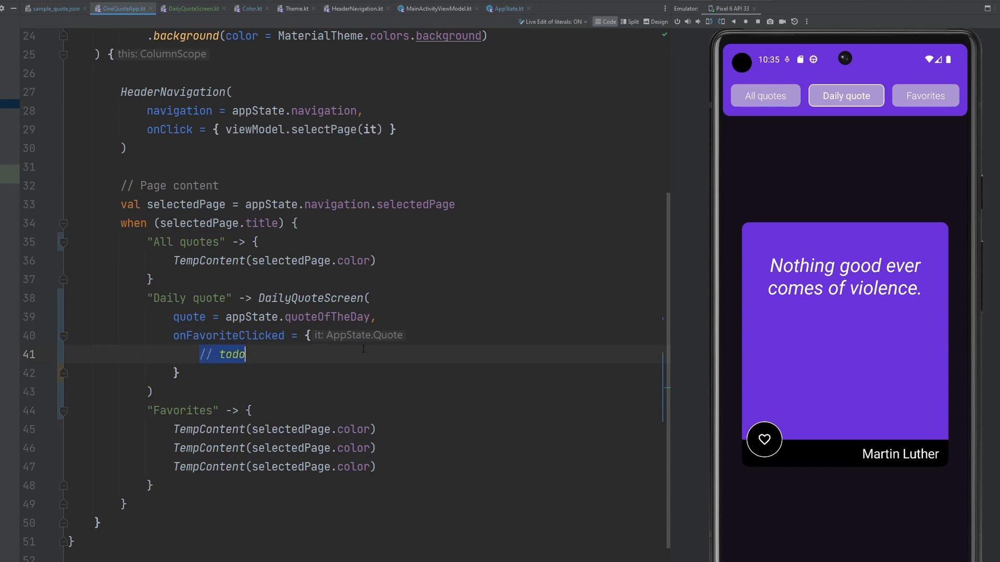
type("hand")
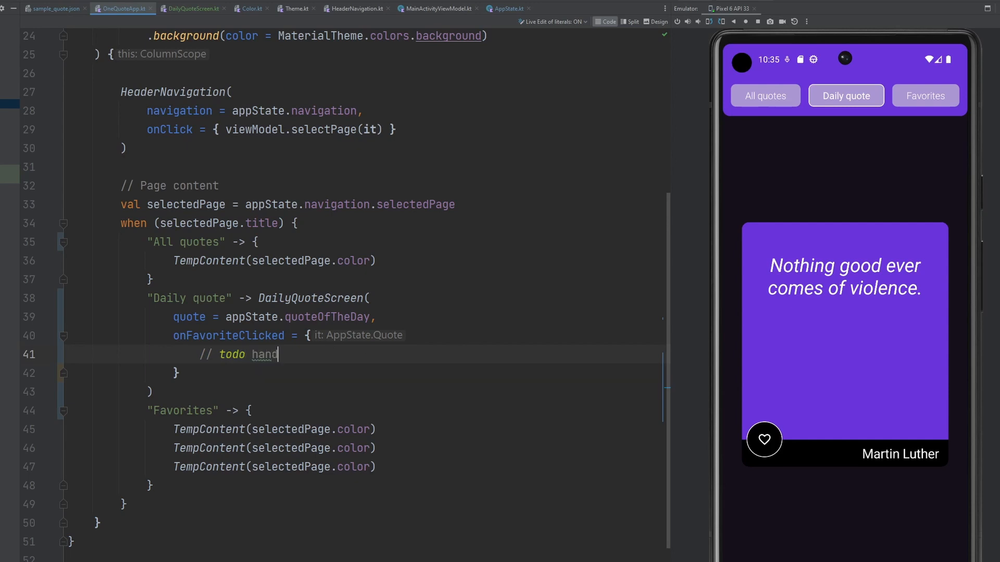
type("le onClick")
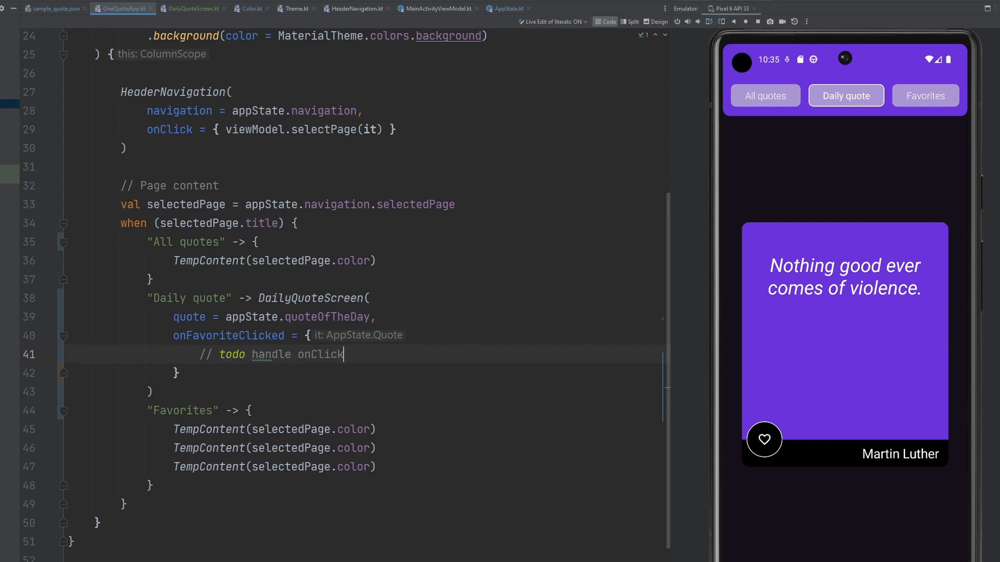
left_click(506, 8)
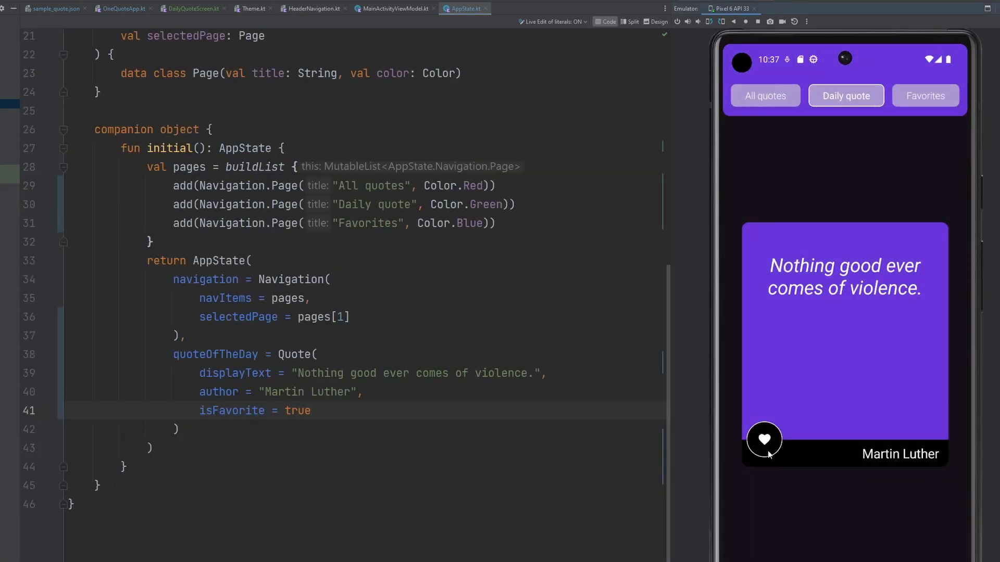
mouse_move(782, 484)
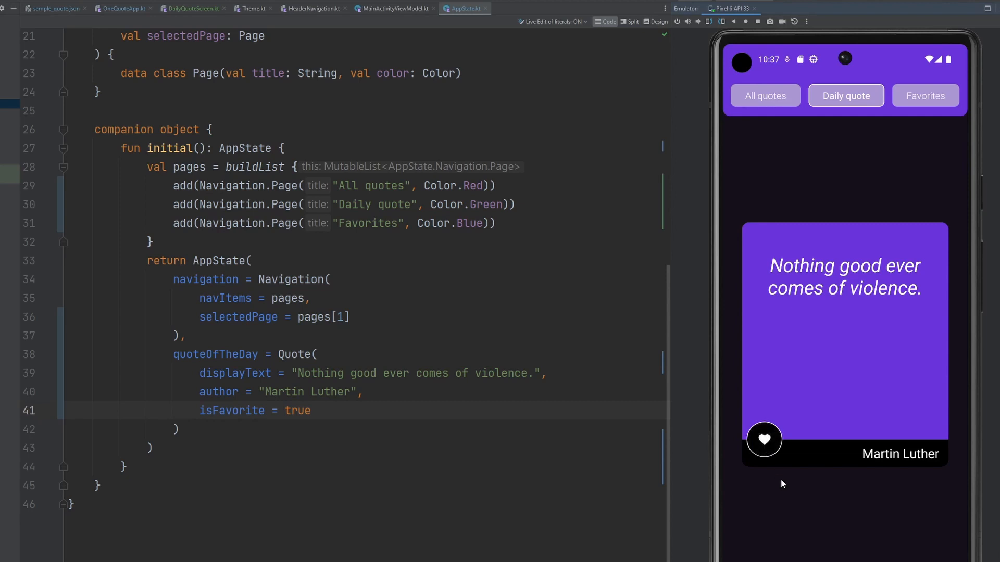
Step: Switch the running app to Favorites and back to Daily quote to check the filled heart
left_click(924, 95)
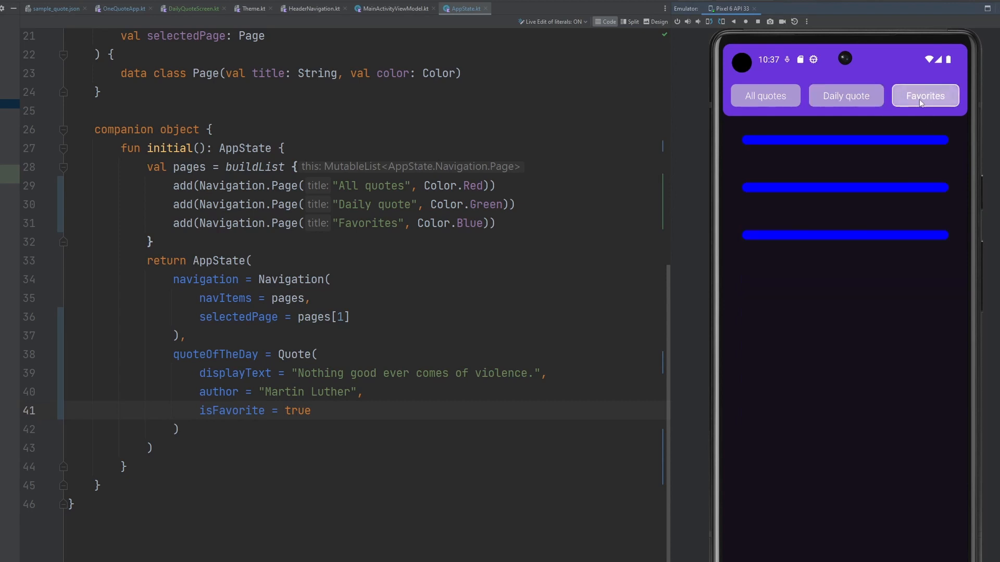
left_click(846, 96)
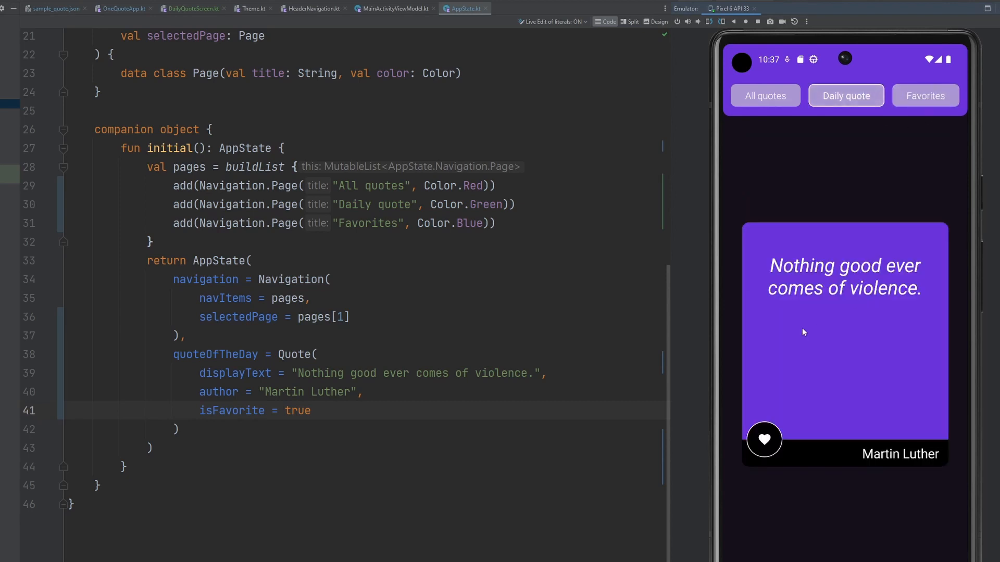
mouse_move(875, 380)
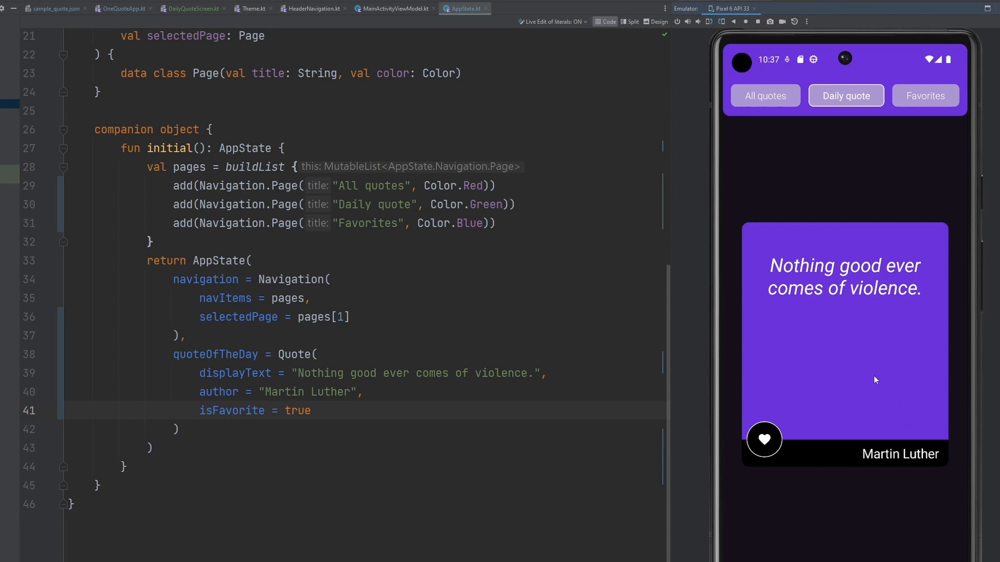
mouse_move(872, 426)
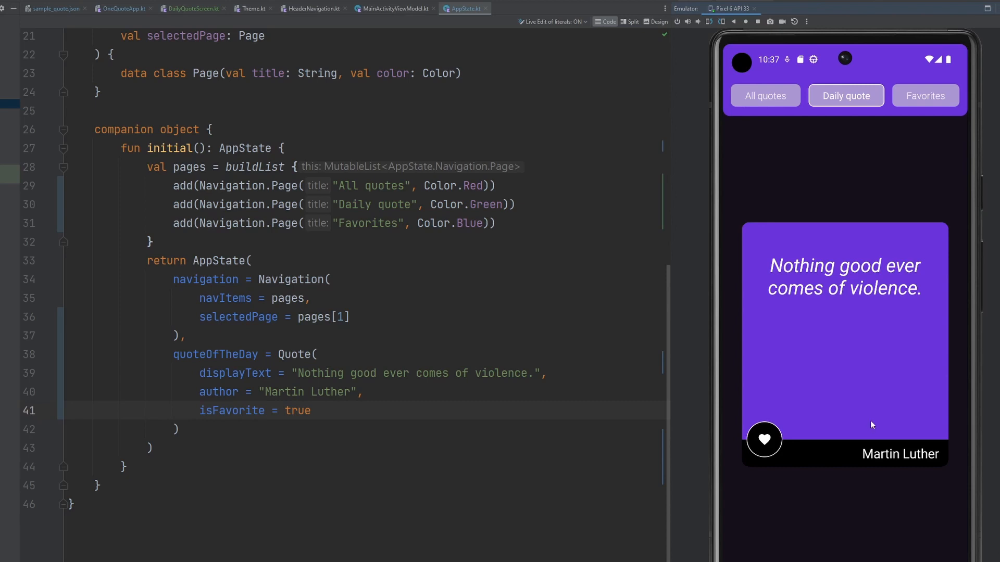